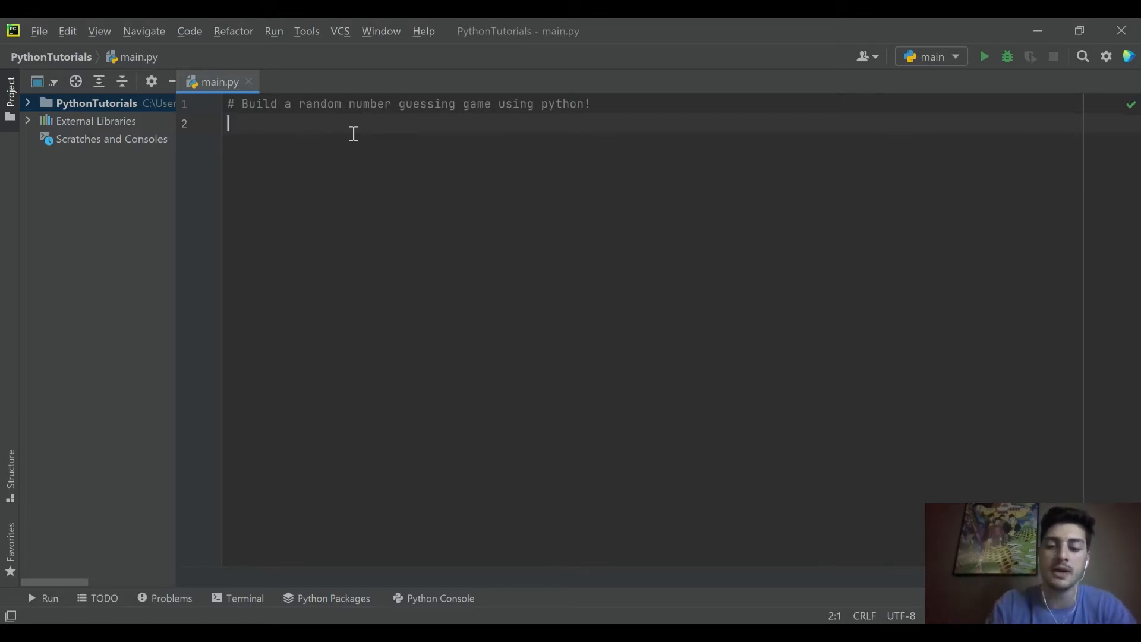
# - Add 'import random' on line 2 of main.py below the opening comment
pyautogui.write('import')
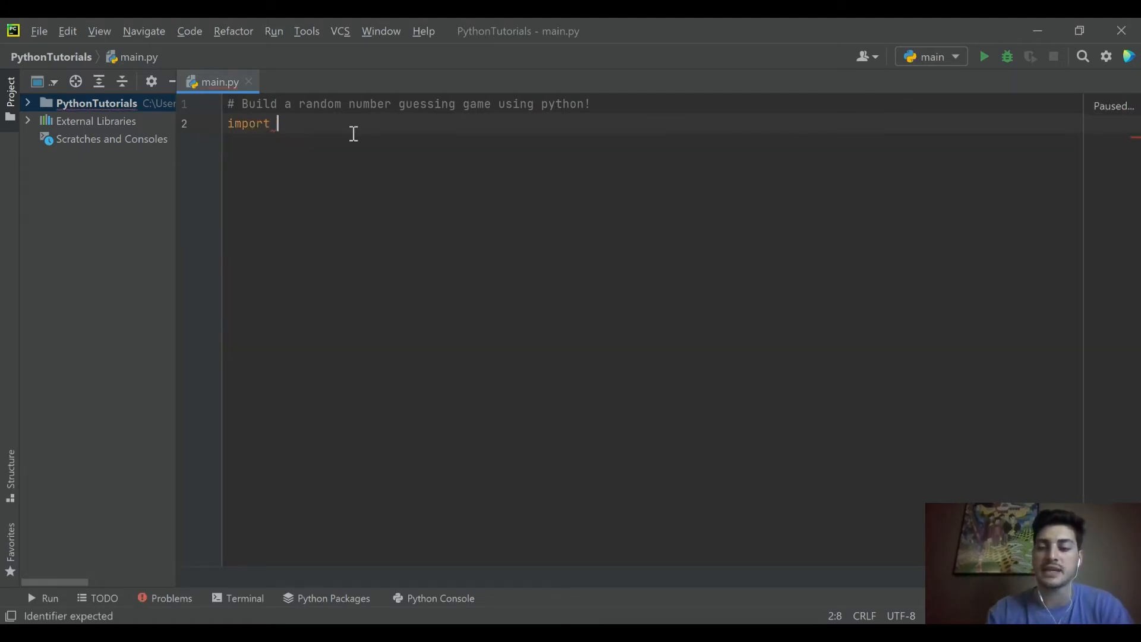
pyautogui.write('random')
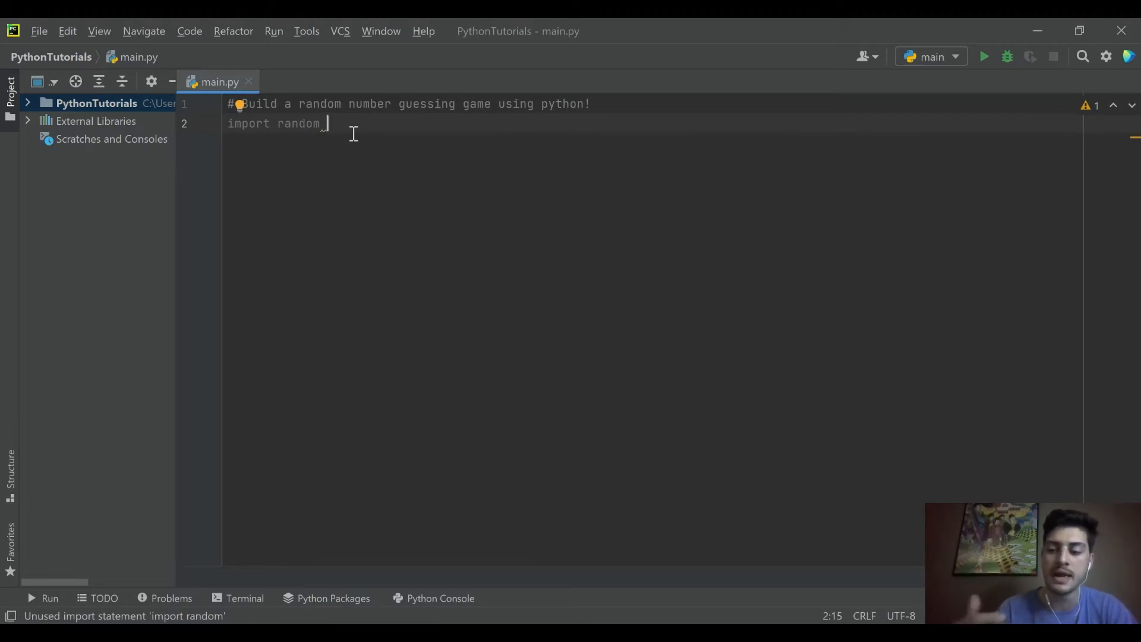
pyautogui.press('enter')
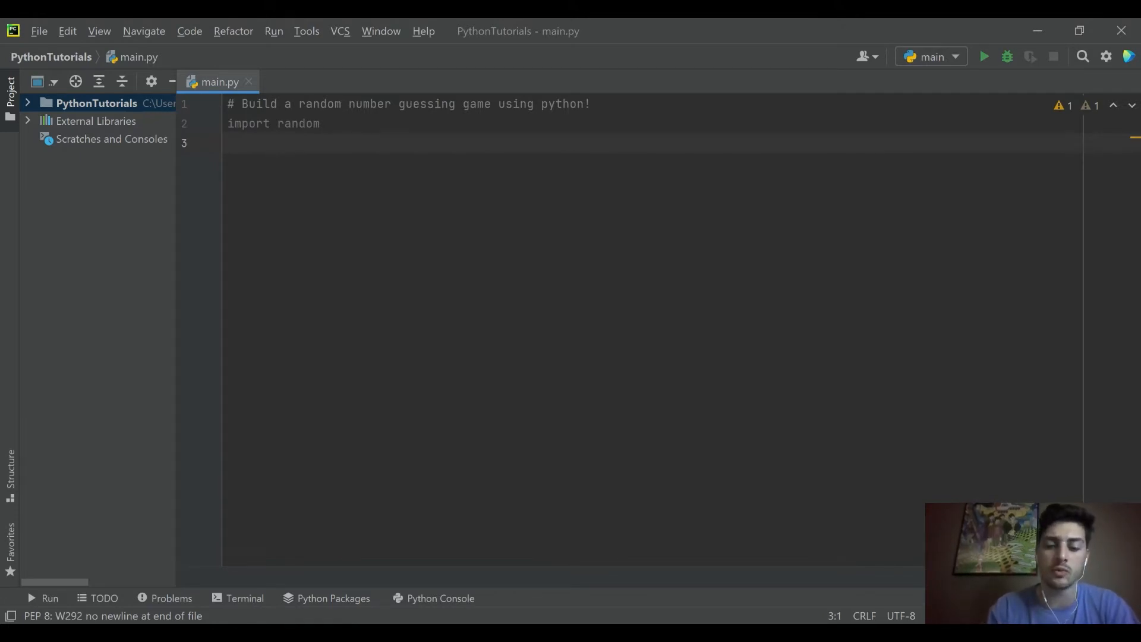
# - Define random_number = random.randint(0,100), accepting randint from autocomplete
pyautogui.write('random_')
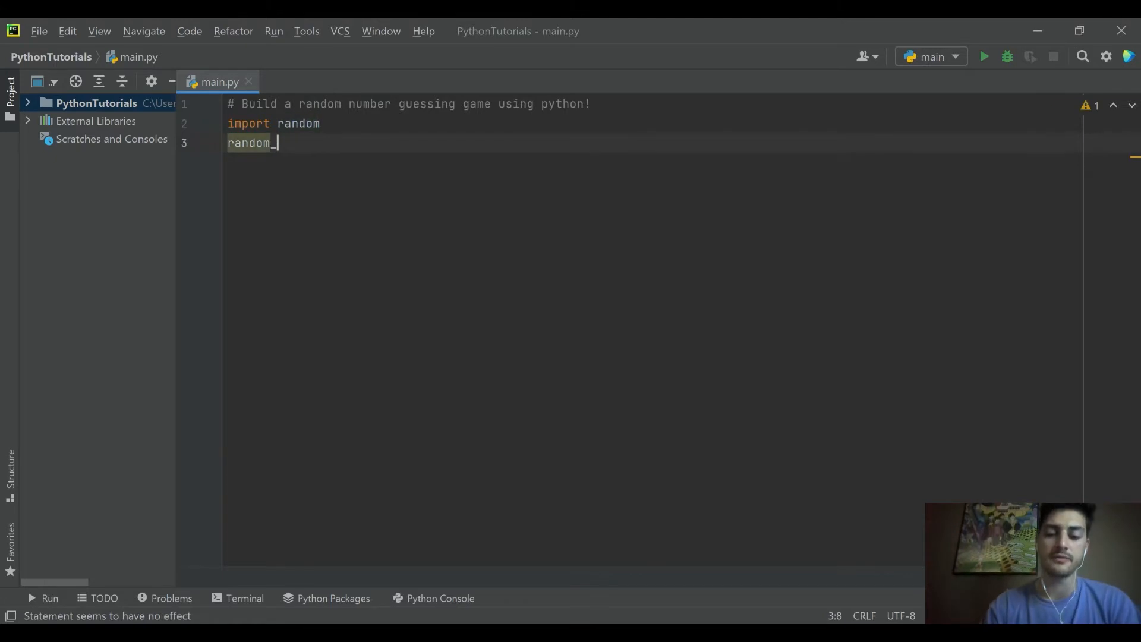
pyautogui.write('number =')
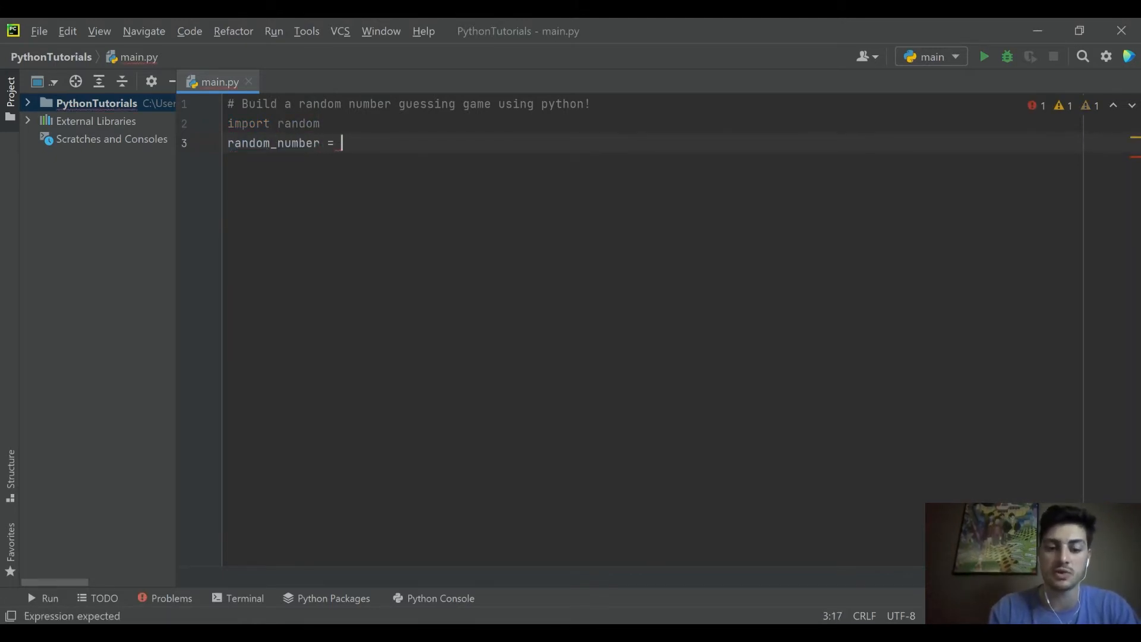
pyautogui.write('rando')
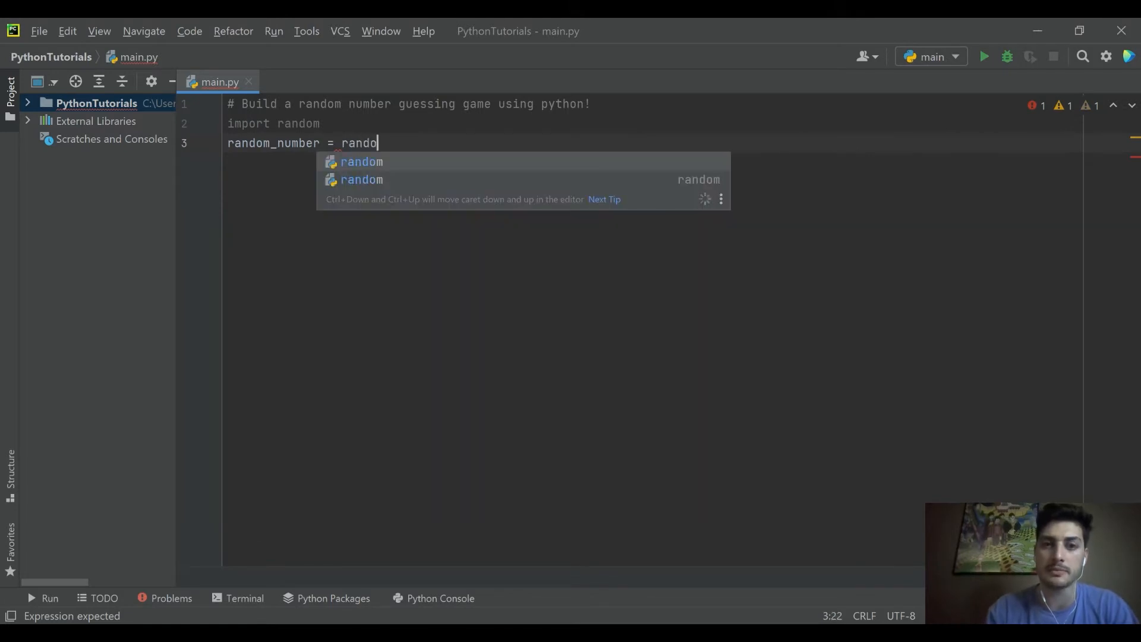
pyautogui.write('m.rand')
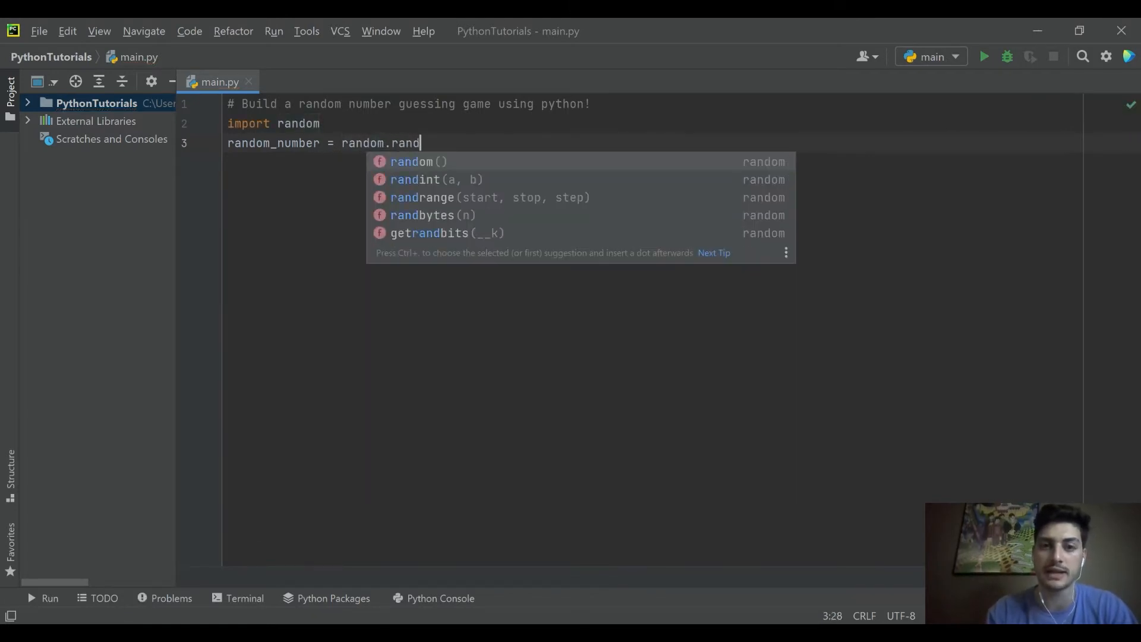
pyautogui.press('Down')
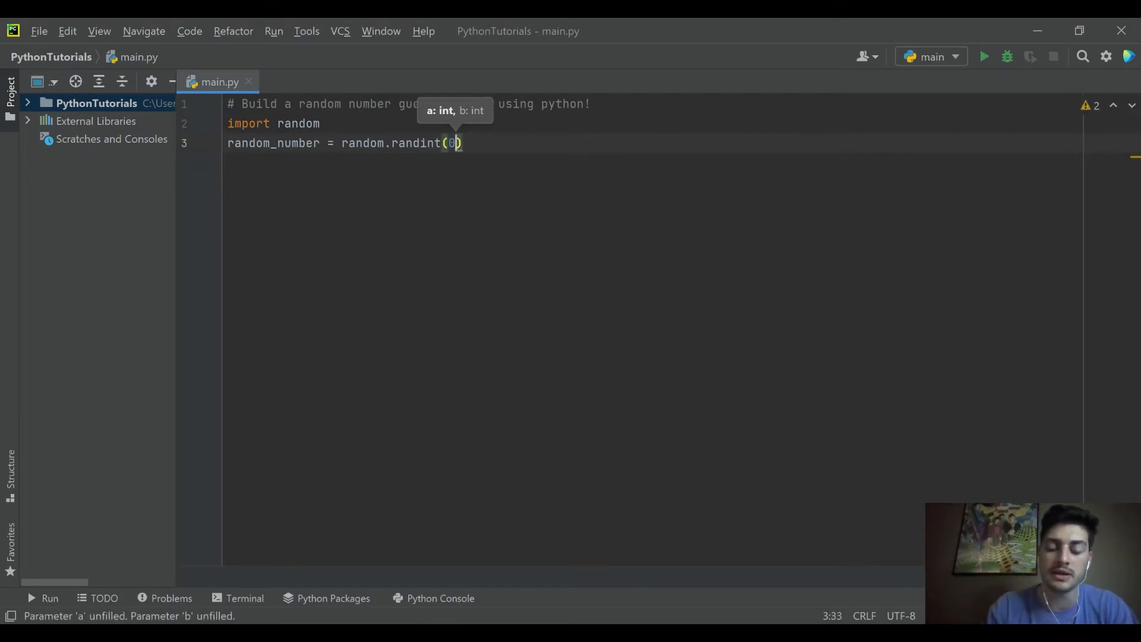
pyautogui.write(',100')
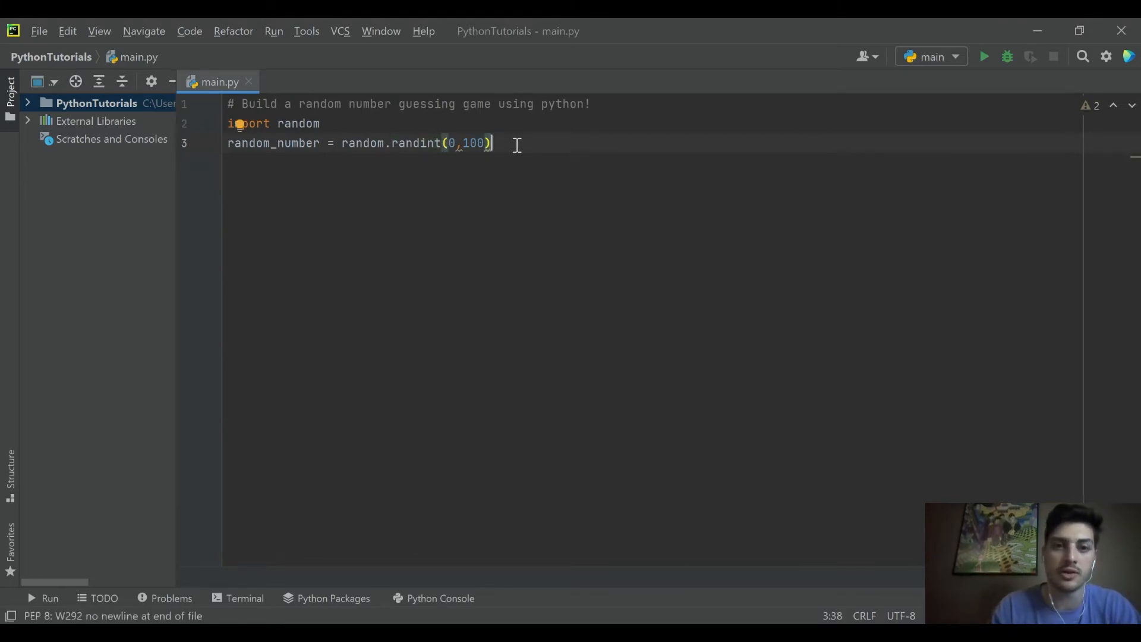
pyautogui.press('enter')
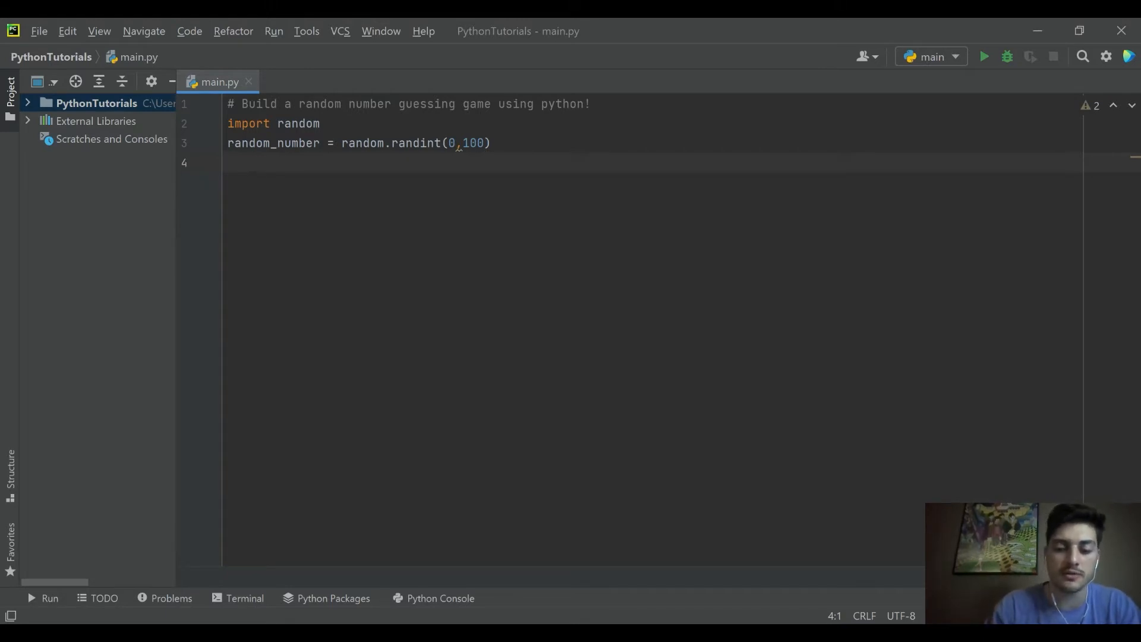
# - Initialize guesses = 0 and guess_answer = 0 on separate lines
pyautogui.write('guesses')
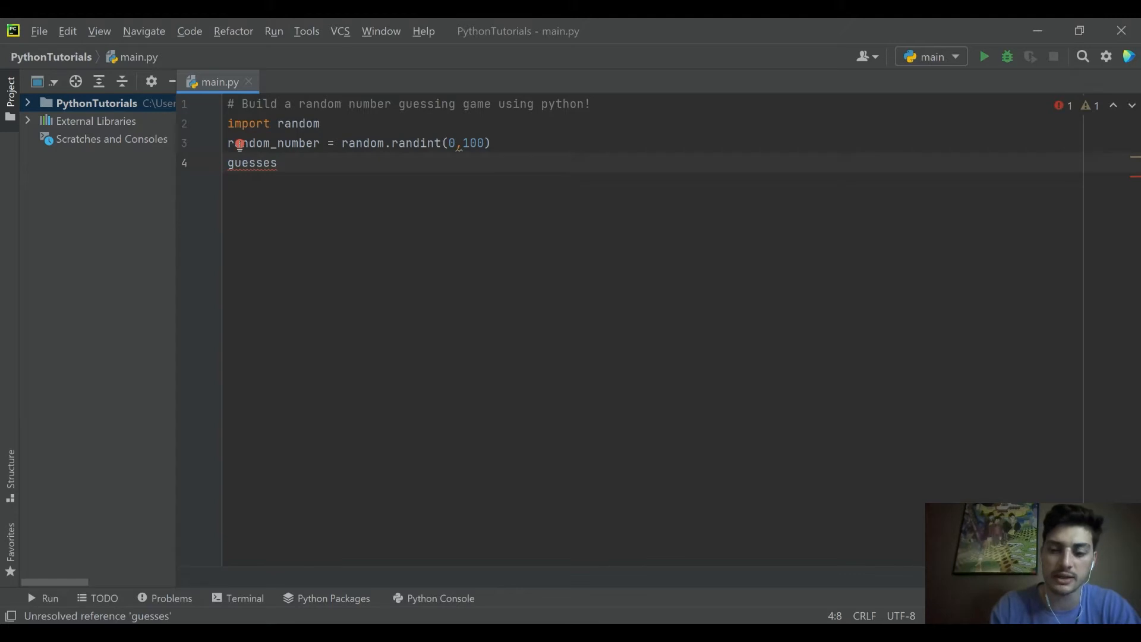
pyautogui.write('= 0')
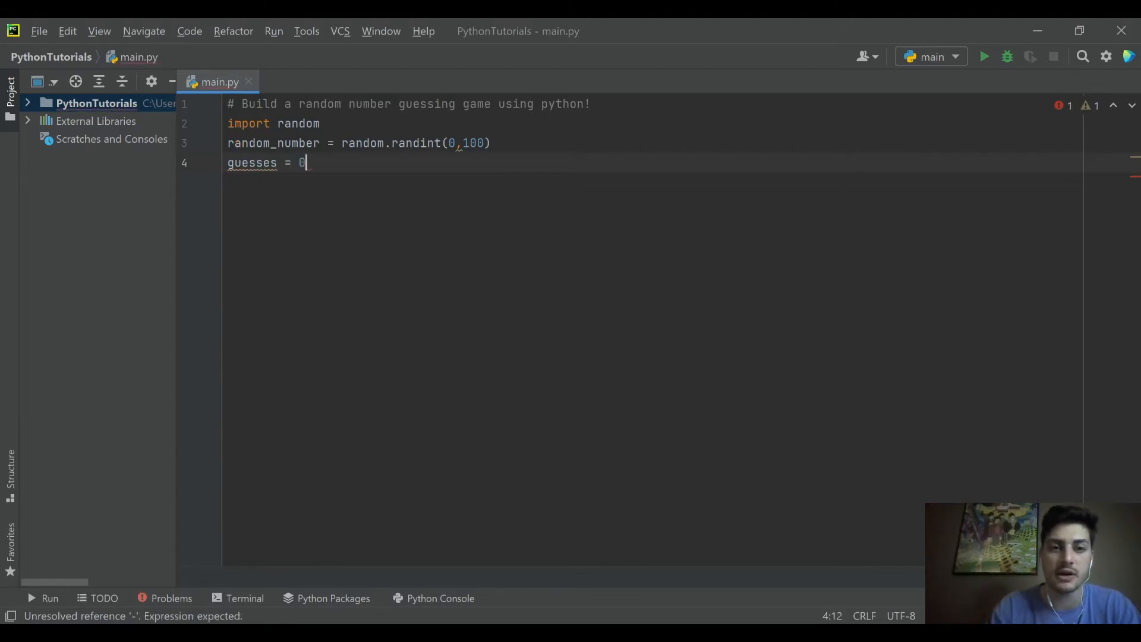
pyautogui.press('enter')
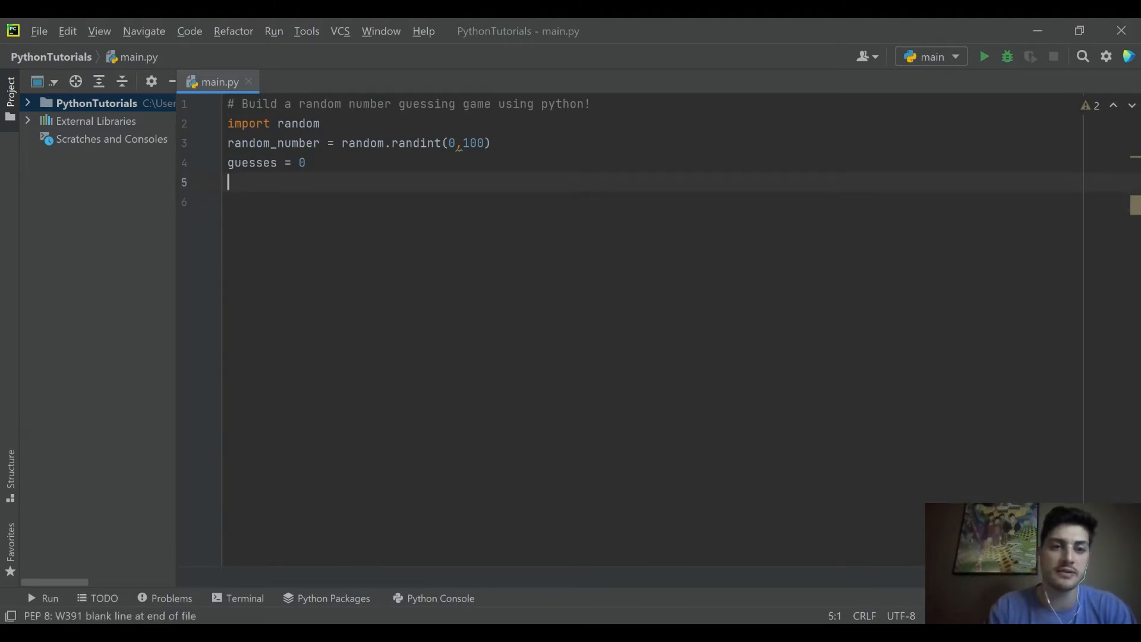
pyautogui.write('guesse')
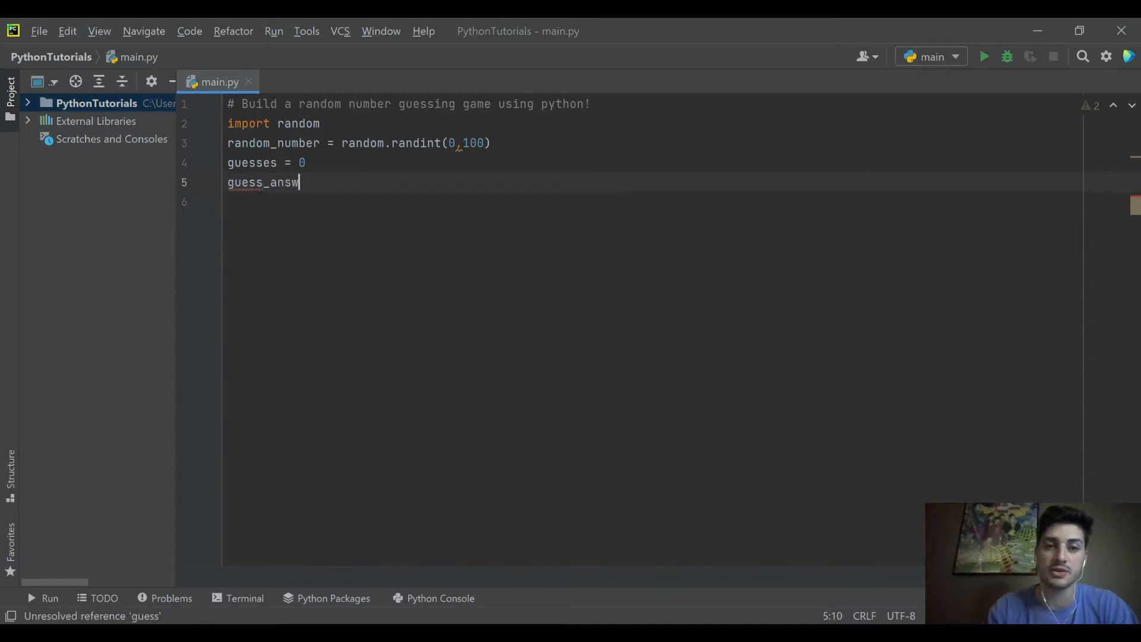
pyautogui.write('er')
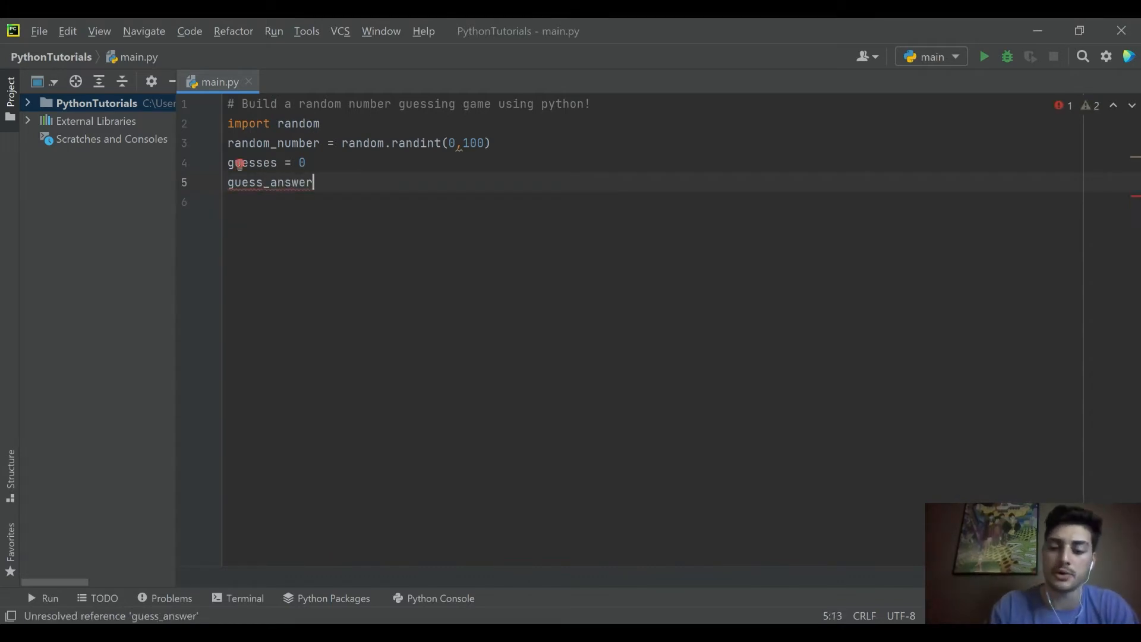
pyautogui.write('= 0')
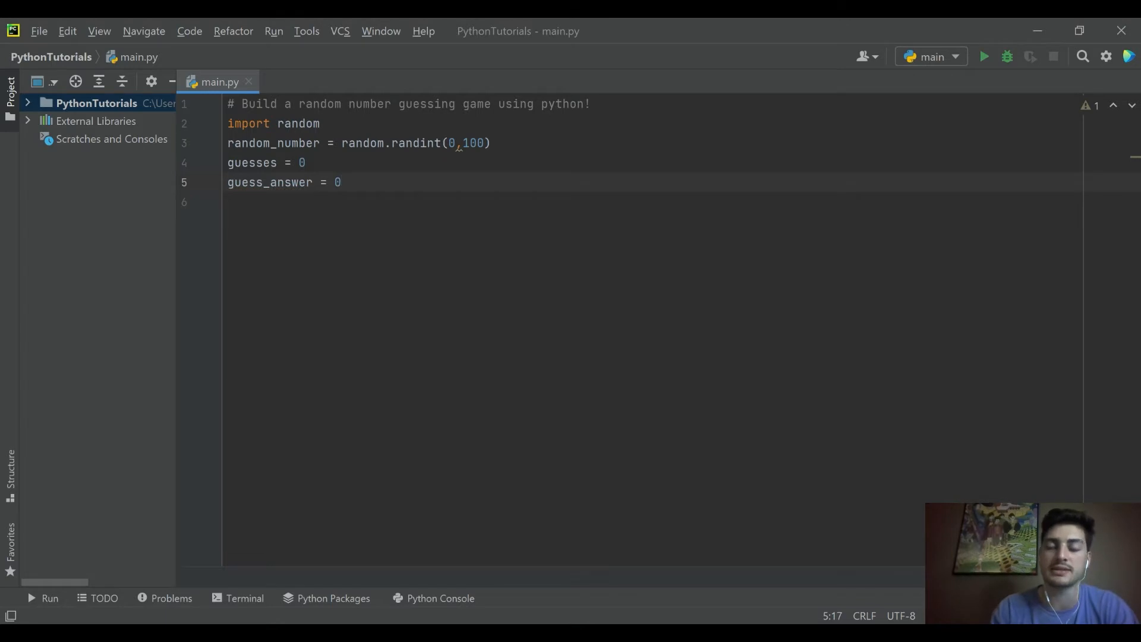
pyautogui.press('enter')
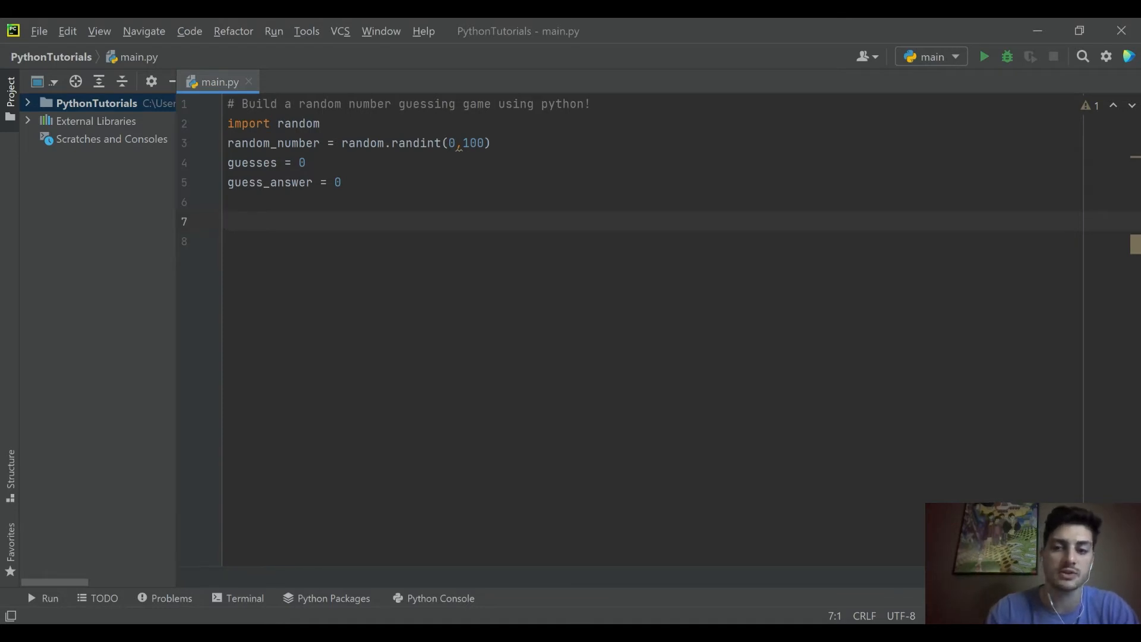
# - Declare the function header def user_guess():
pyautogui.write('d')
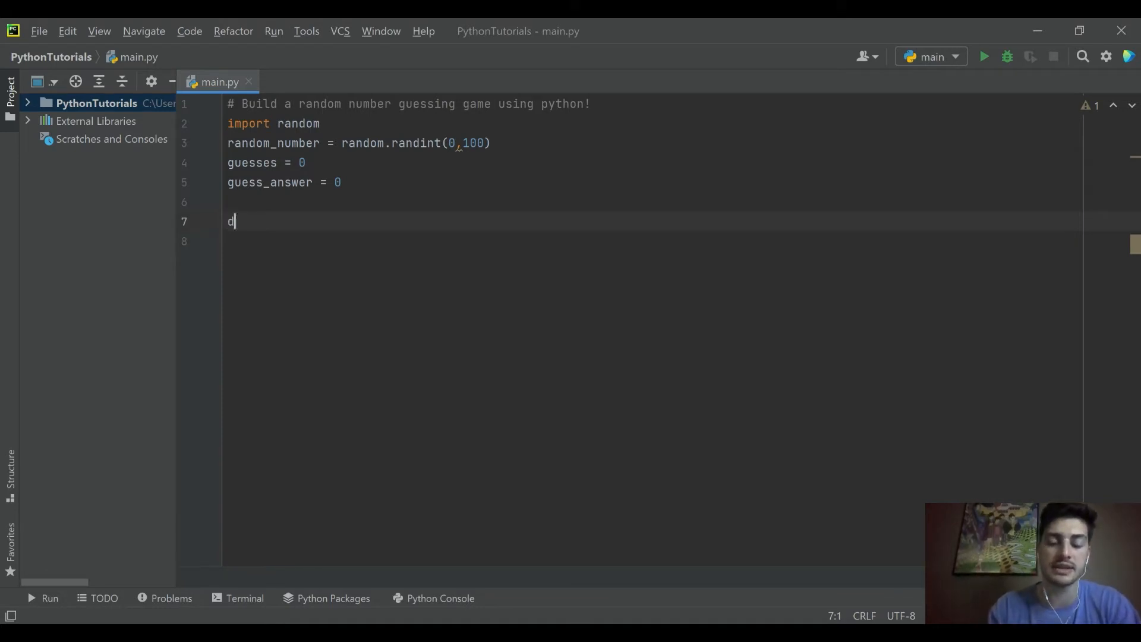
pyautogui.write('ef')
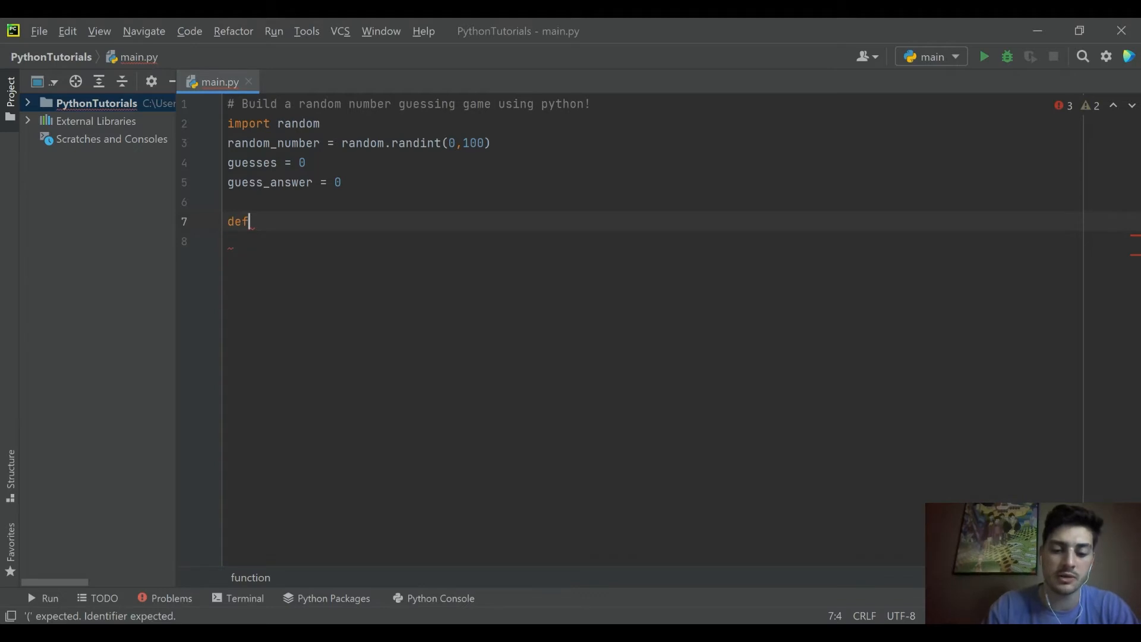
pyautogui.write('gue')
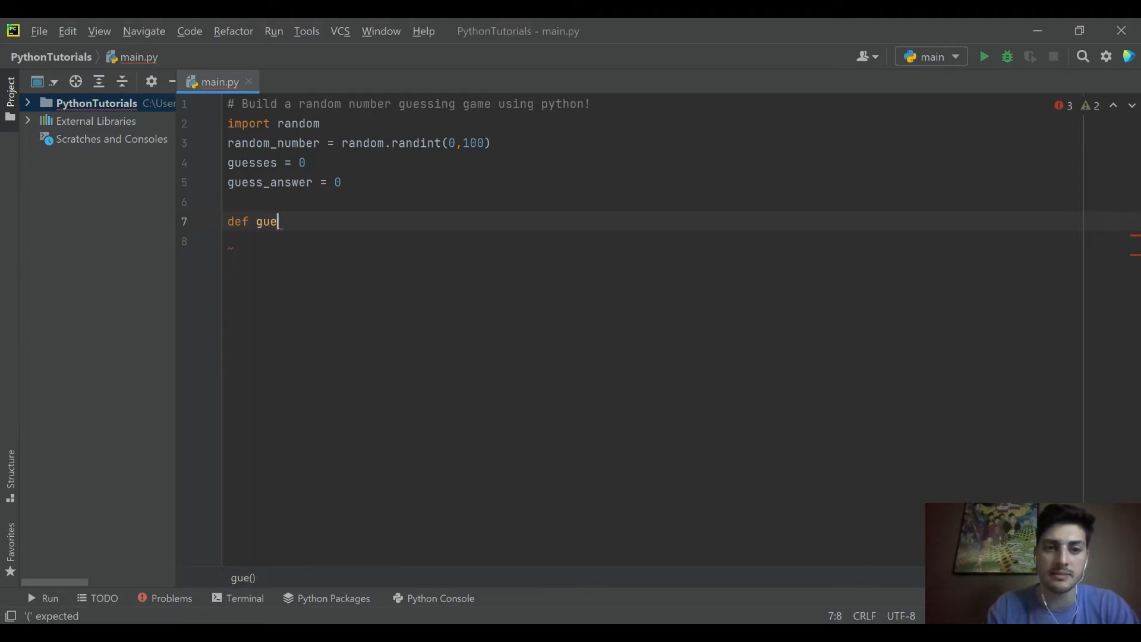
pyautogui.write('user_g')
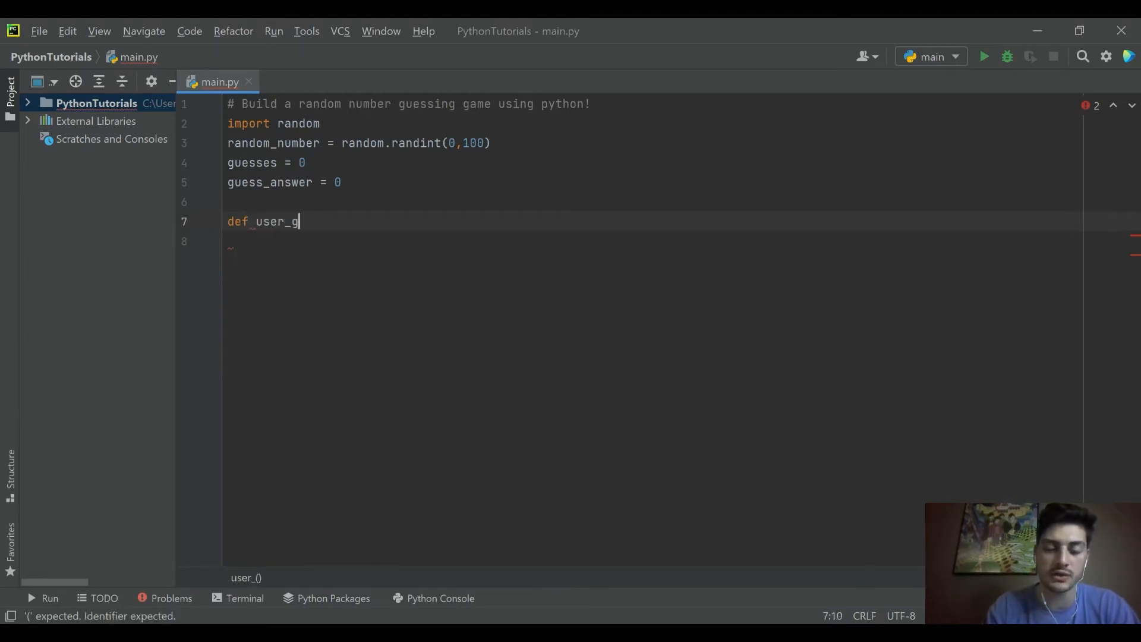
pyautogui.write('ui')
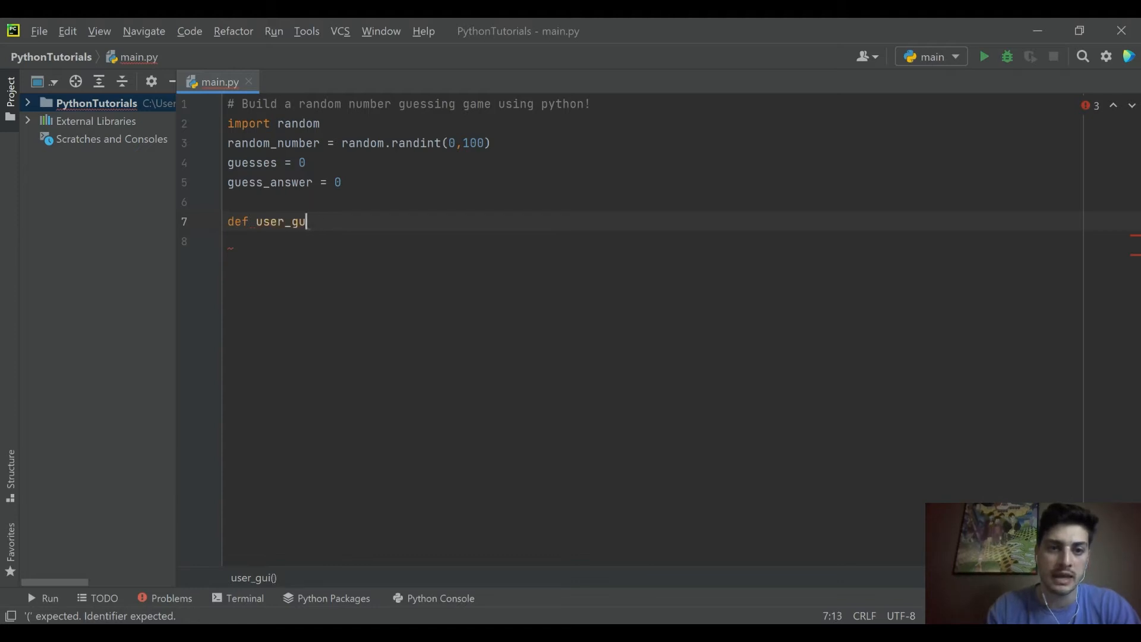
pyautogui.write('ess()')
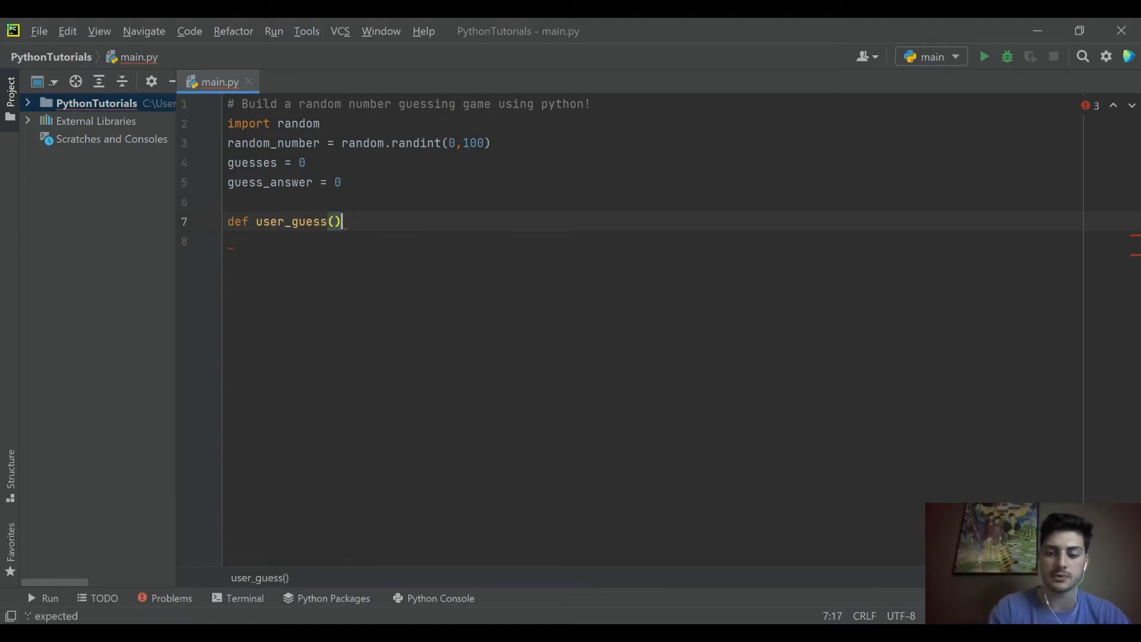
pyautogui.write(':')
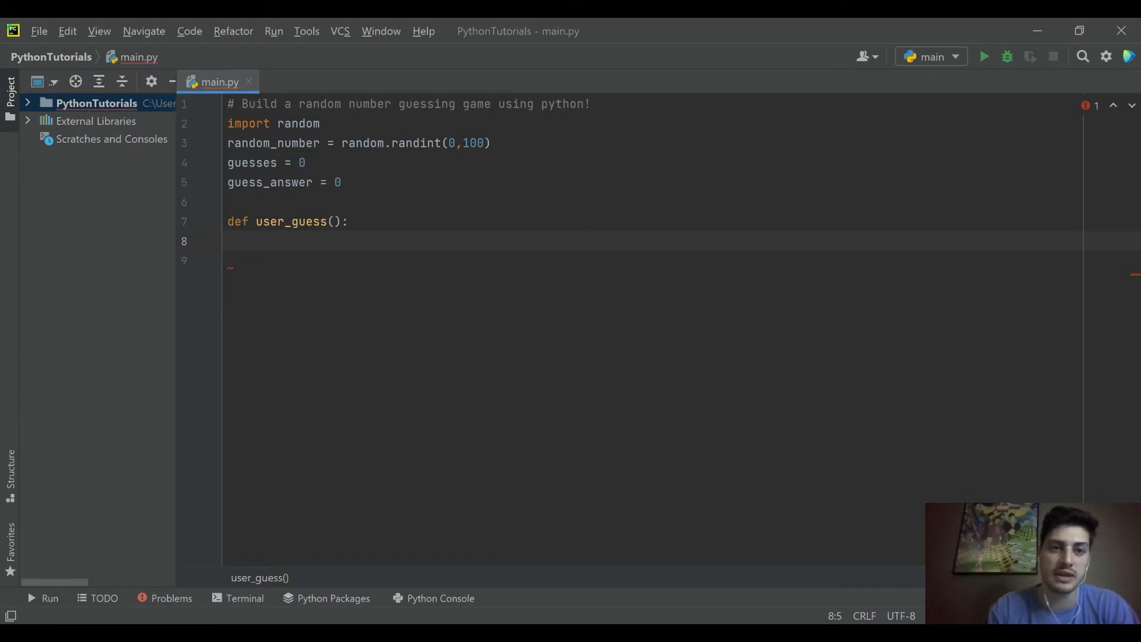
# - Read an integer guess between 0 and 100 from input and return it from user_guess
pyautogui.write('guess =')
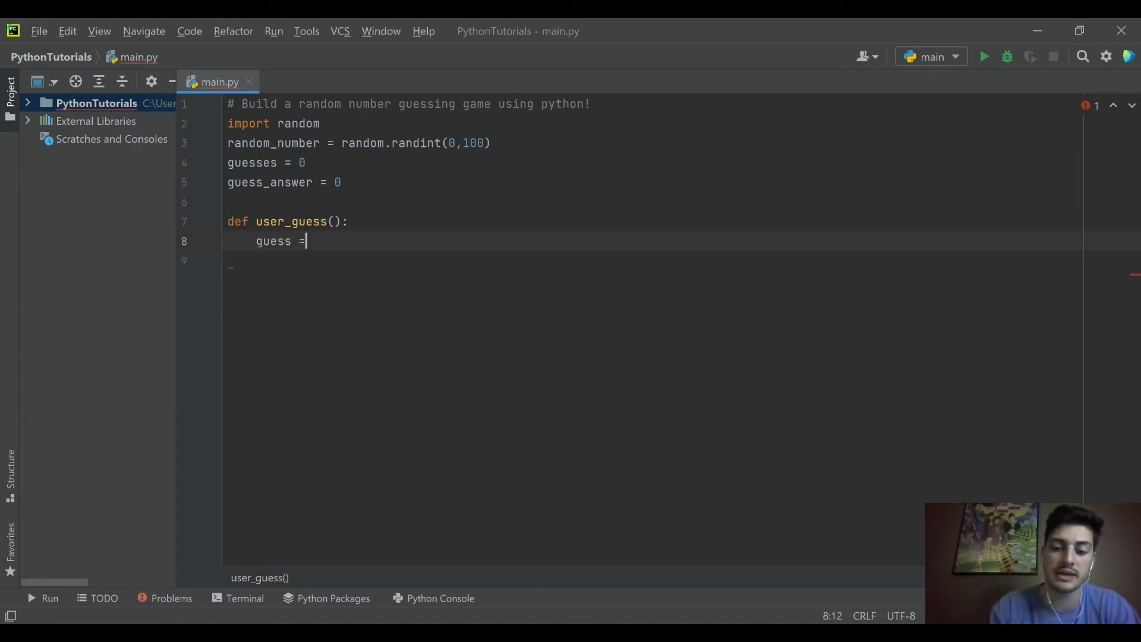
pyautogui.write("int(input('Guess a integer value")
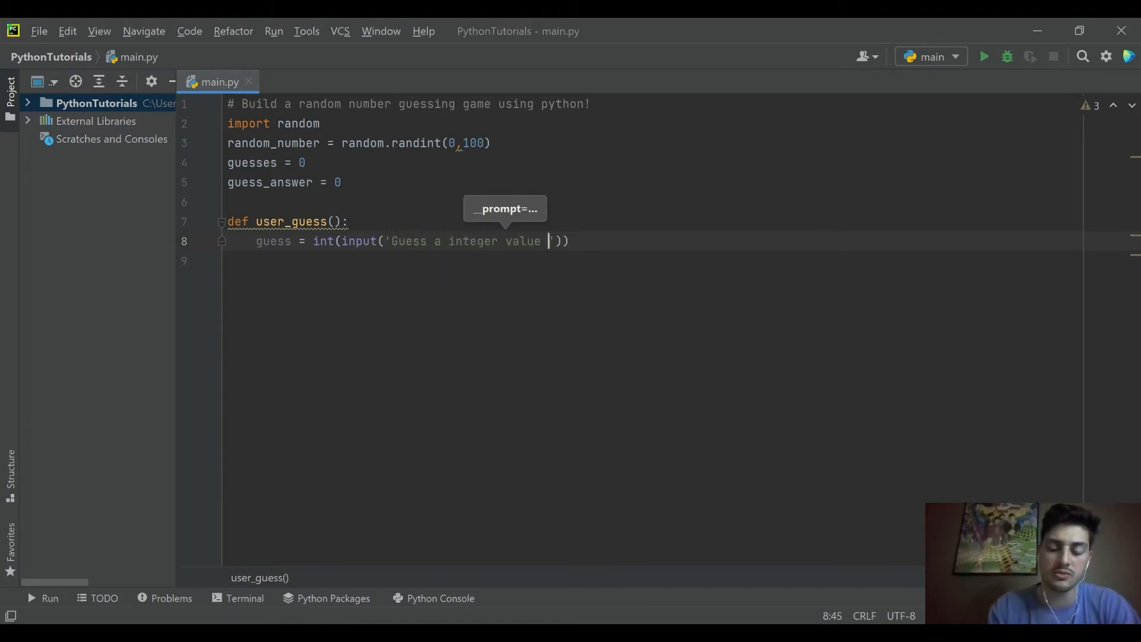
pyautogui.write('between 0 and 100:')
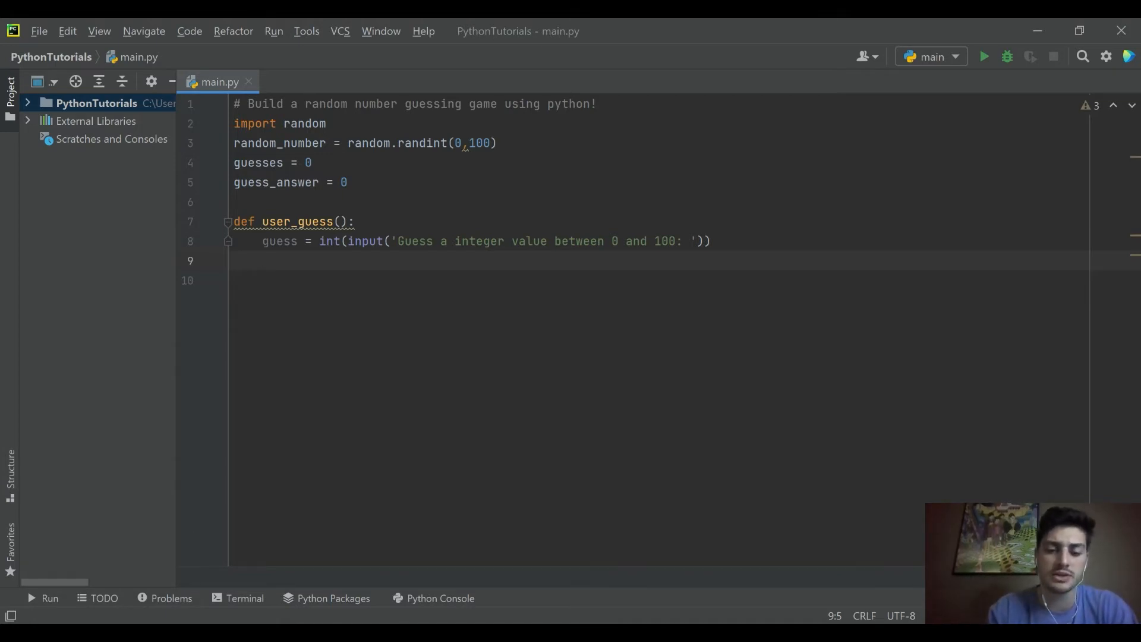
pyautogui.write('return guess')
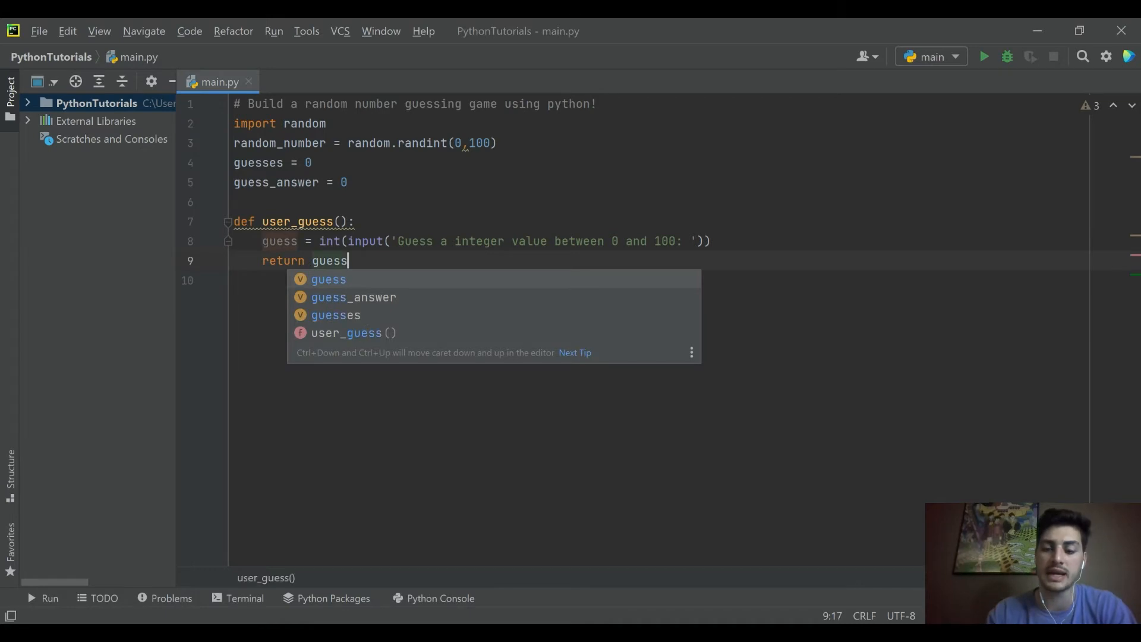
pyautogui.press('enter')
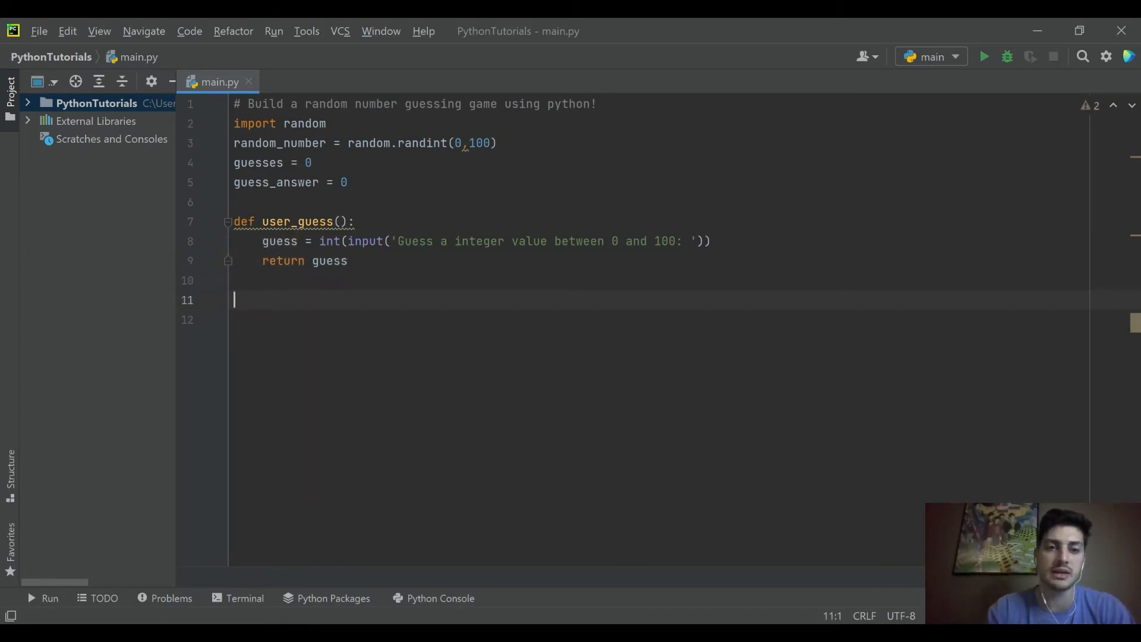
# - Write the loop header while guess_answer != random_number:
pyautogui.write('while')
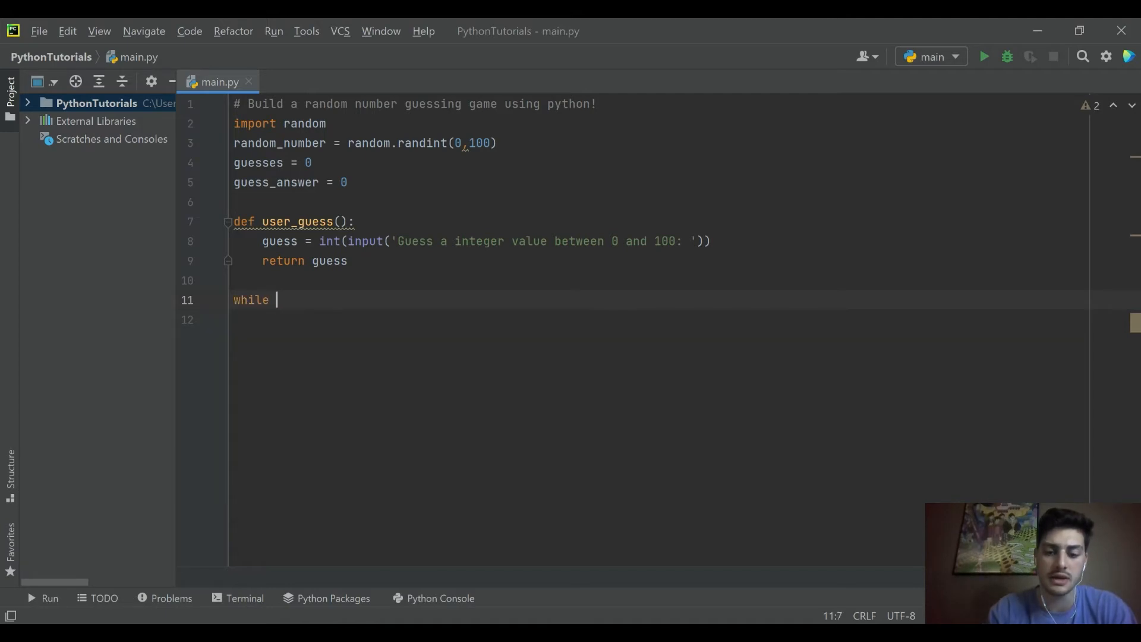
pyautogui.write('guess_answer !=')
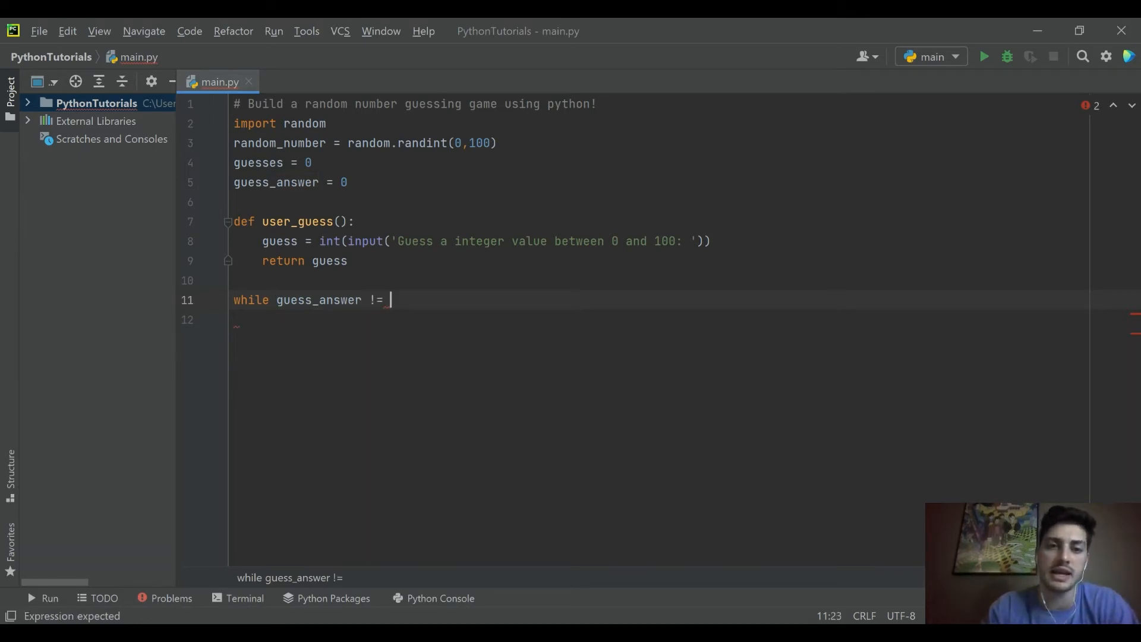
pyautogui.write('rando')
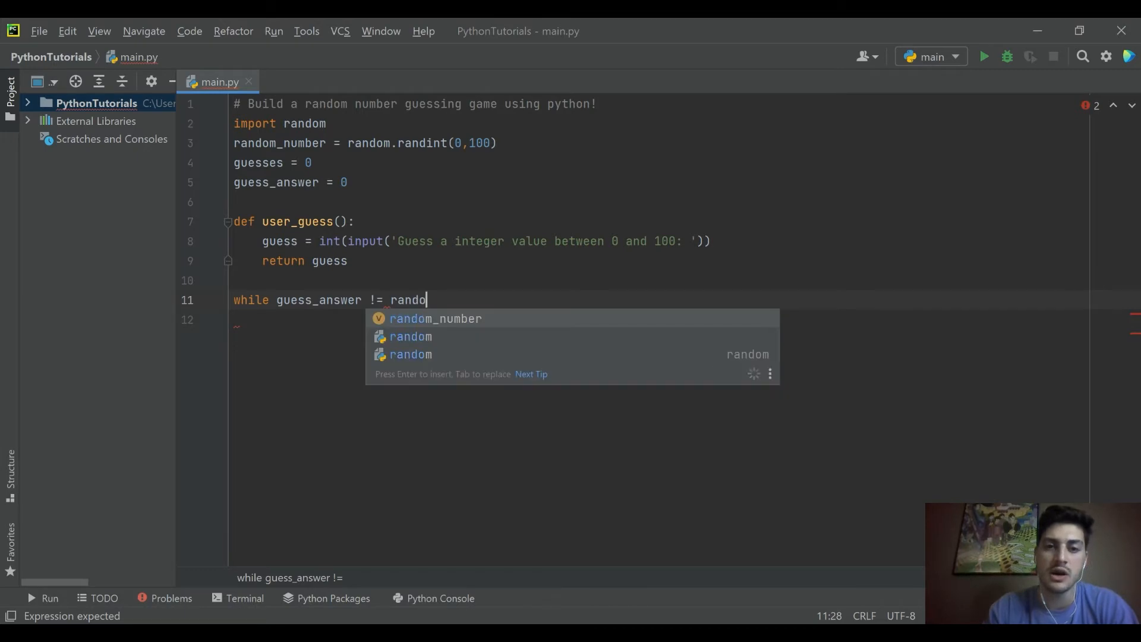
pyautogui.write('m_numb')
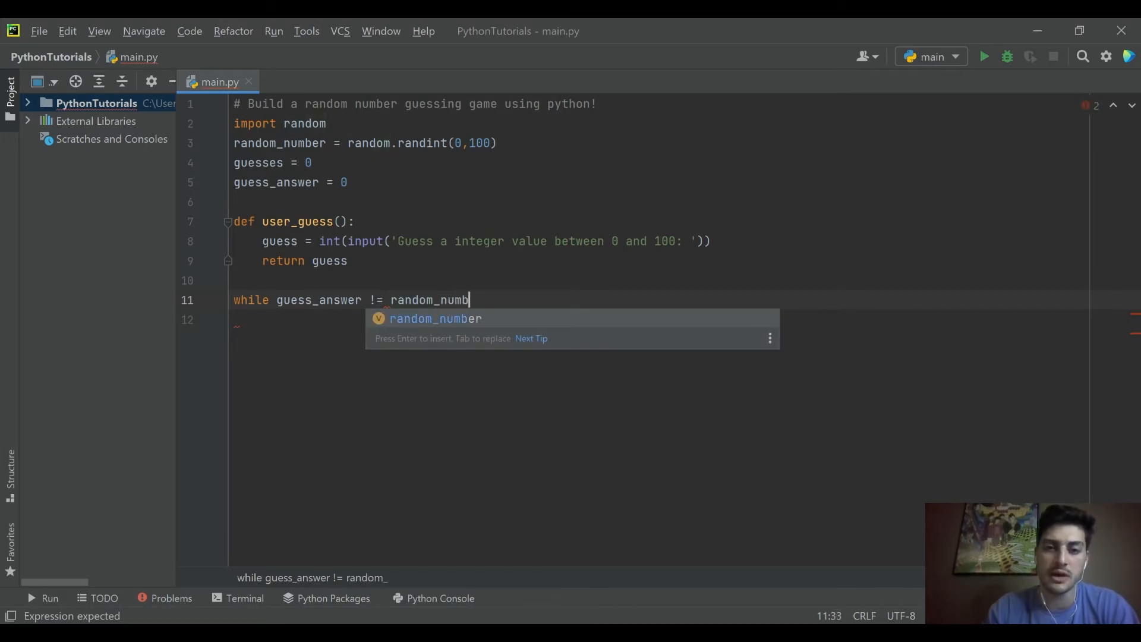
pyautogui.press('Enter')
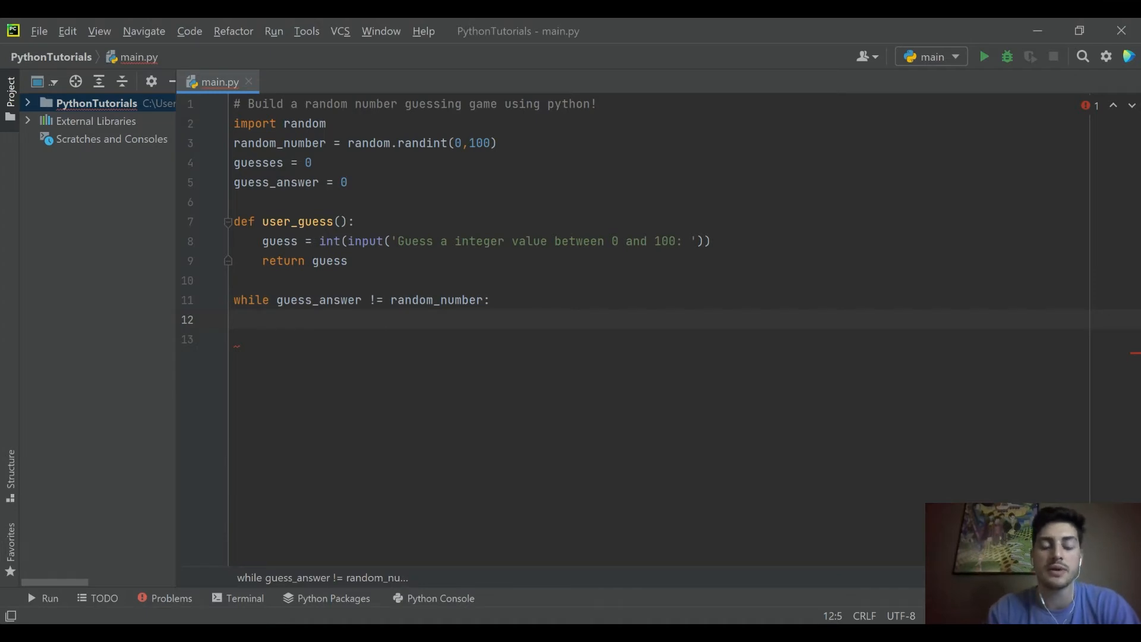
# - Add the condition if guess_answer > random_number: inside the loop
pyautogui.write('if guess')
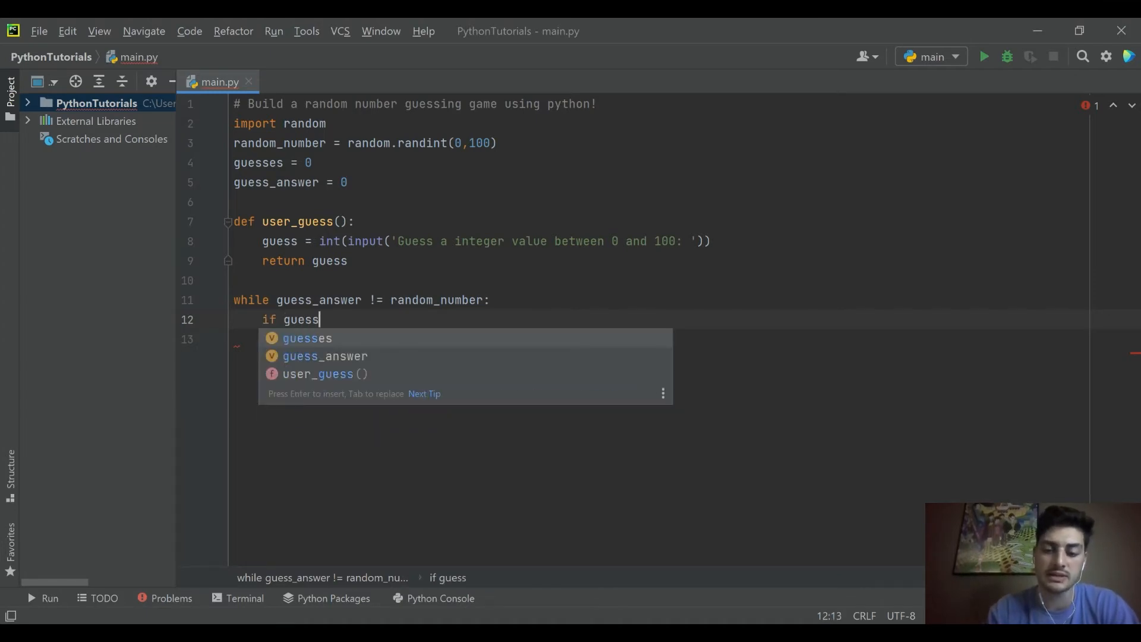
pyautogui.write('_a')
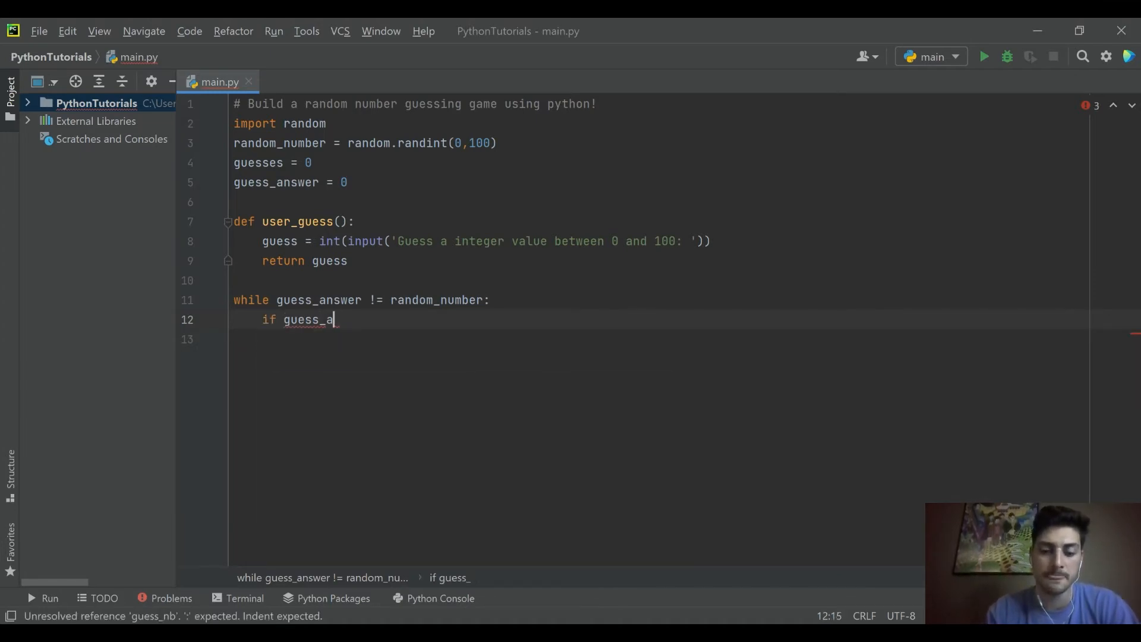
pyautogui.write('nswer')
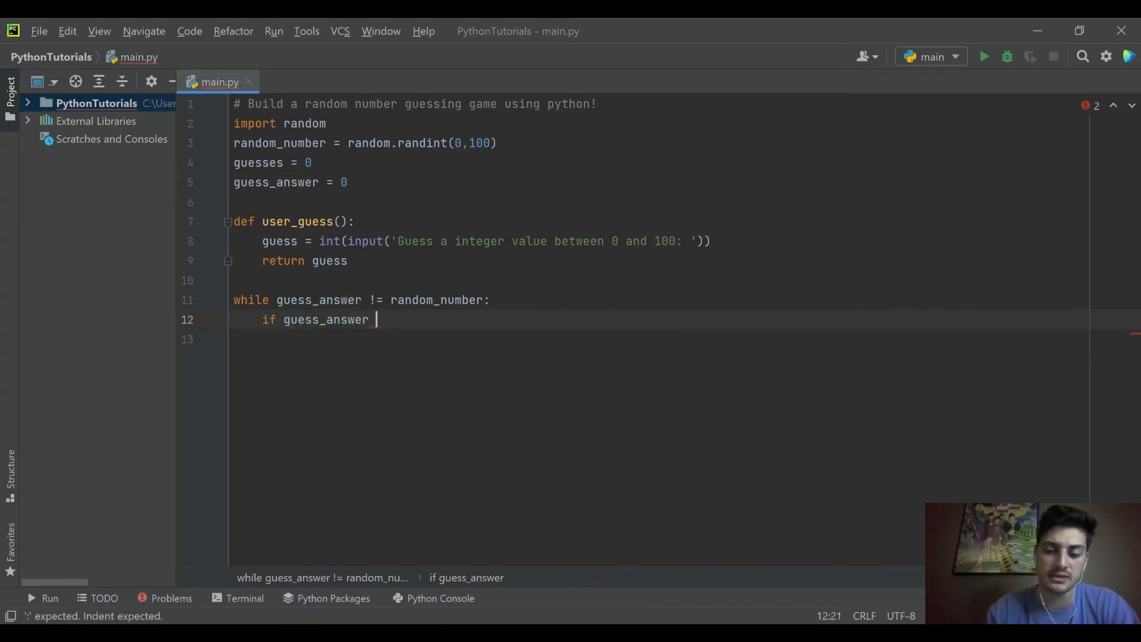
pyautogui.write('> r')
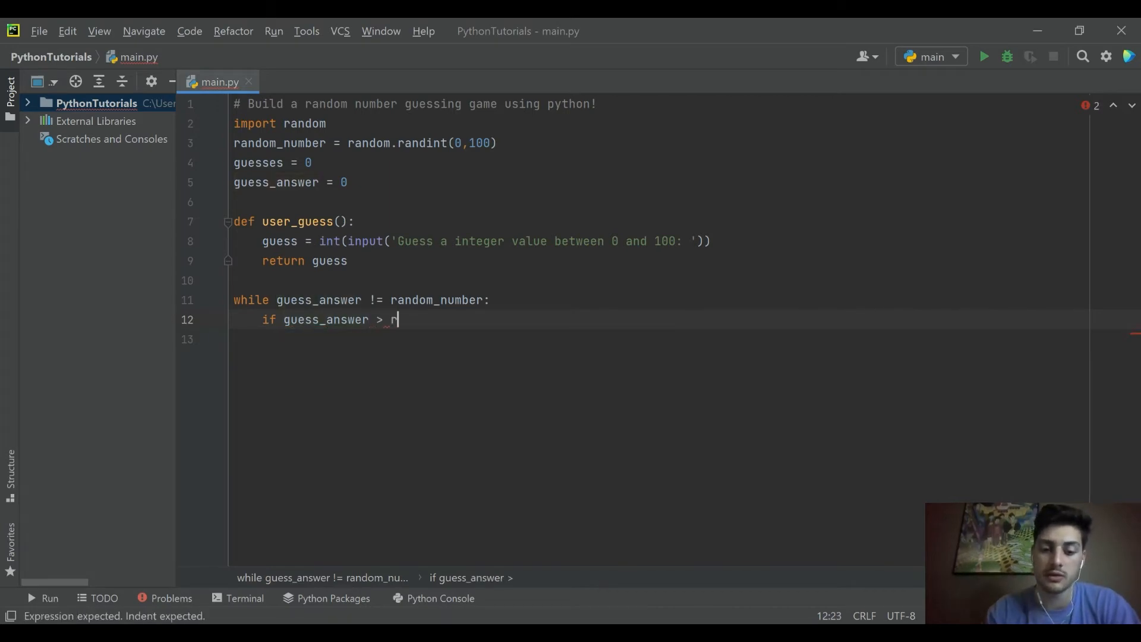
pyautogui.write('andom')
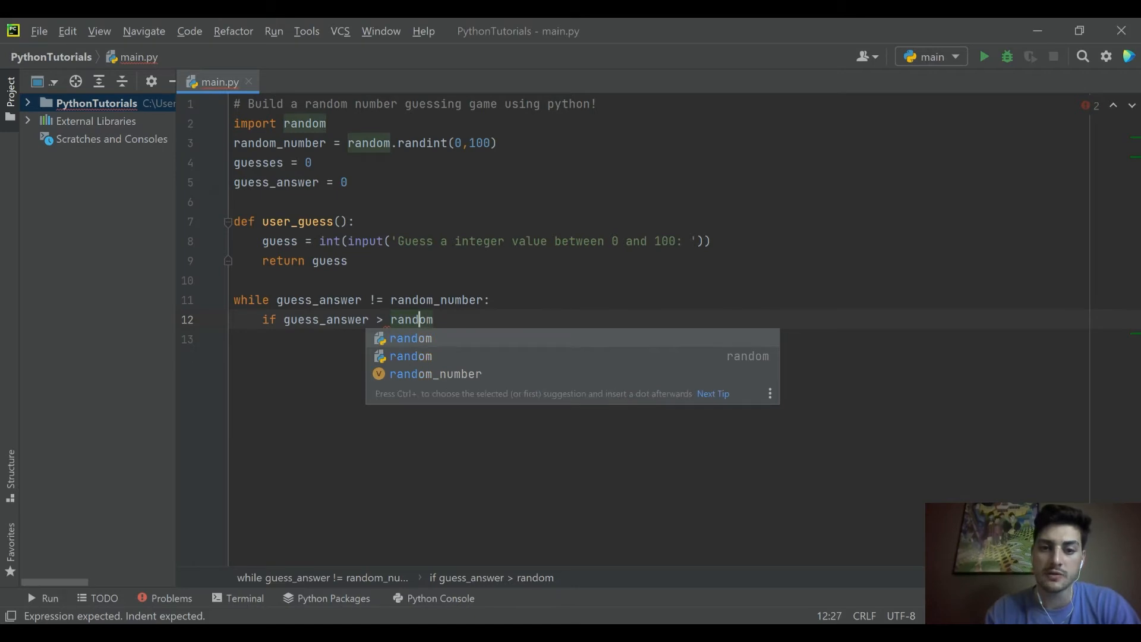
pyautogui.write('_number')
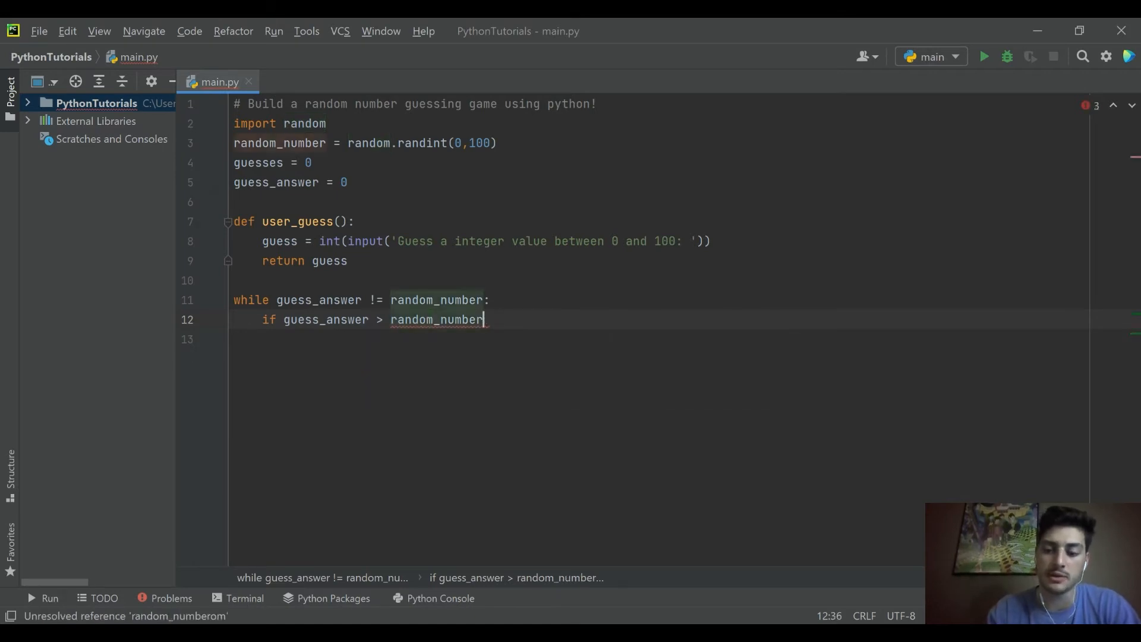
pyautogui.write(':')
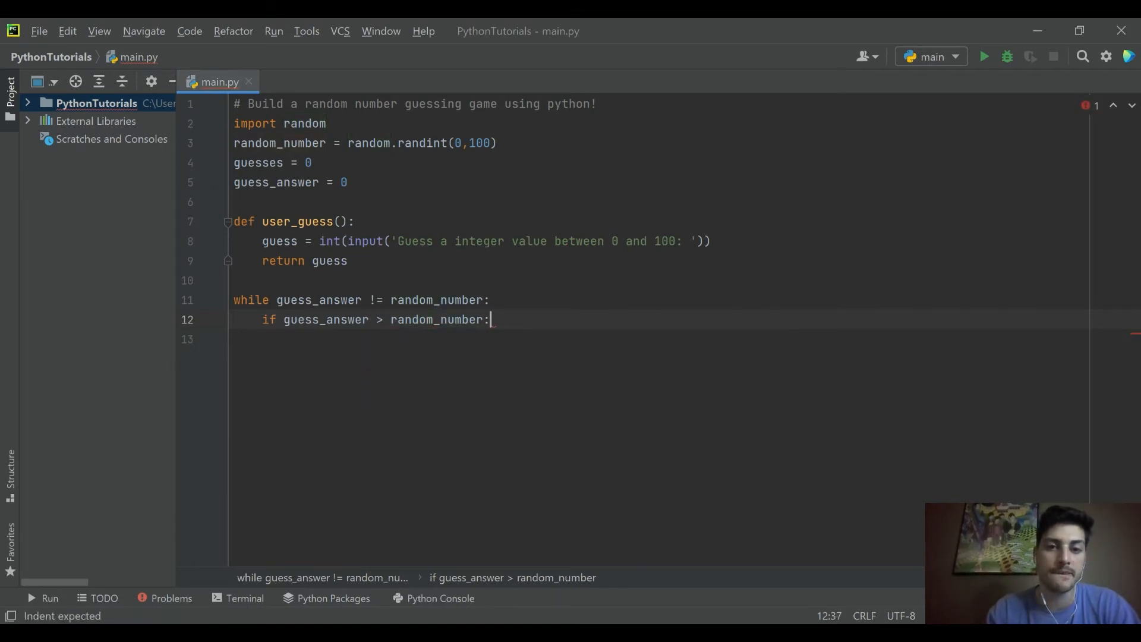
# - In the too-high branch print 'go lower!', increment guesses and call user_guess()
pyautogui.write("print('g")
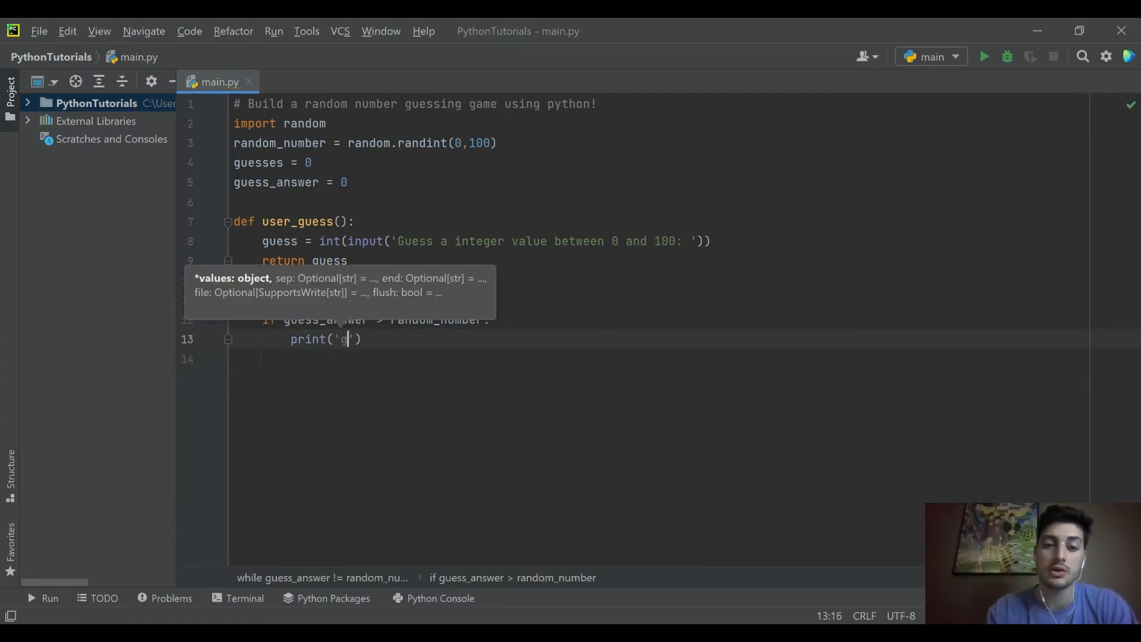
pyautogui.write('o lower!')
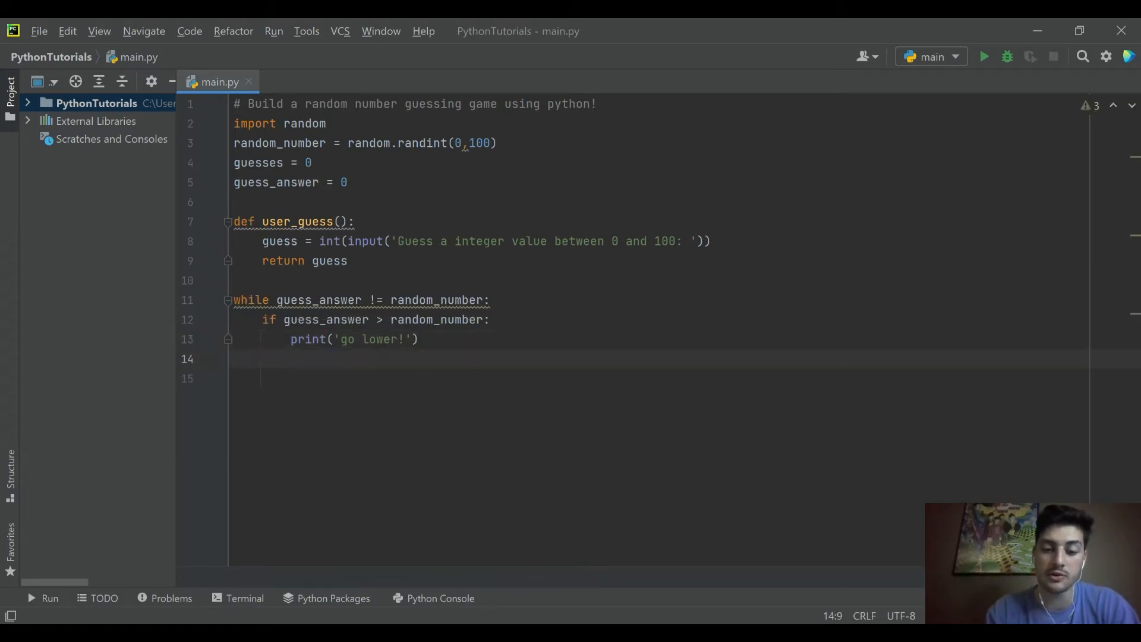
pyautogui.write('guesses')
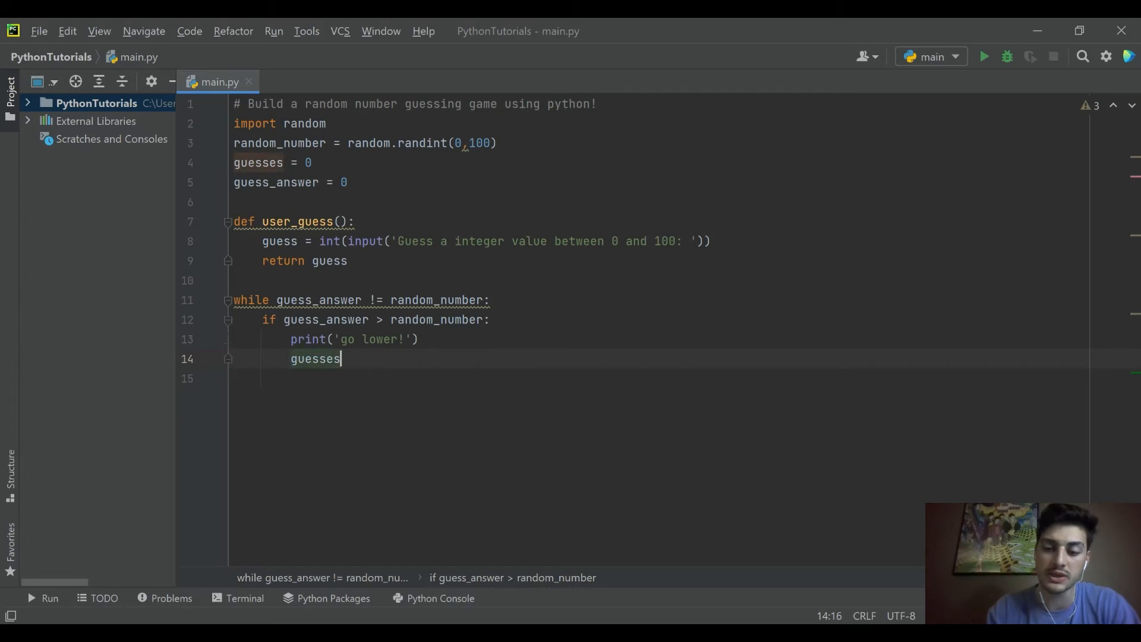
pyautogui.write('+= 1')
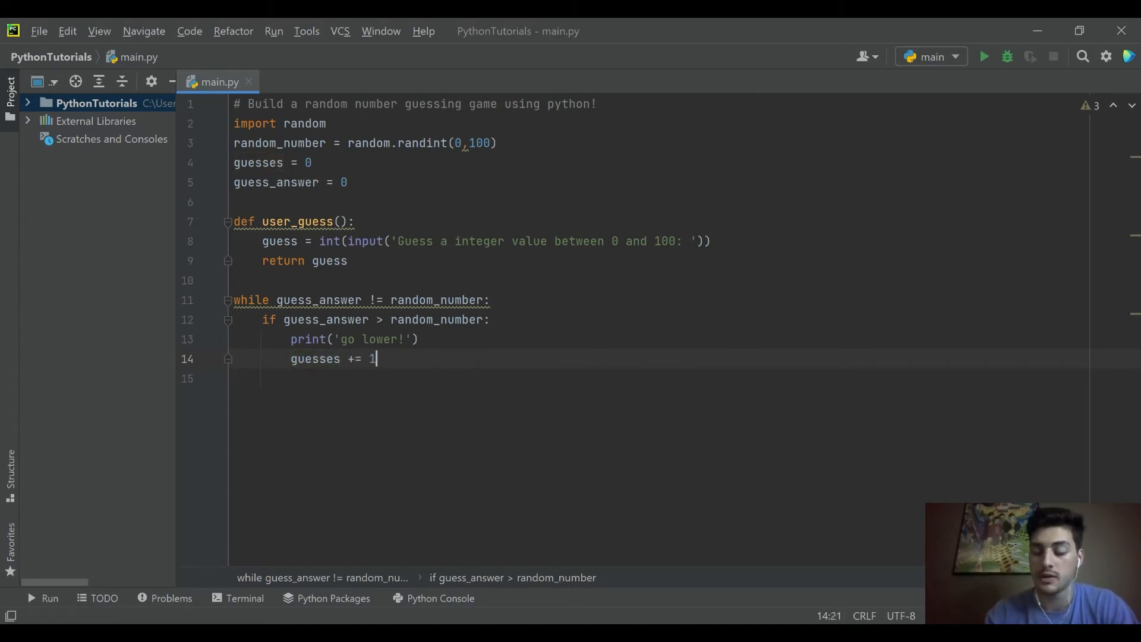
pyautogui.write('g')
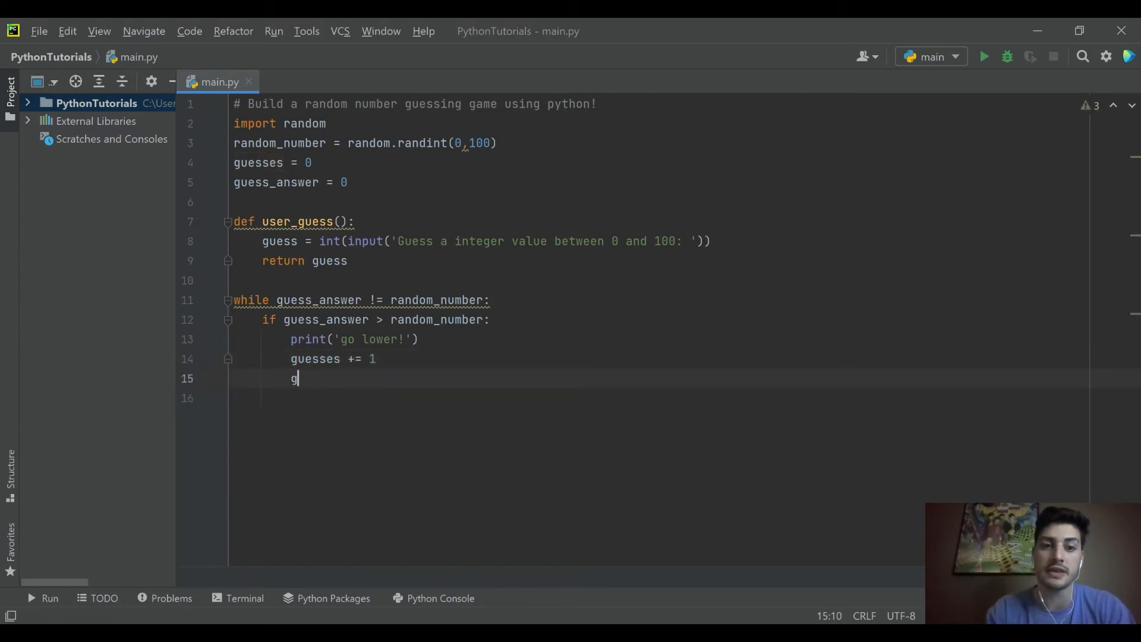
pyautogui.write('uess')
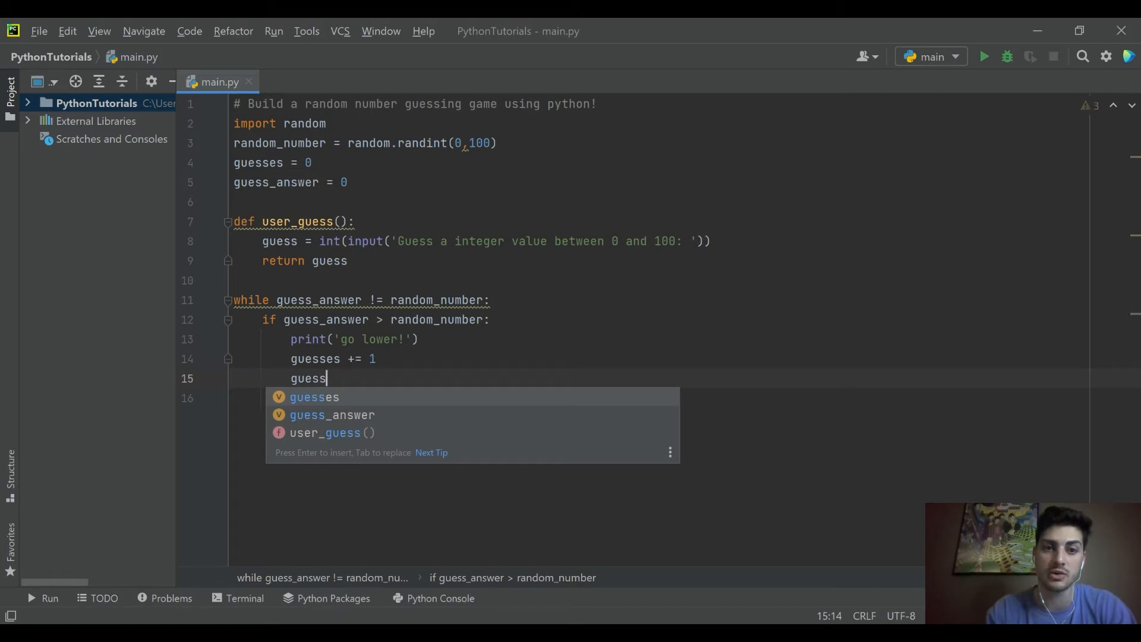
pyautogui.write('user_')
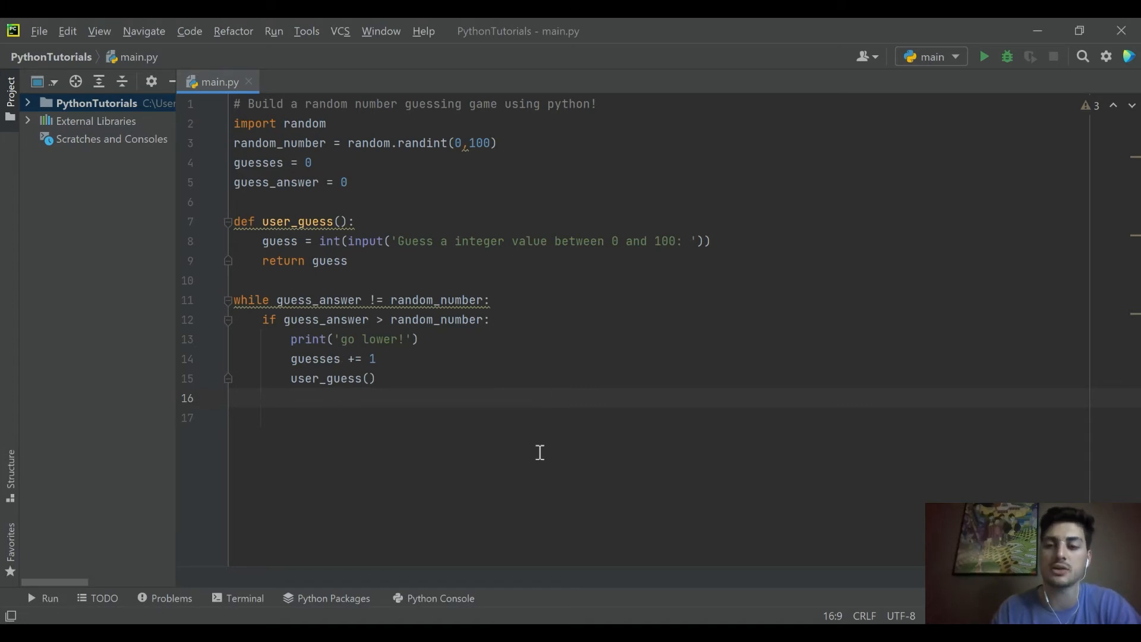
# - Add an else branch that prints 'go higher!'
pyautogui.write('q')
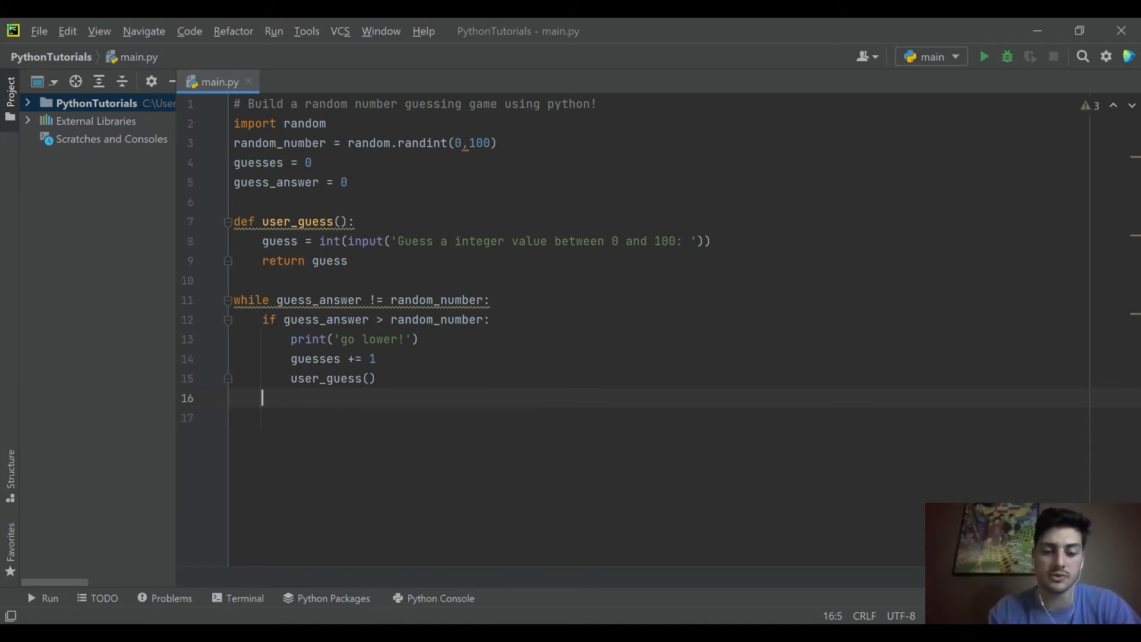
pyautogui.write('else:')
pyautogui.click(660, 418)
pyautogui.write("print('go")
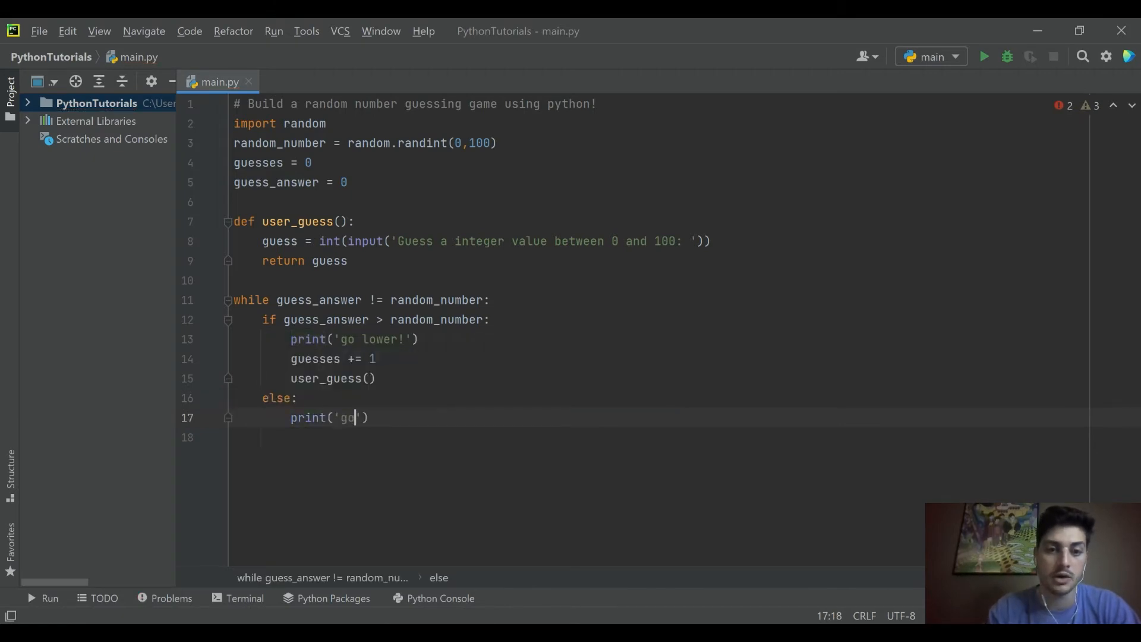
pyautogui.write('hig')
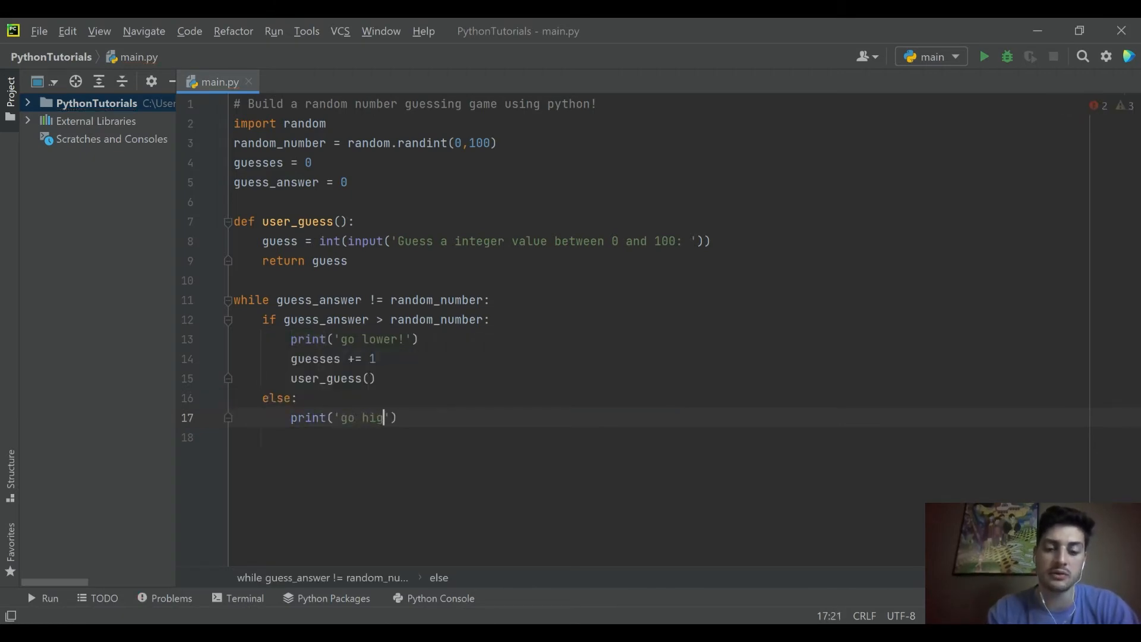
pyautogui.write('her!')
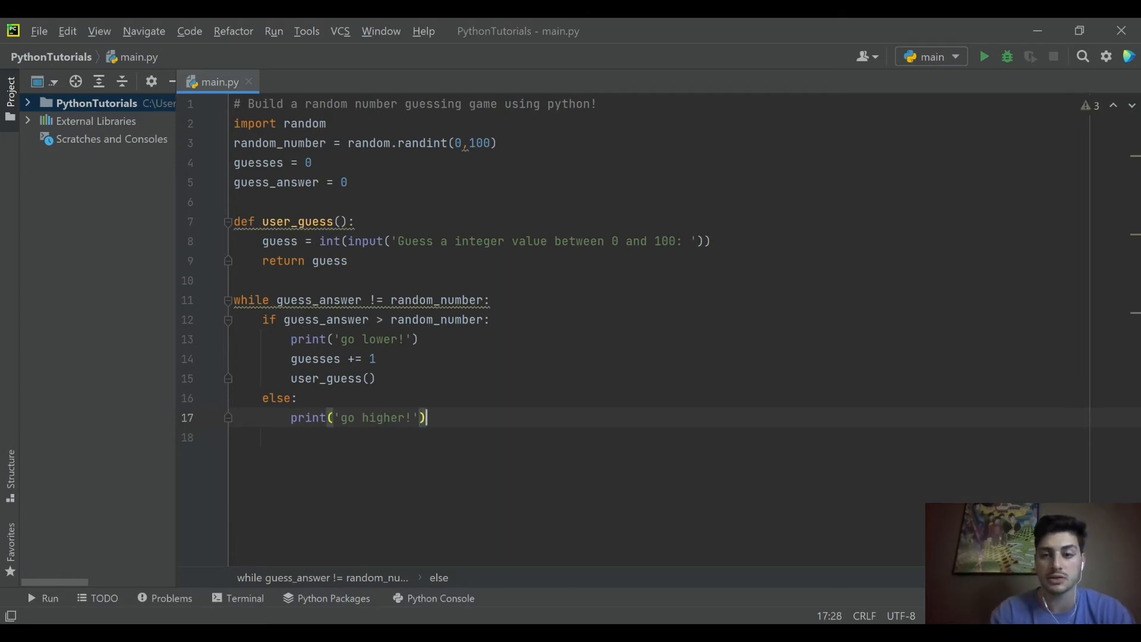
pyautogui.press('enter')
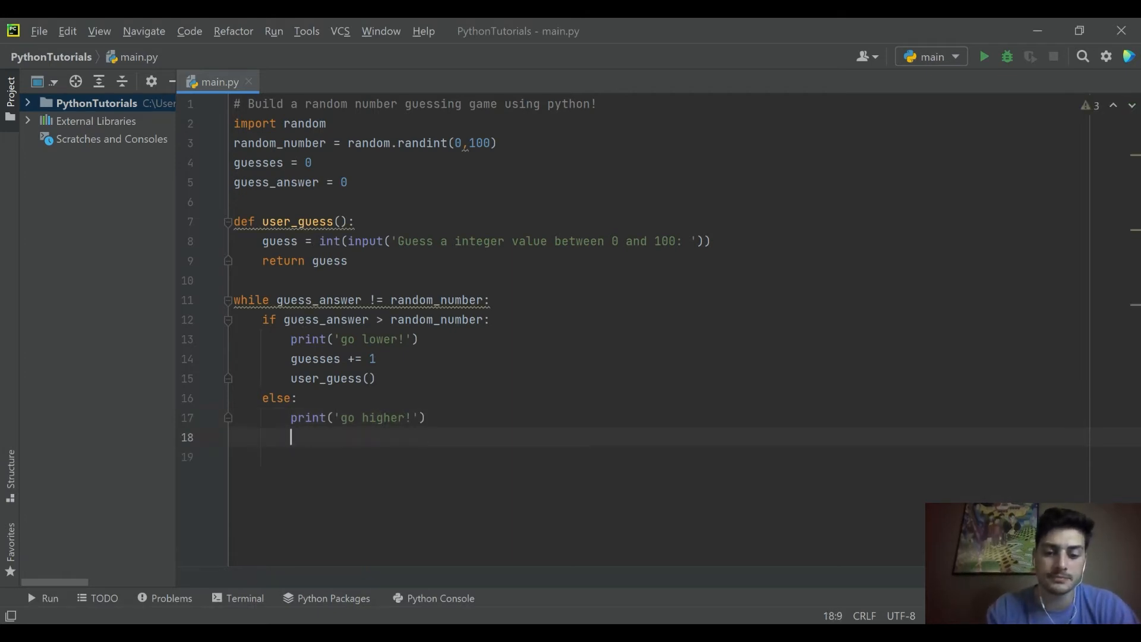
# - Increment guesses and call user_guess() in the else branch, ending the loop body
pyautogui.write('guesses += 1')
pyautogui.click(659, 457)
pyautogui.write('uswr')
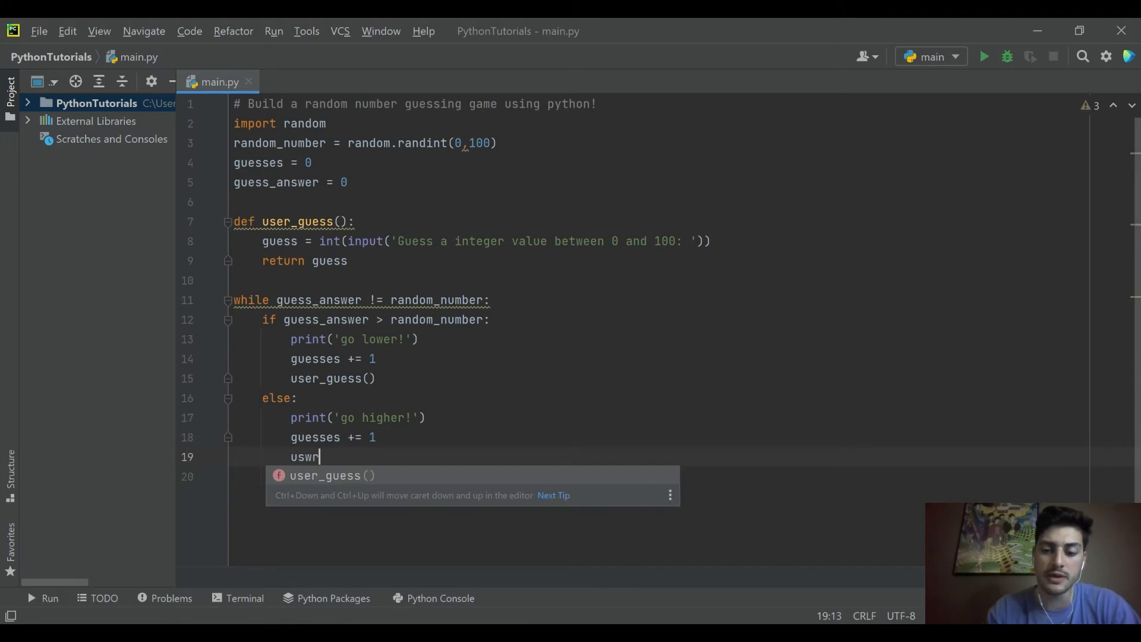
pyautogui.write('user_gue')
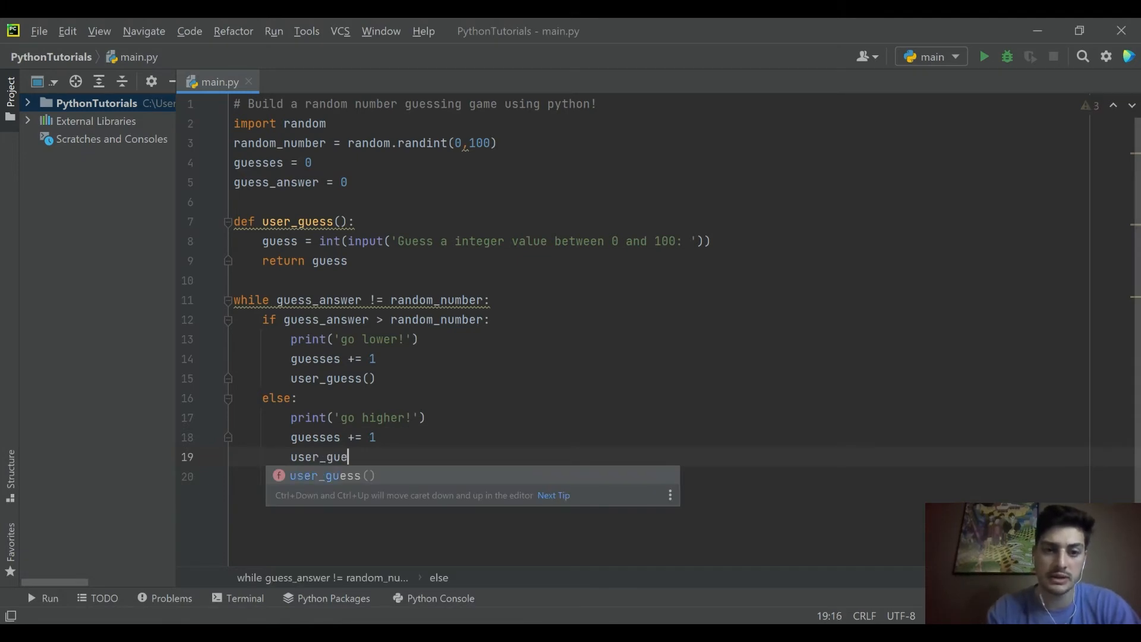
pyautogui.press('Tab')
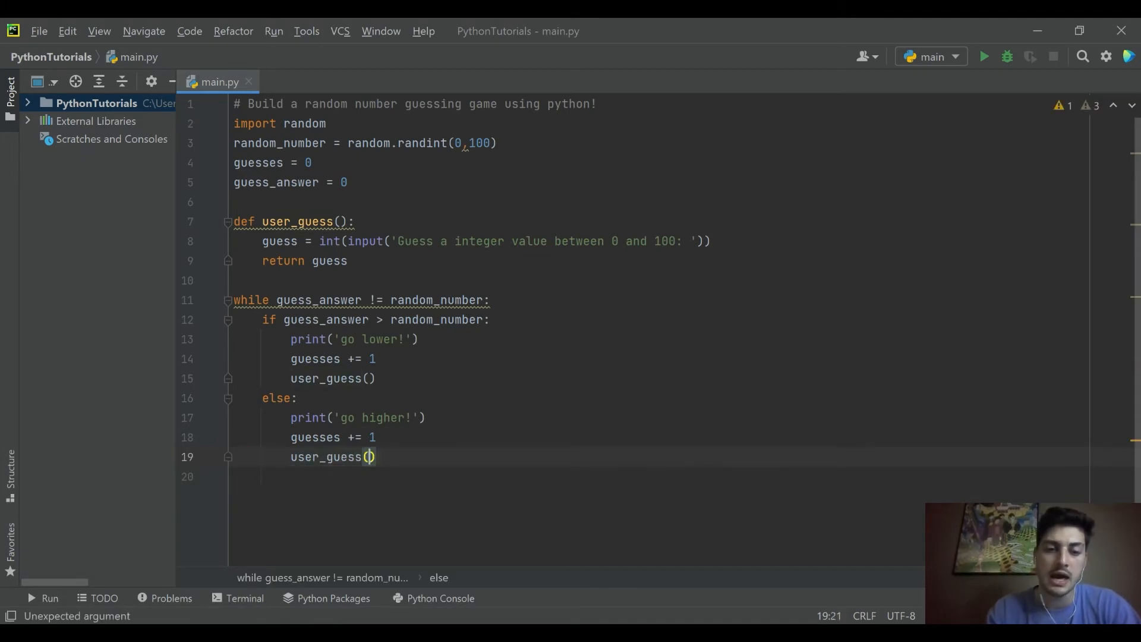
pyautogui.press('enter')
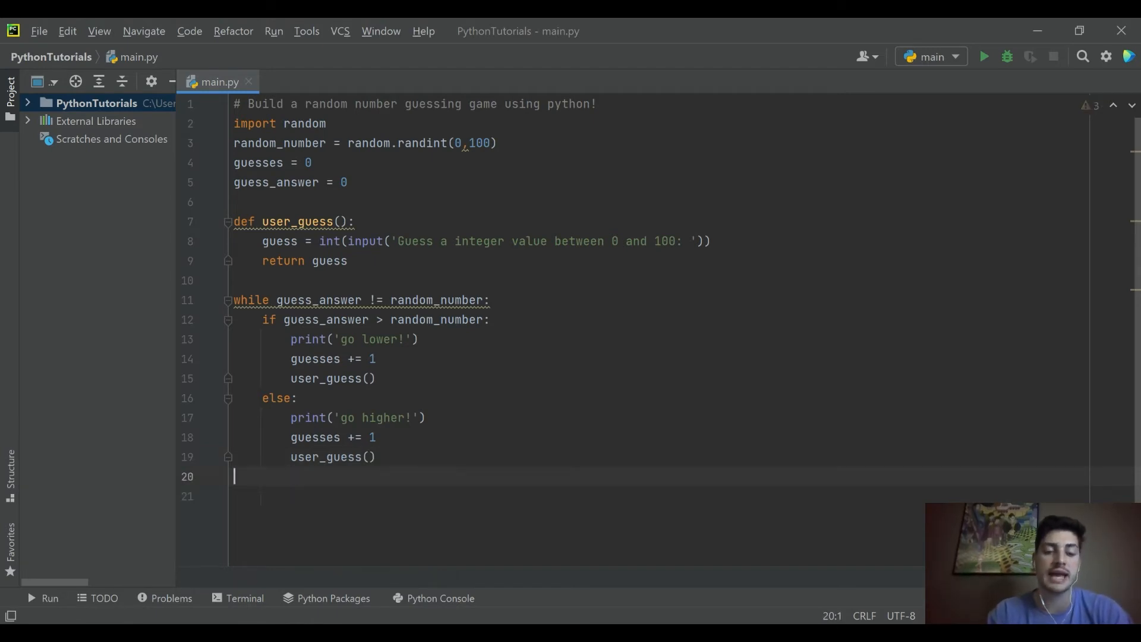
# - After the loop print 'You got it in ' + str(guesses) + ' tries!'
pyautogui.write('print()')
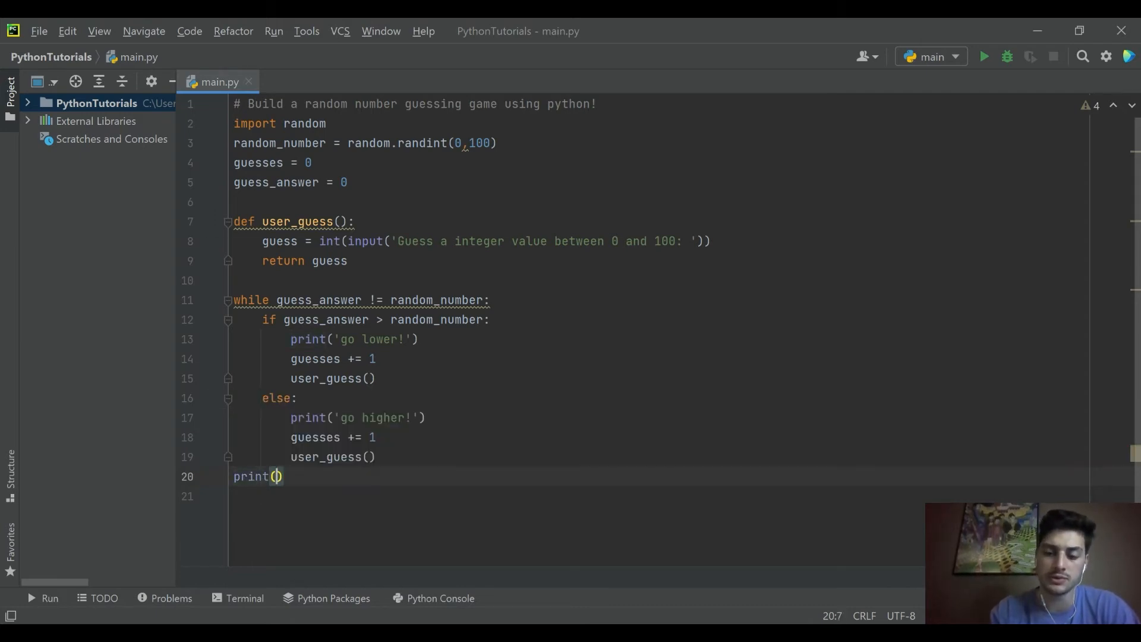
pyautogui.write("'You got '")
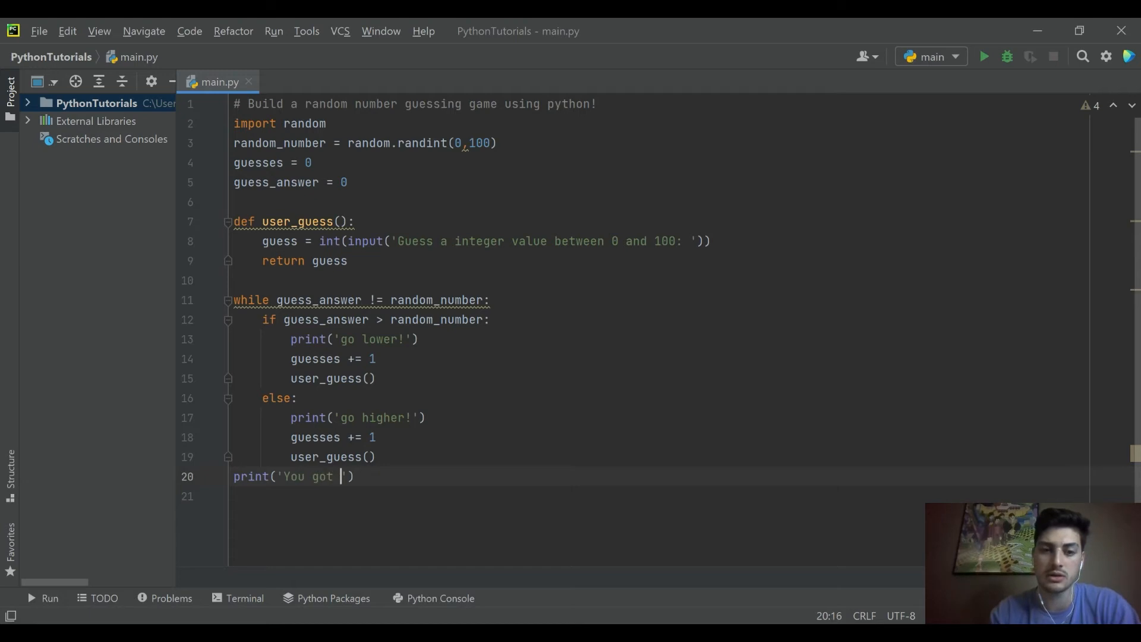
pyautogui.write('it in')
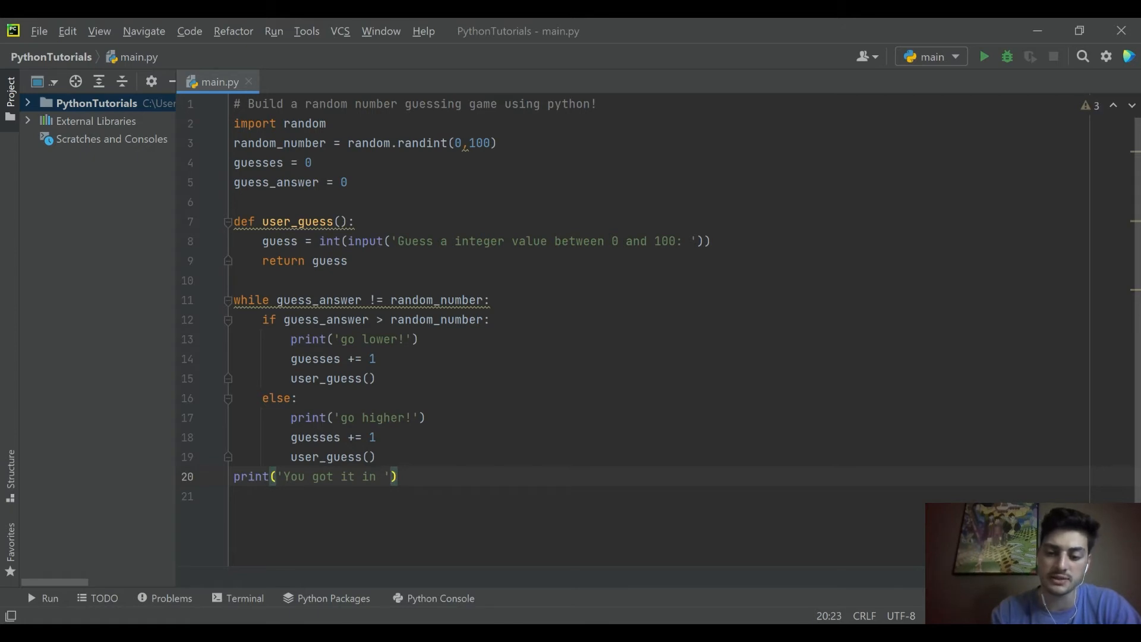
pyautogui.write('+ s')
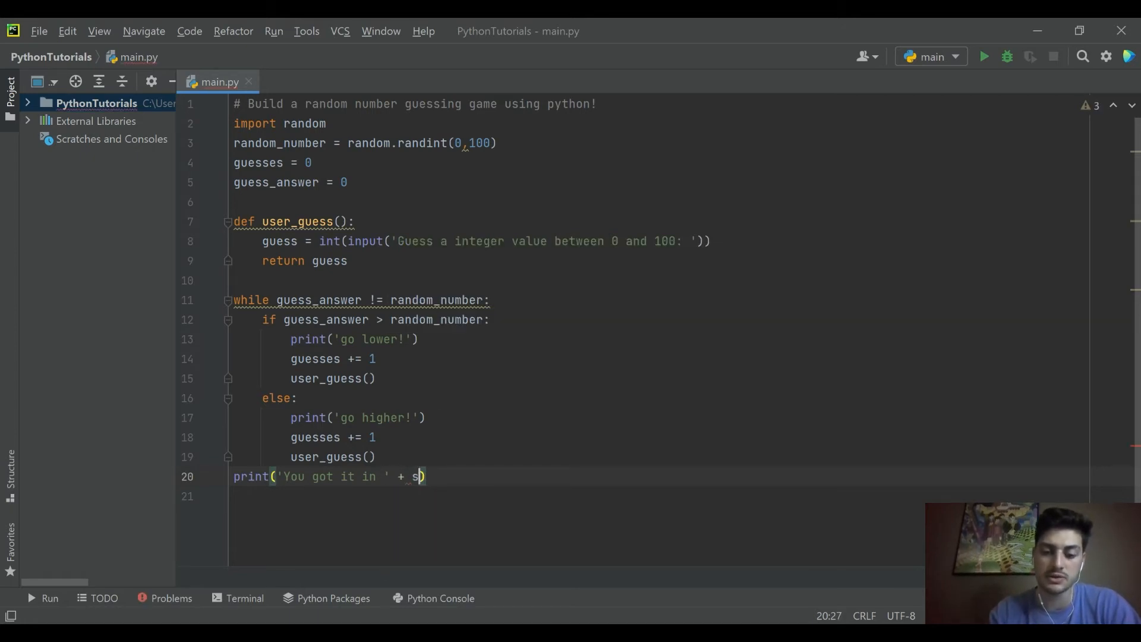
pyautogui.write('tr(guesses')
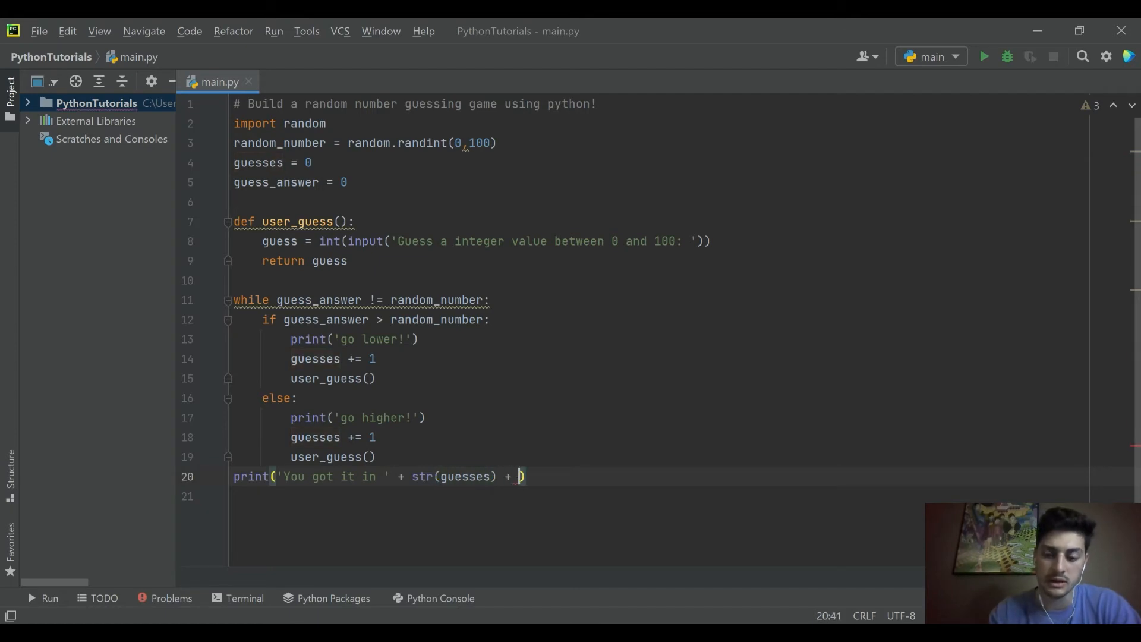
pyautogui.write("' tries!")
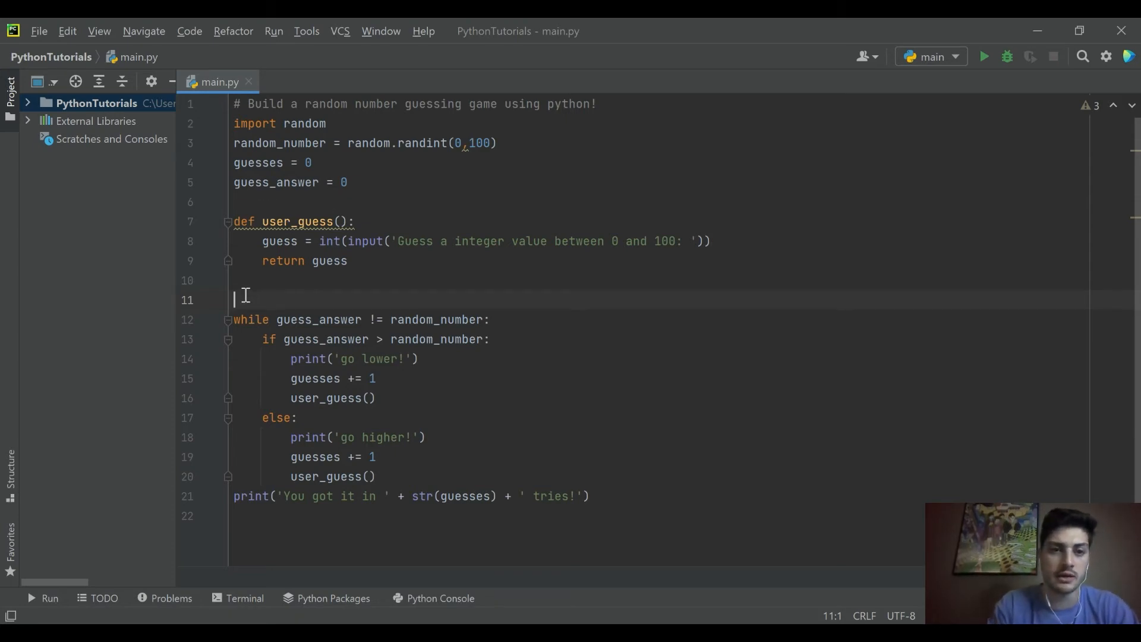
# - Call user_guess() once on line 11, just above the while loop
pyautogui.write('user_guess(')
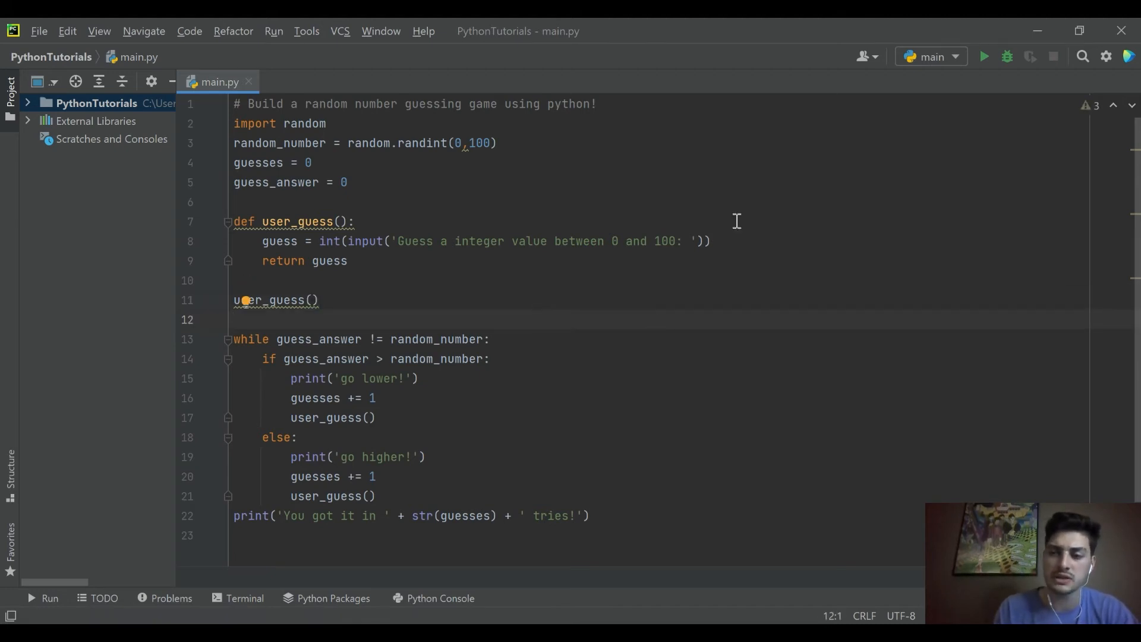
pyautogui.moveTo(984, 56)
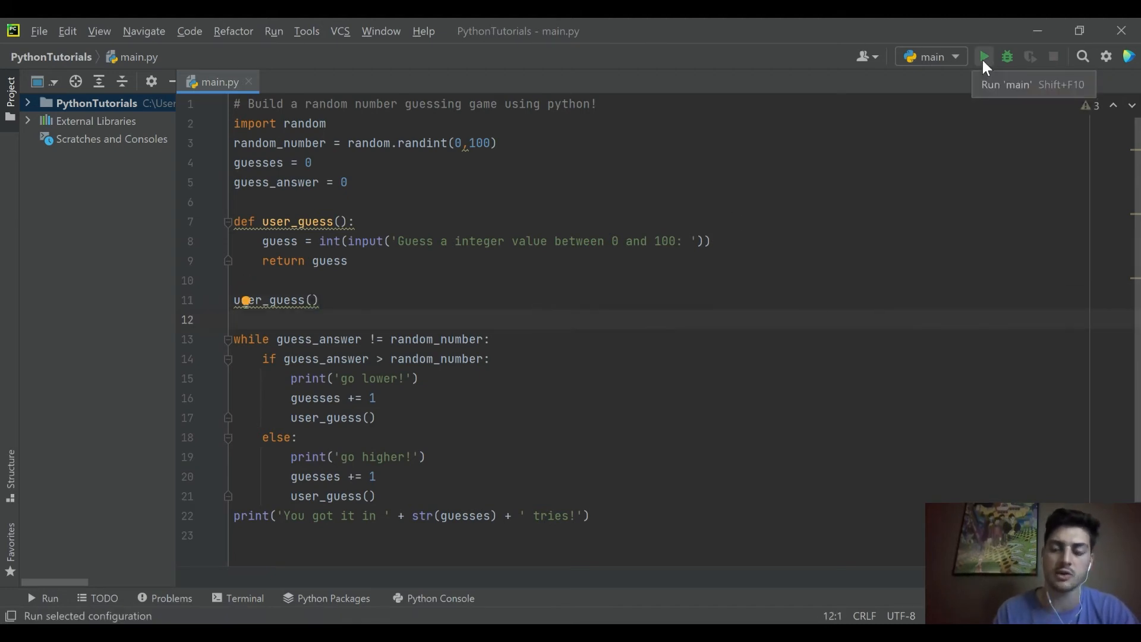
# - Run main.py and enter guesses 50, 60, 75, 88, 99, 100, 110 and up, all answered 'go higher!'
pyautogui.click(983, 57)
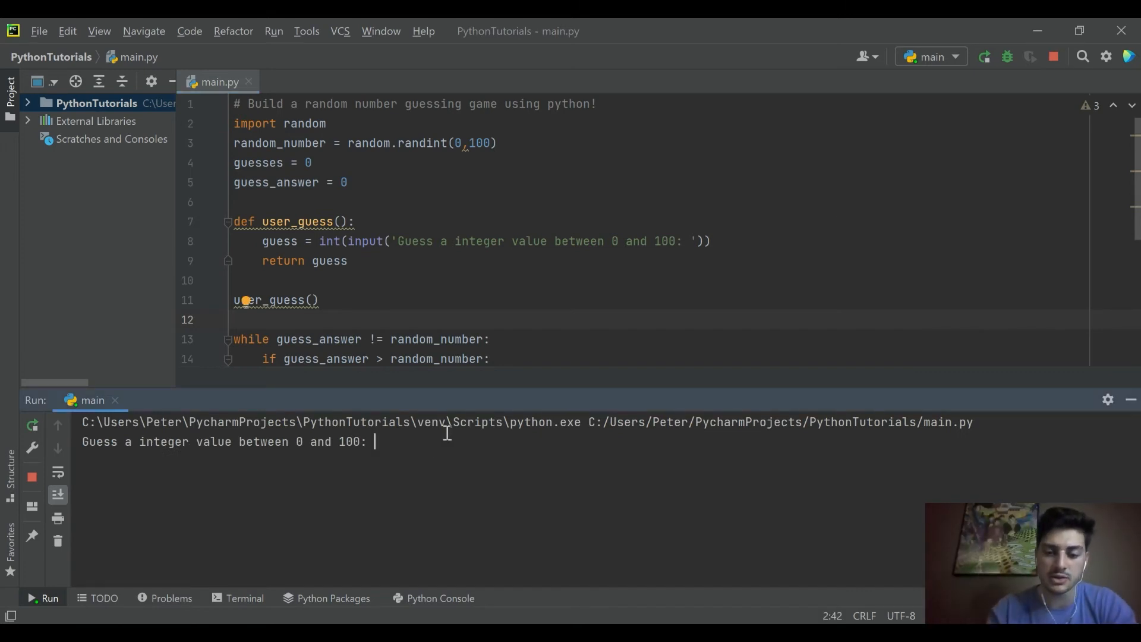
pyautogui.write('50')
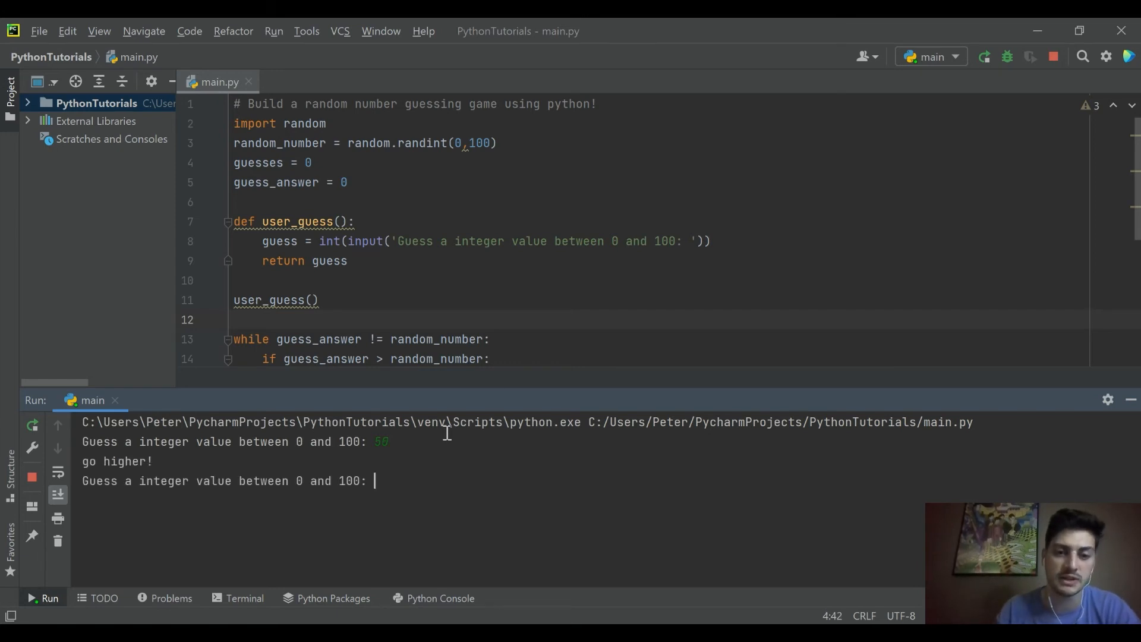
pyautogui.write('60')
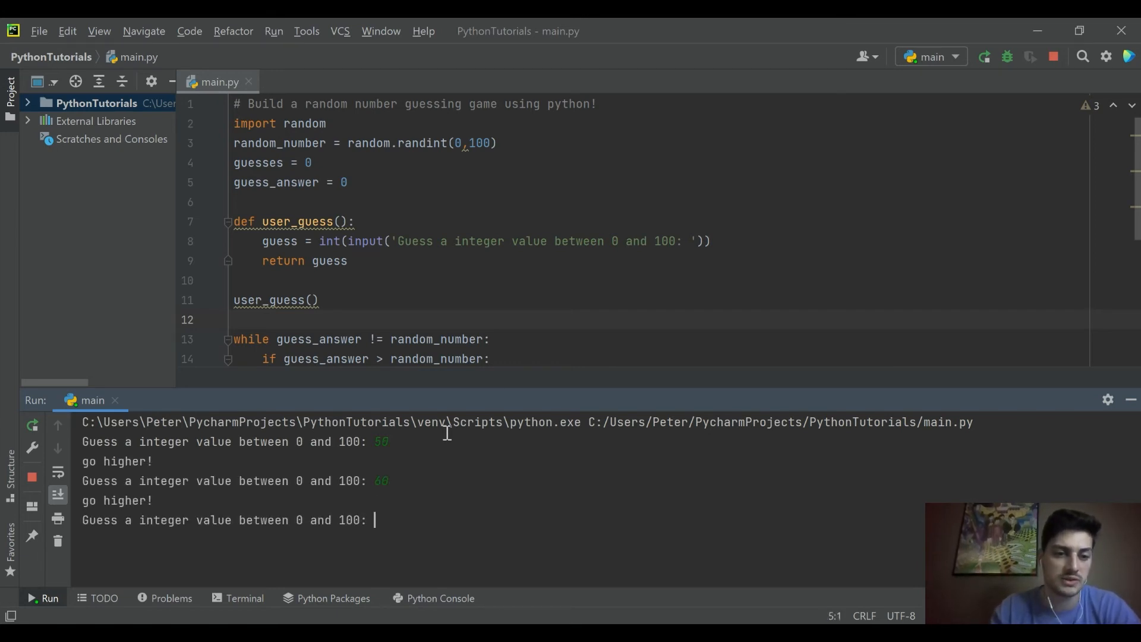
pyautogui.write('75')
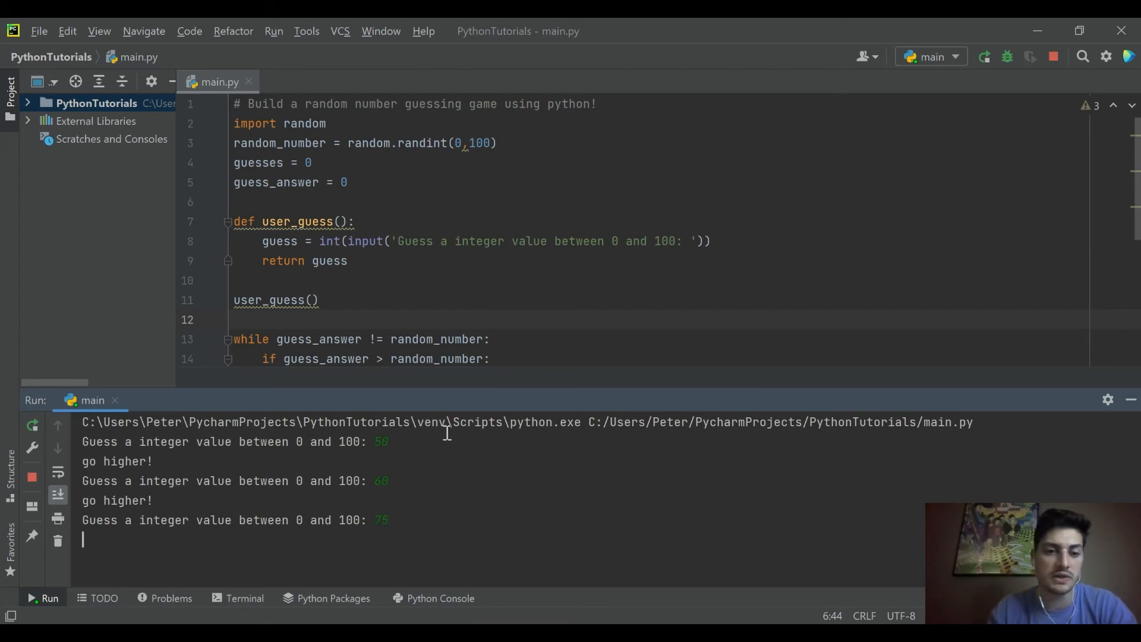
pyautogui.write('88')
pyautogui.write('95')
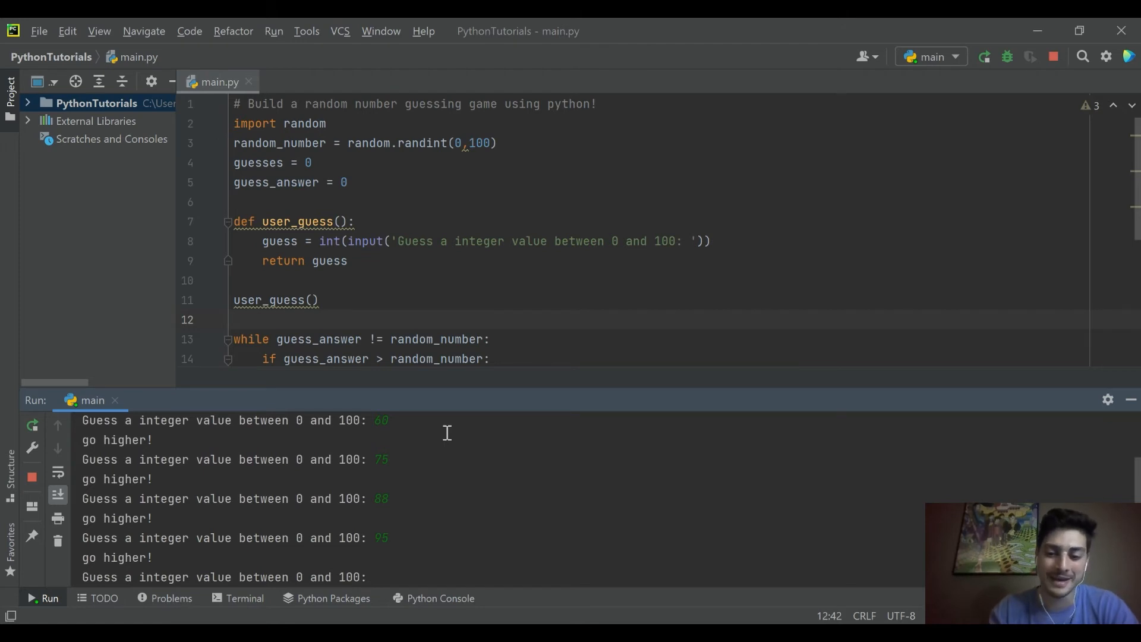
pyautogui.write('99')
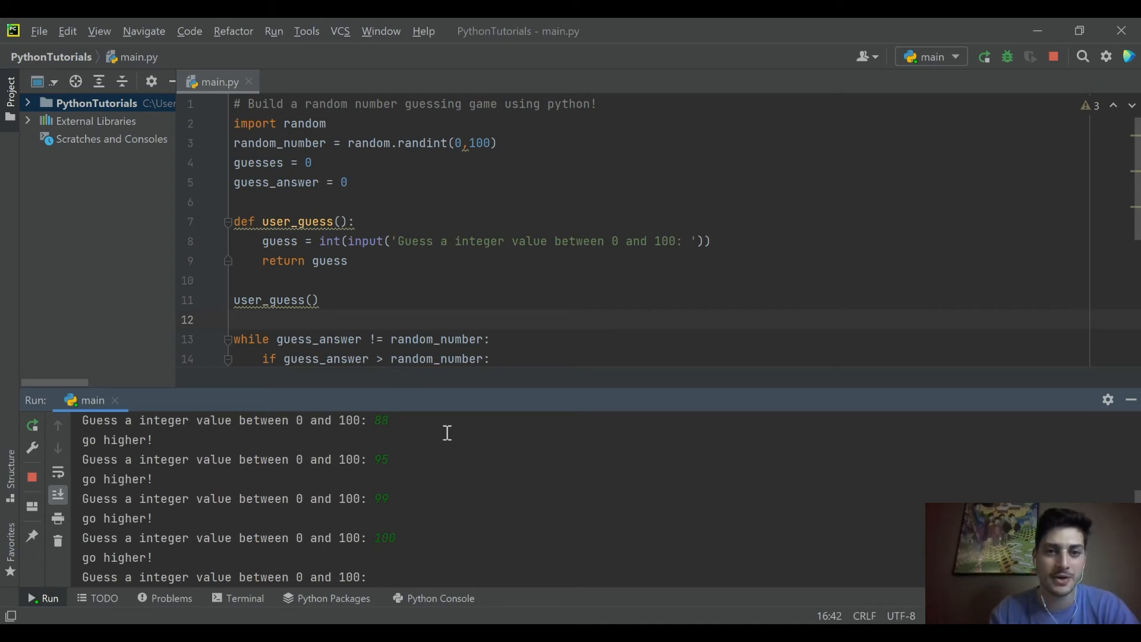
pyautogui.write('1')
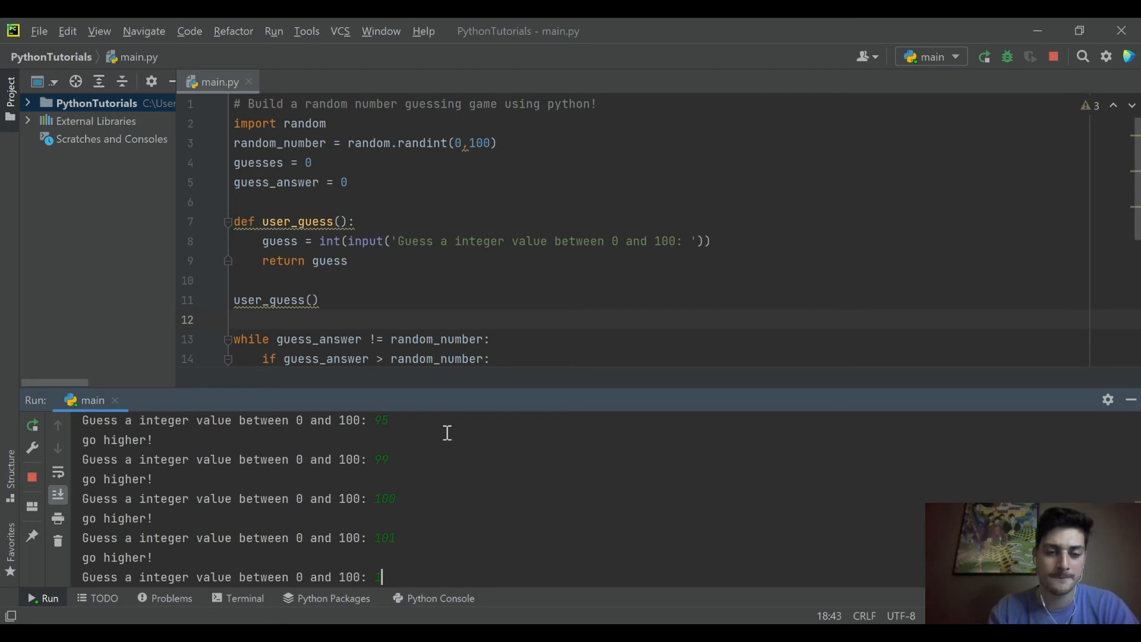
pyautogui.write('110')
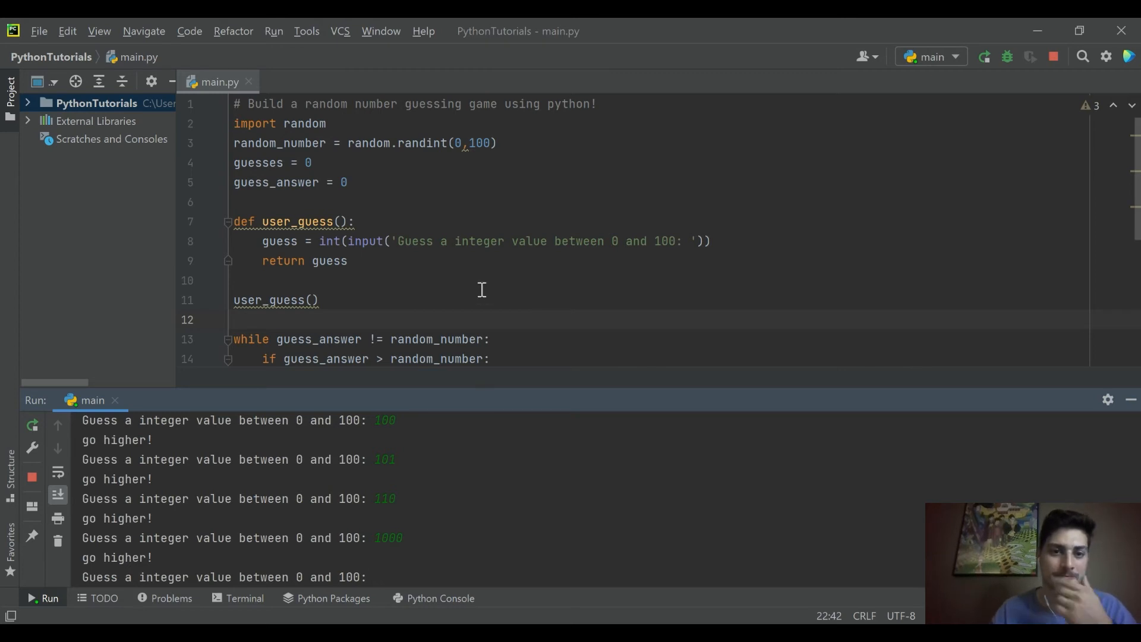
pyautogui.scroll(-3)
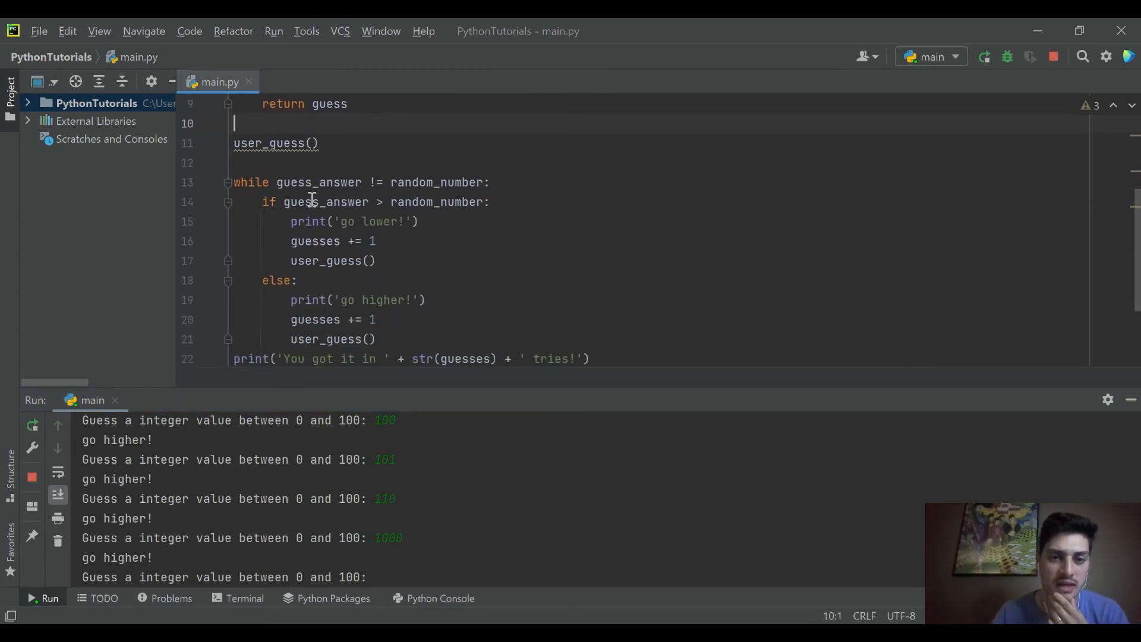
pyautogui.moveTo(473, 207)
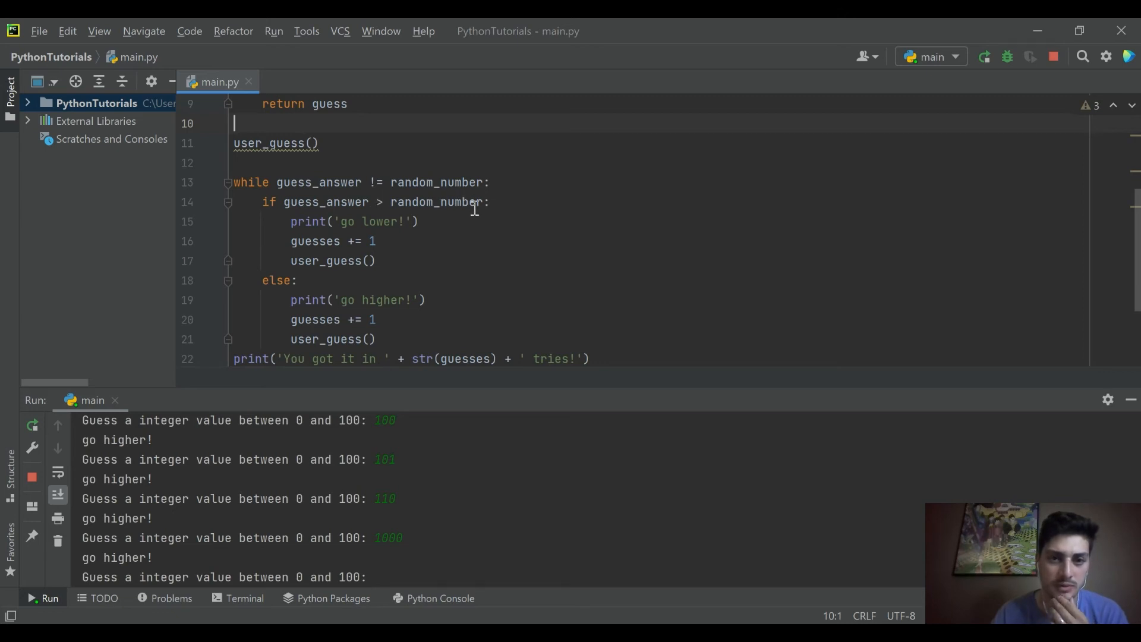
pyautogui.moveTo(306, 283)
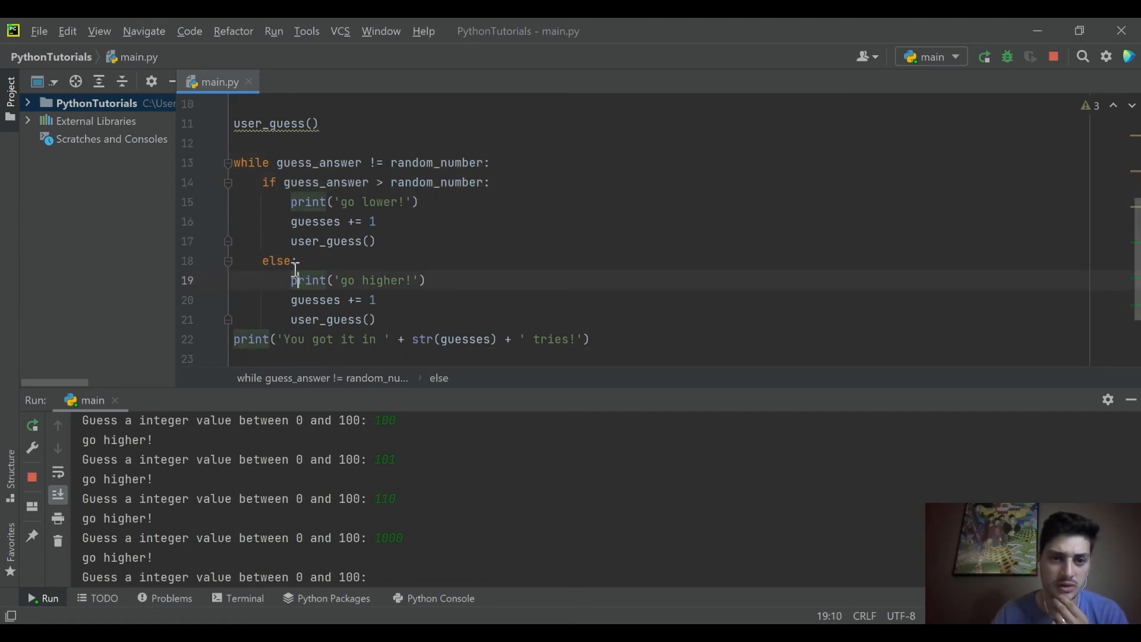
# - Replace else with elif guess_answer < random_number: before the 'go higher!' branch
pyautogui.click(293, 261)
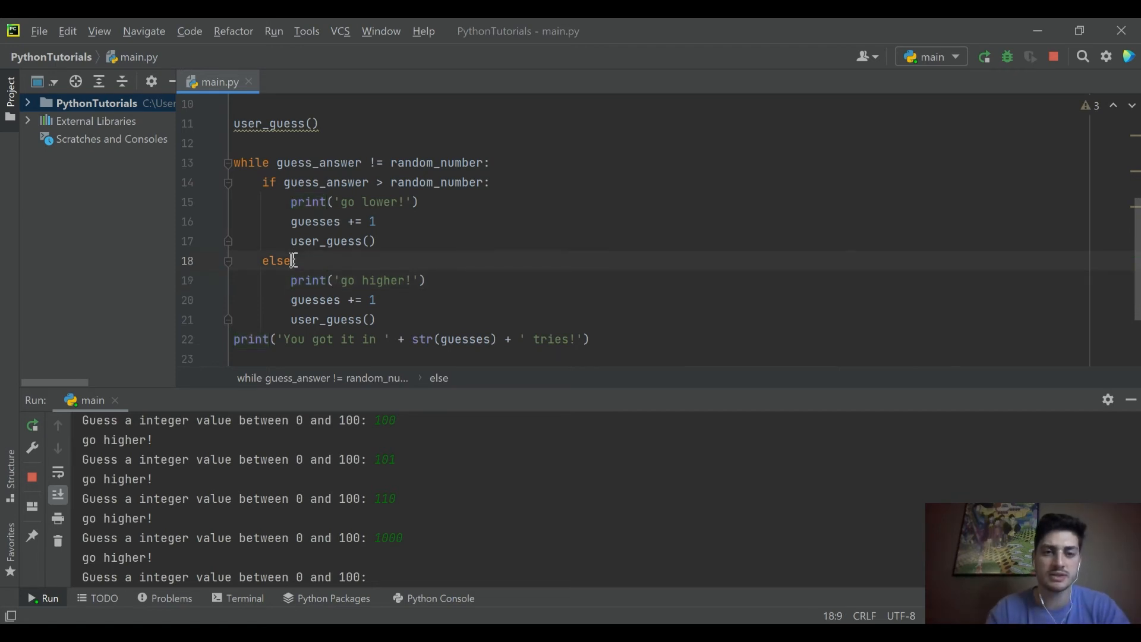
pyautogui.press('BackSpace')
pyautogui.write('if g')
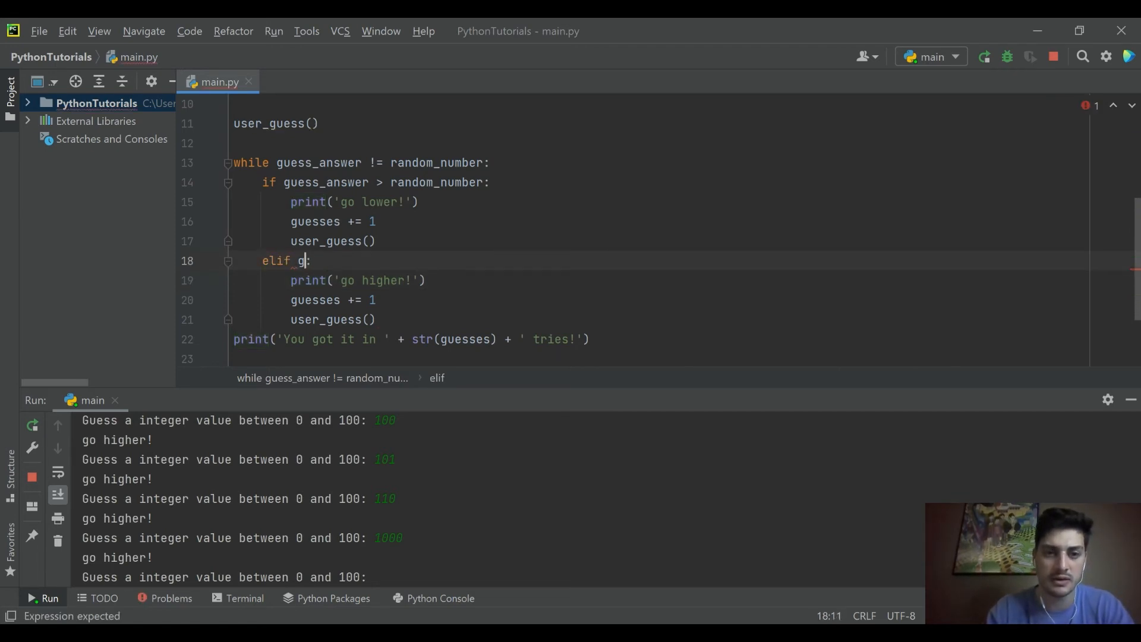
pyautogui.write('uess_answer <')
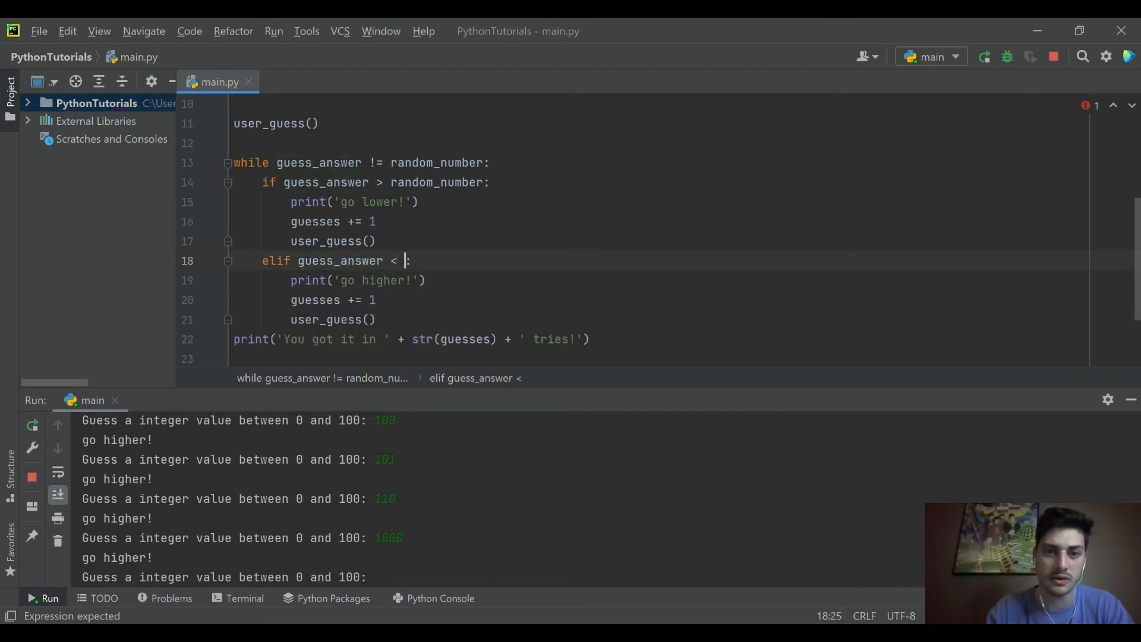
pyautogui.write('random_')
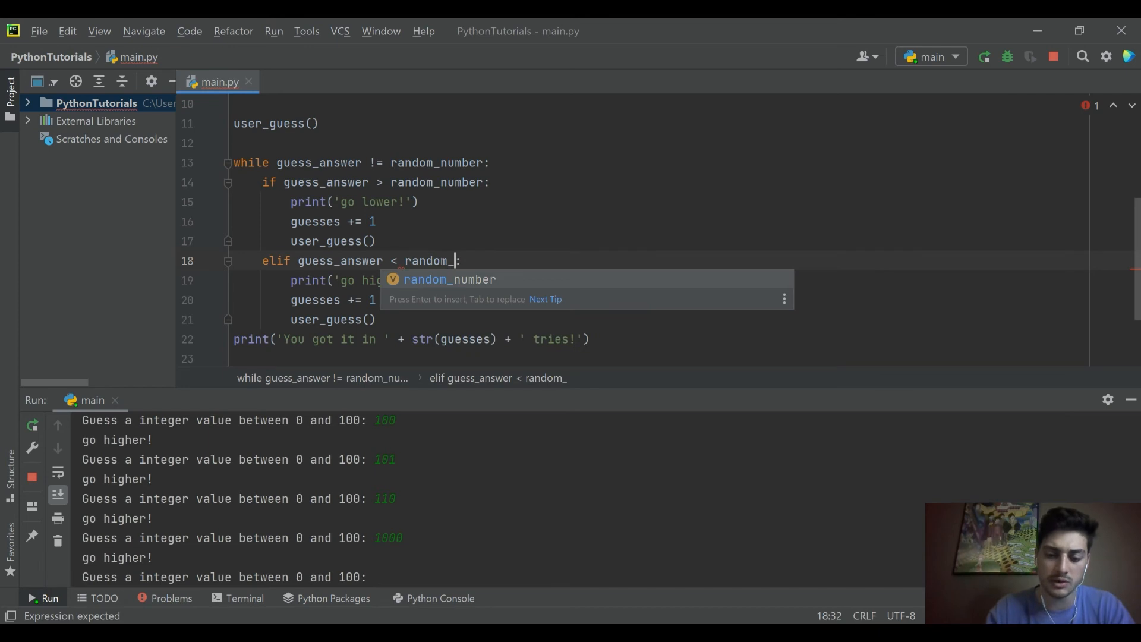
pyautogui.press('enter')
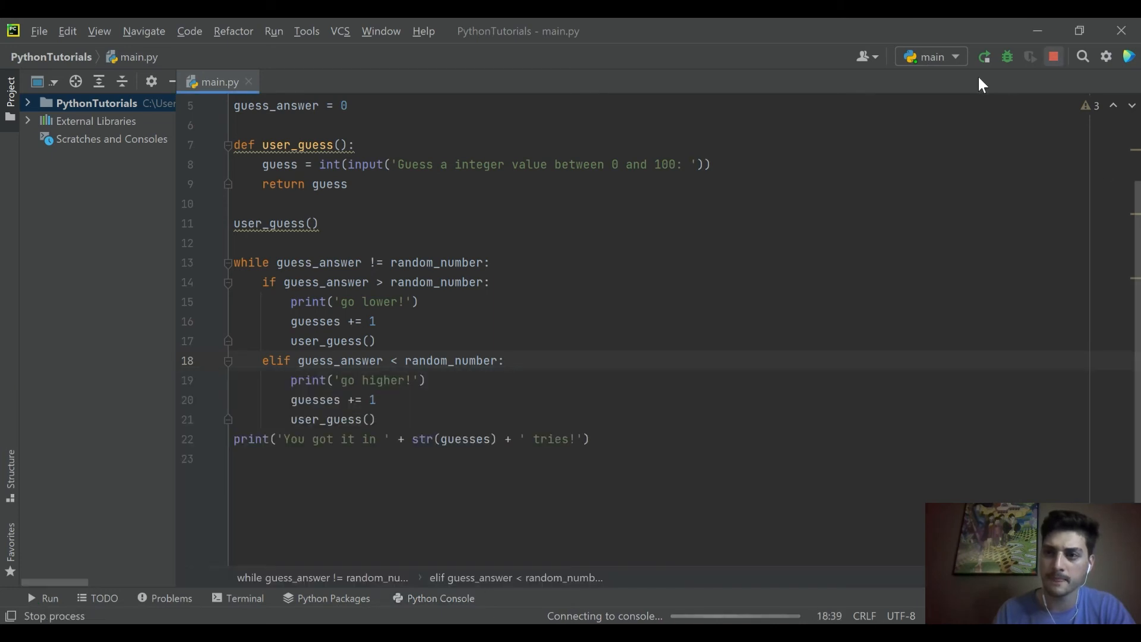
# - Rerun the game and enter guesses 50, 75, 99, 100, still getting 'go higher!' each time
pyautogui.click(983, 57)
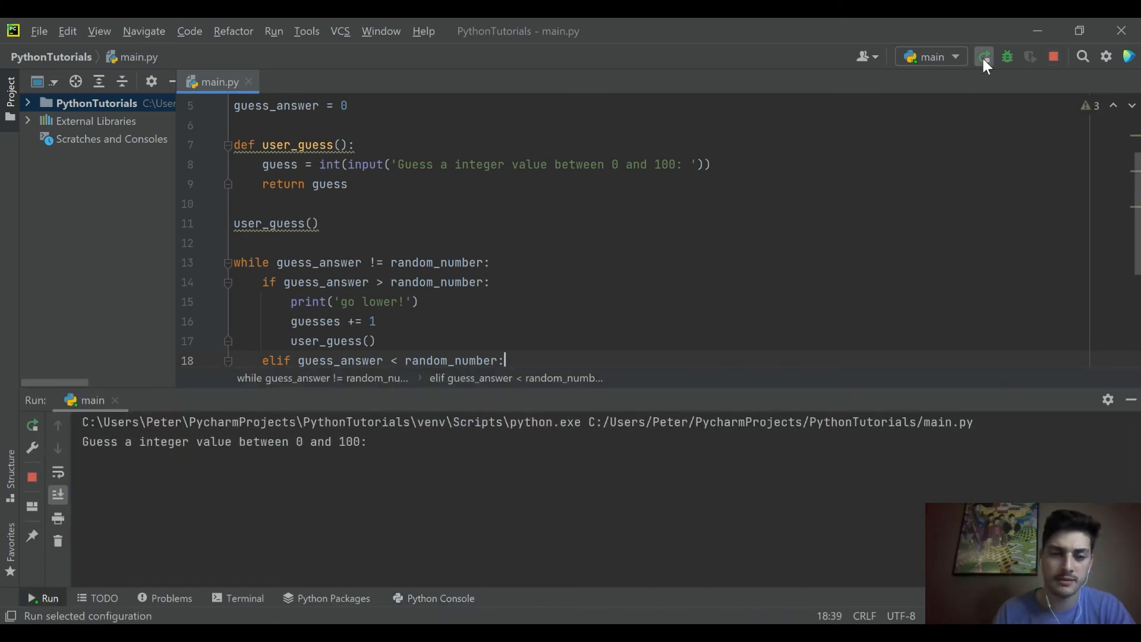
pyautogui.click(982, 56)
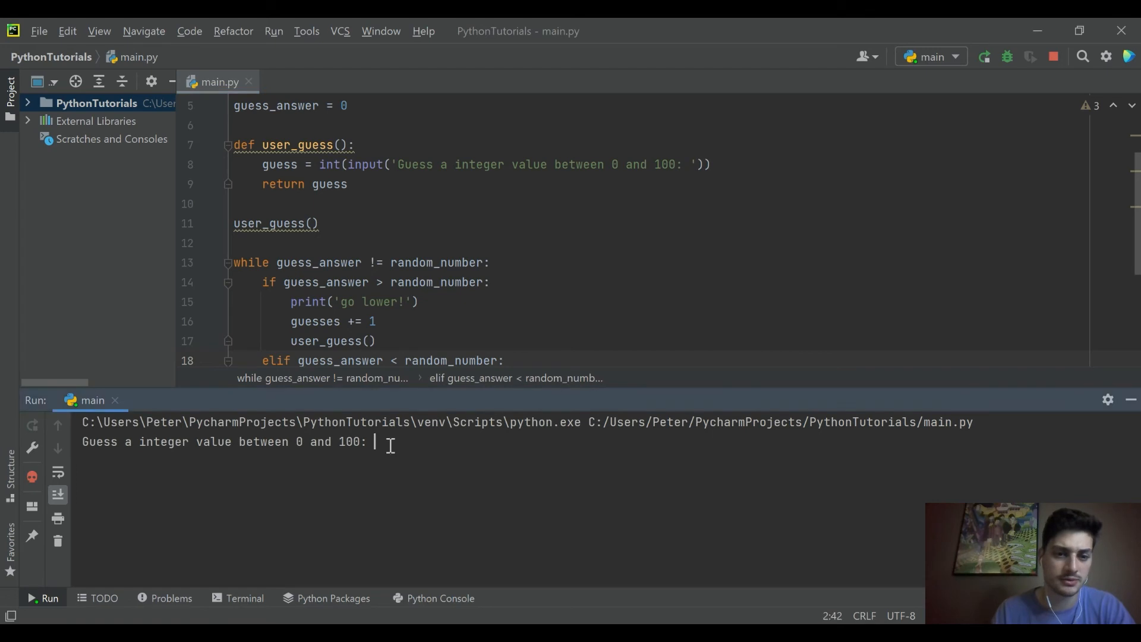
pyautogui.write('50')
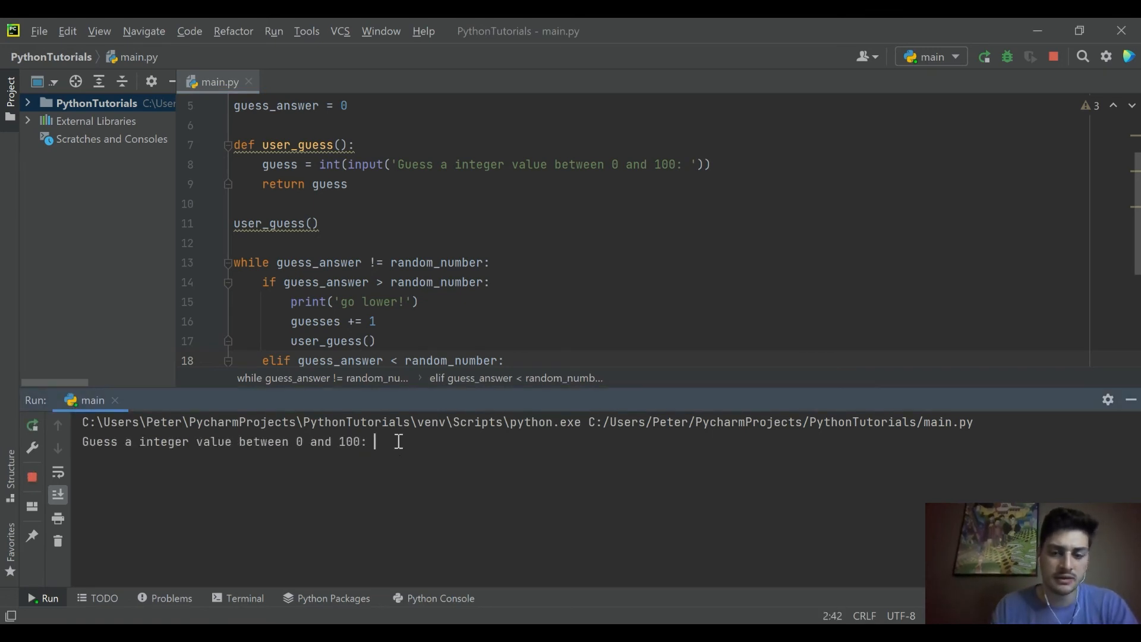
pyautogui.write('50')
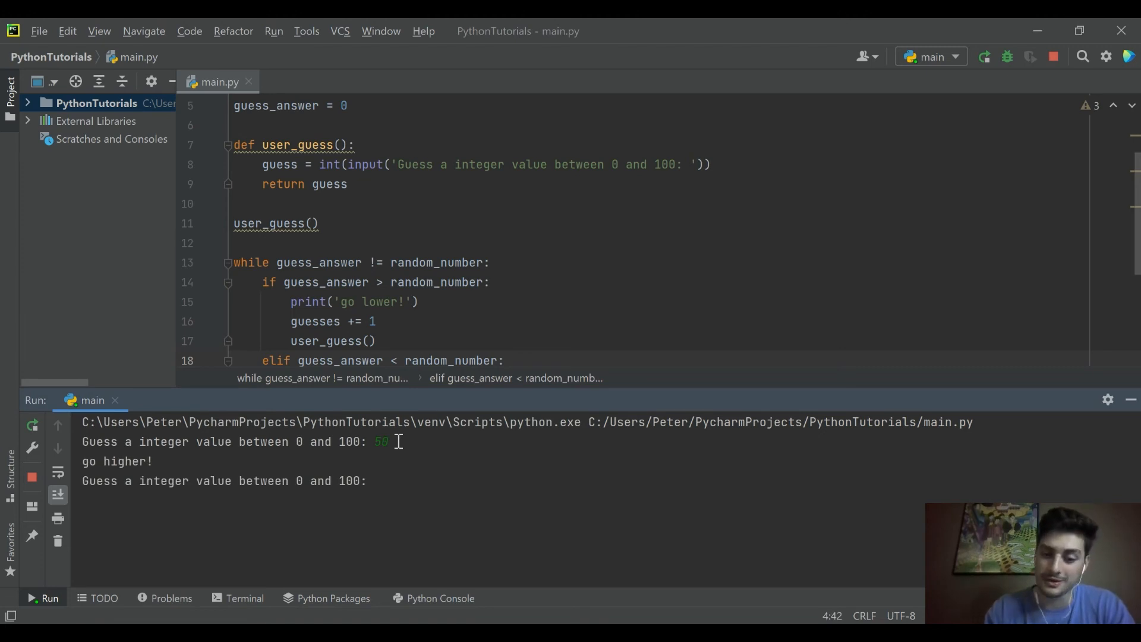
pyautogui.write('75')
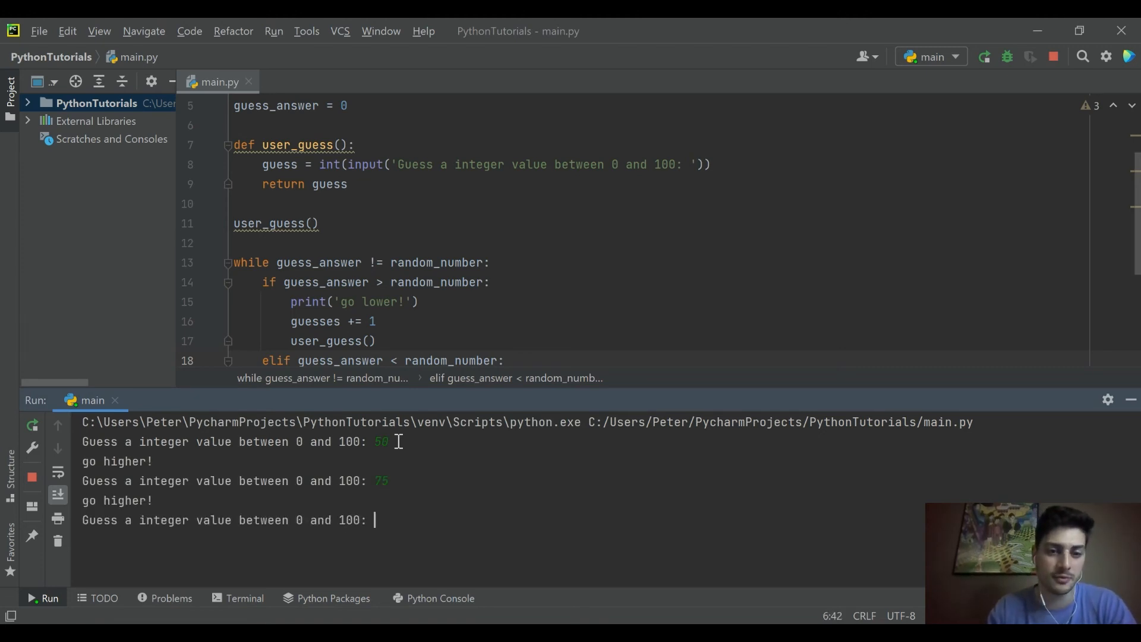
pyautogui.write('99')
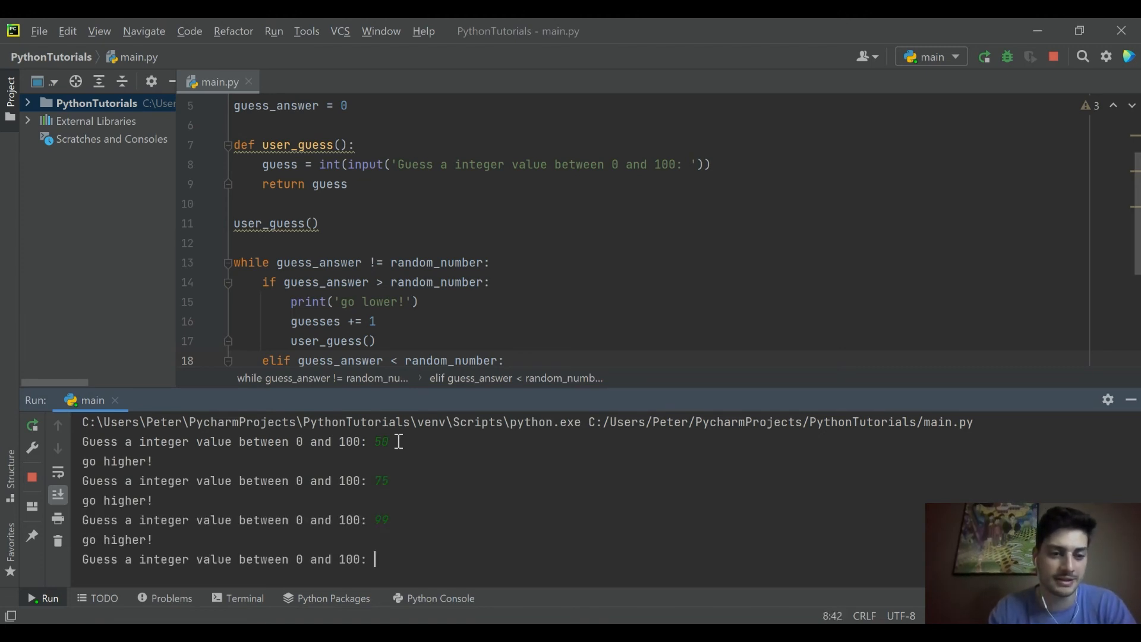
pyautogui.write('100')
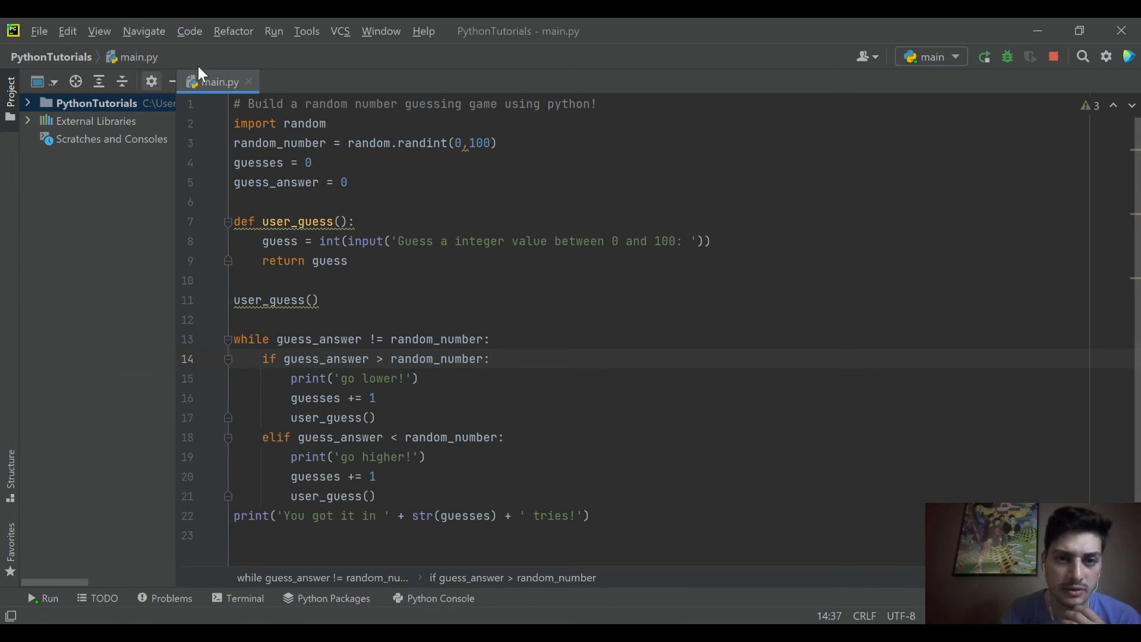
# - Prefix the three user_guess() calls with 'guess_answer =' and rerun the game
pyautogui.click(278, 142)
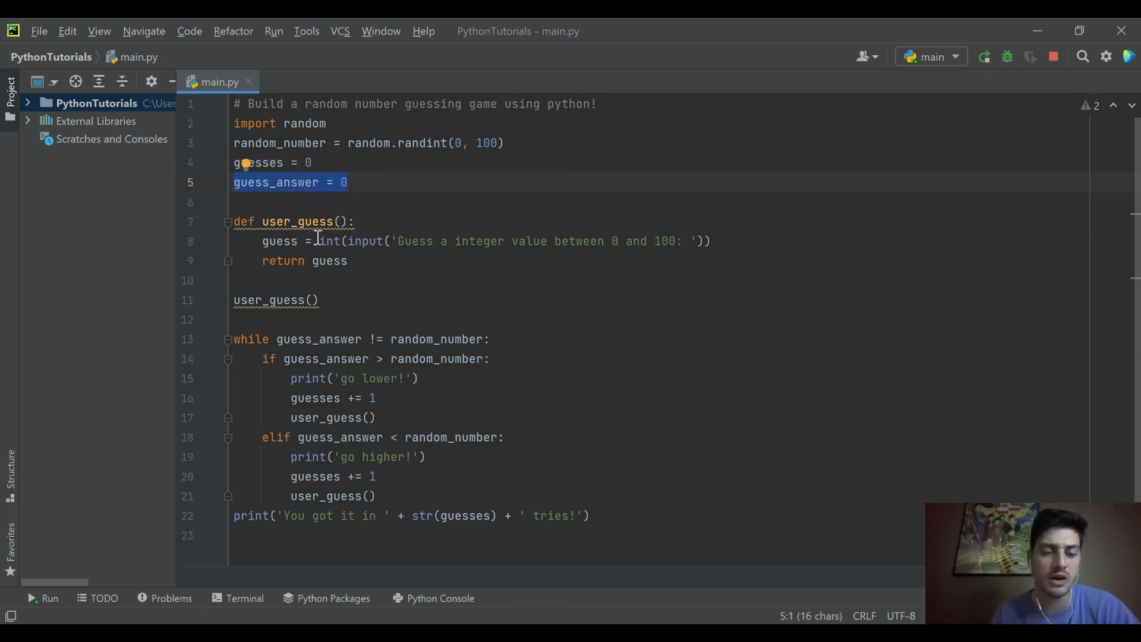
pyautogui.moveTo(347, 182); pyautogui.dragTo(233, 299)
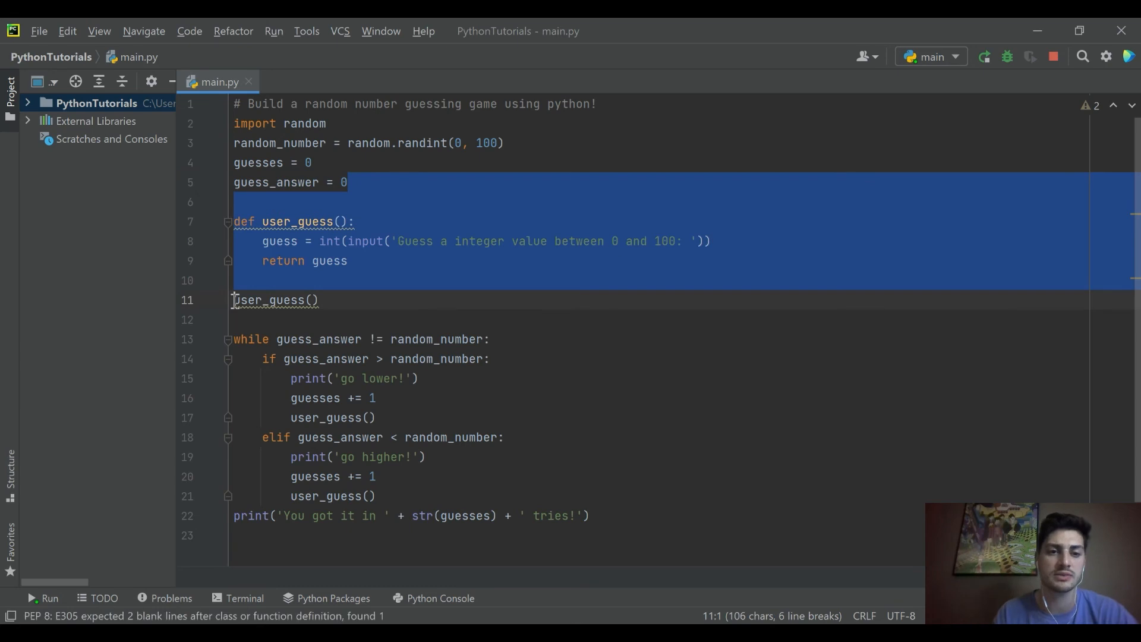
pyautogui.write('guess_answer =')
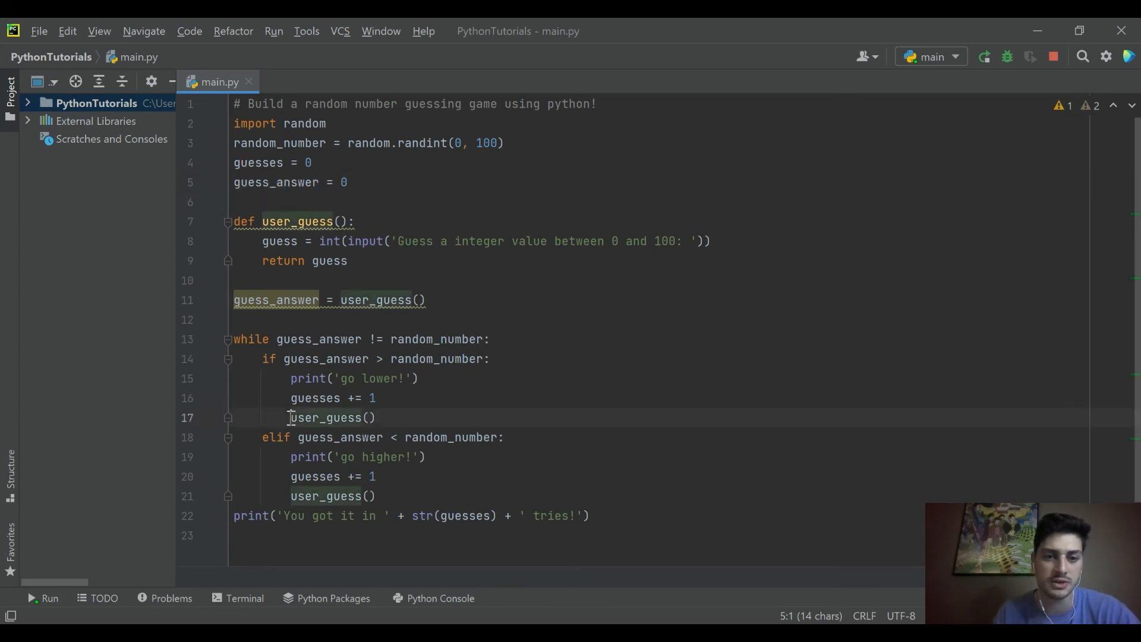
pyautogui.write('guess_answer =')
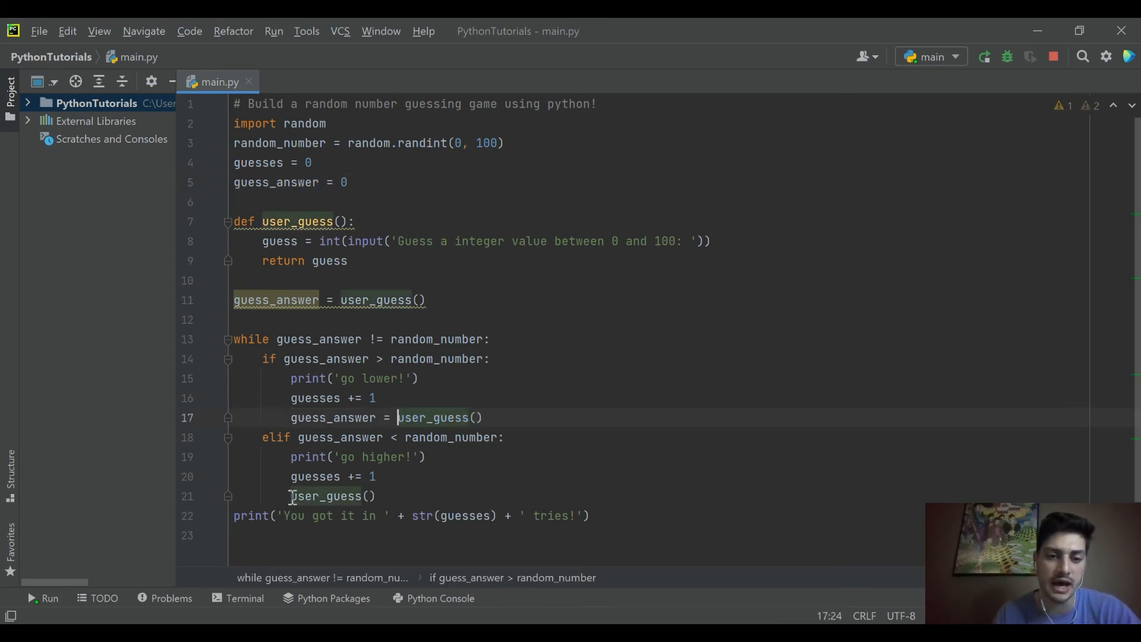
pyautogui.write('guess_answer =')
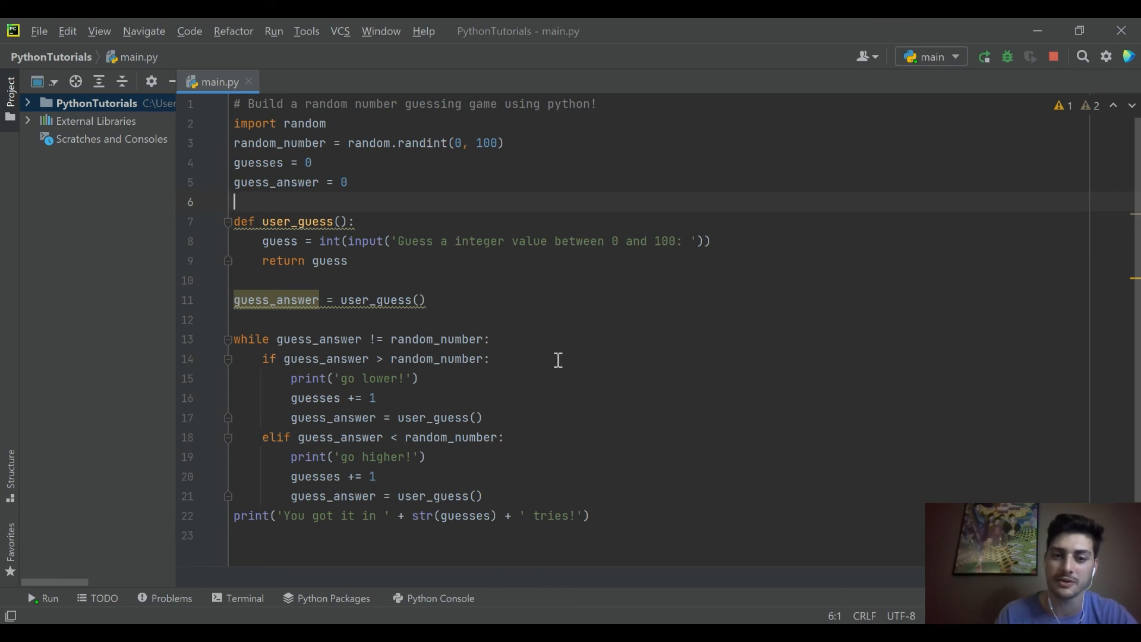
pyautogui.click(983, 57)
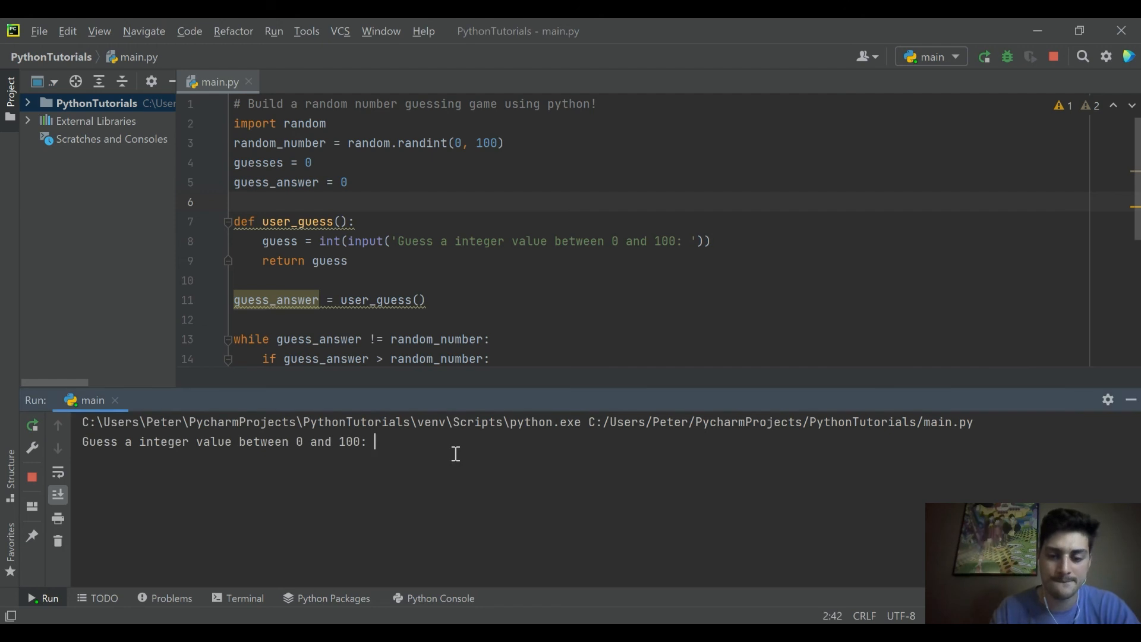
# - Enter guesses 50, 40, 25 in the Run console until 'You got it in 7 tries!' appears
pyautogui.write('50')
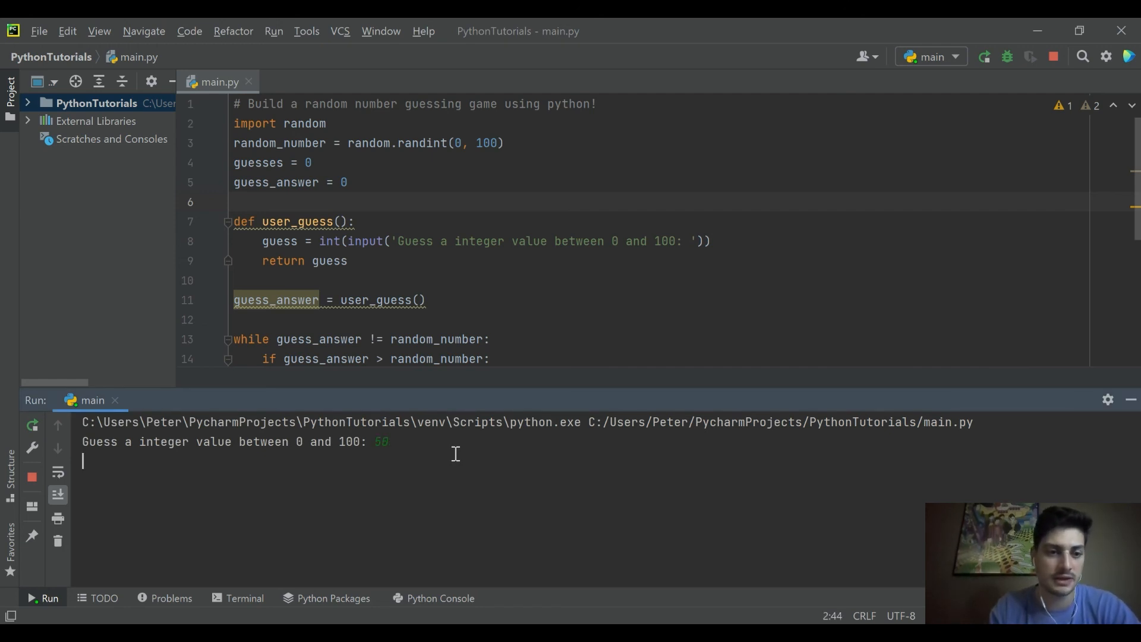
pyautogui.press('enter')
pyautogui.write('23')
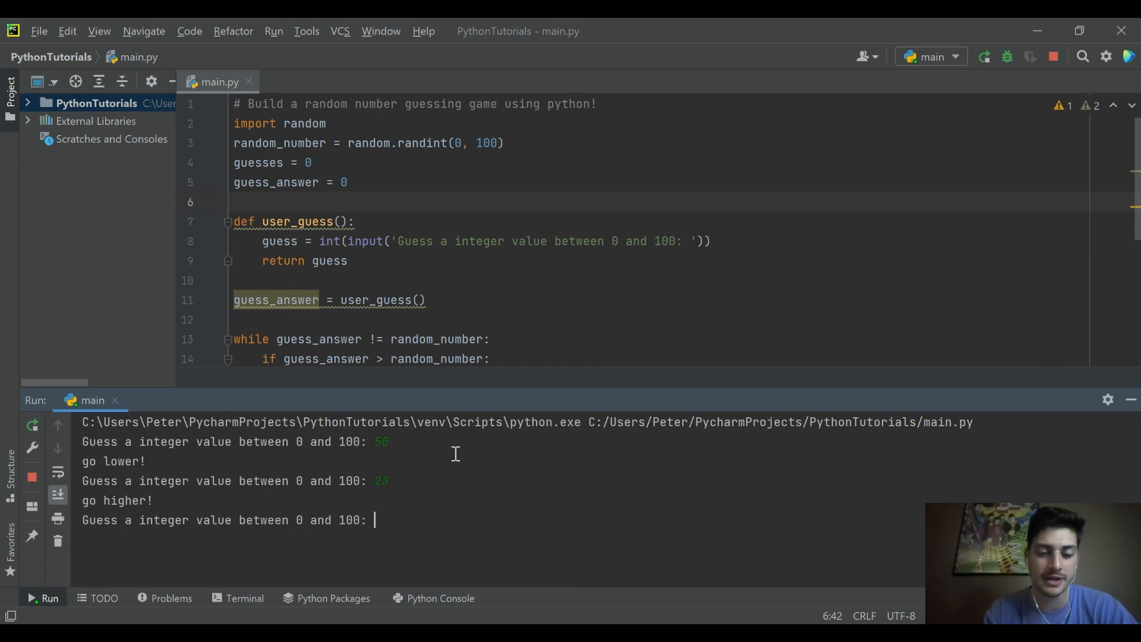
pyautogui.write('40')
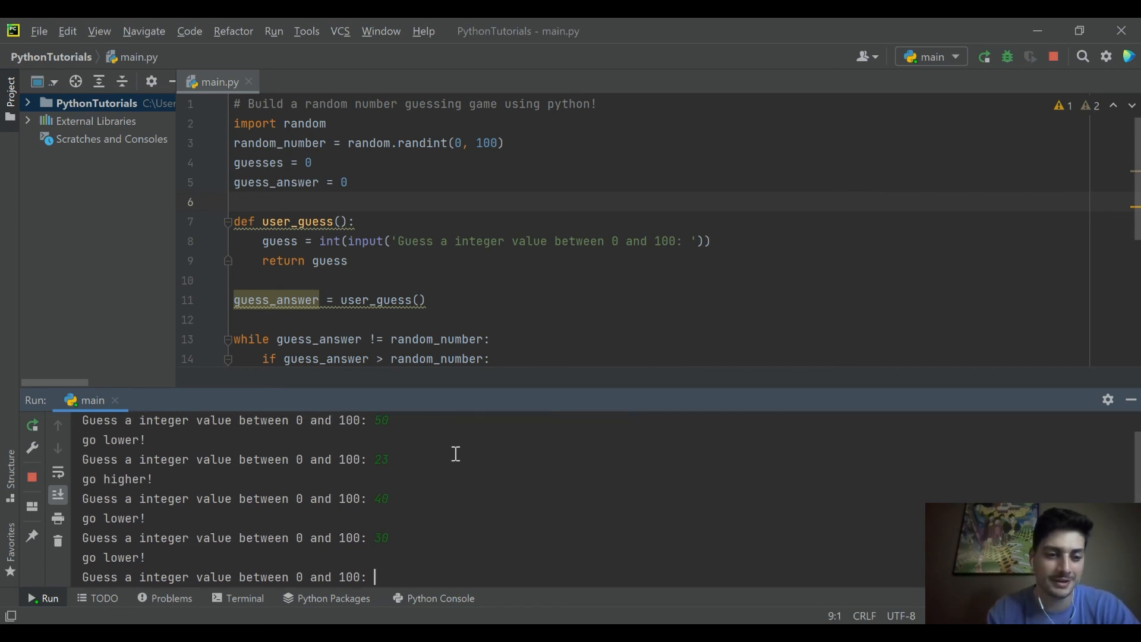
pyautogui.write('25')
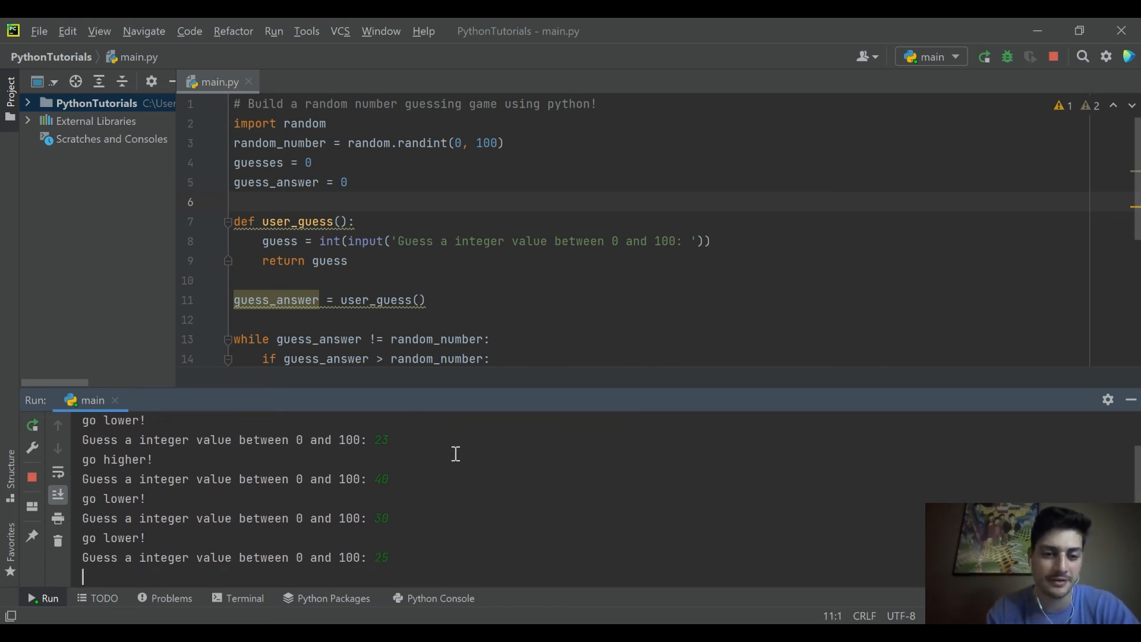
pyautogui.write('25')
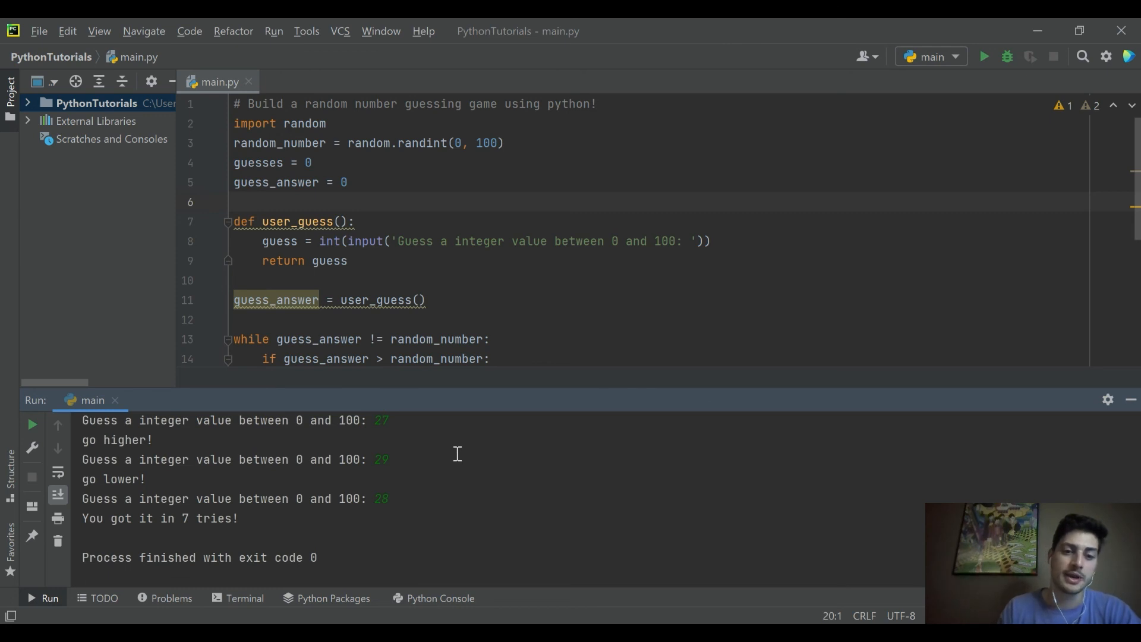
pyautogui.moveTo(692, 413)
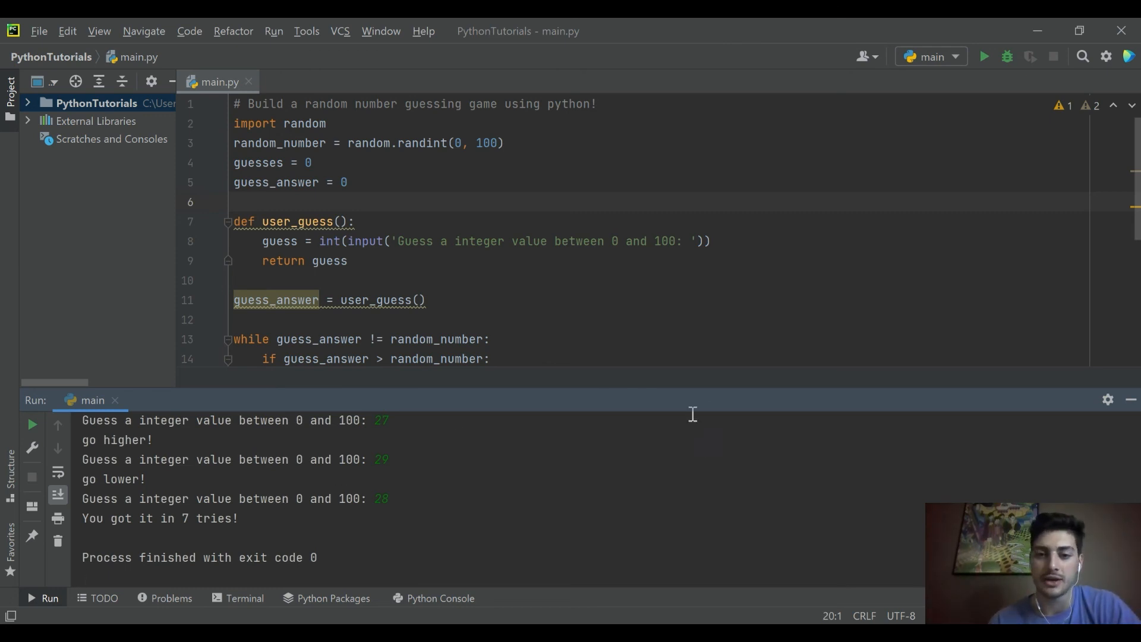
# - Rerun the game and enter guesses 50, 25, 18, receiving go lower/higher hints
pyautogui.click(983, 56)
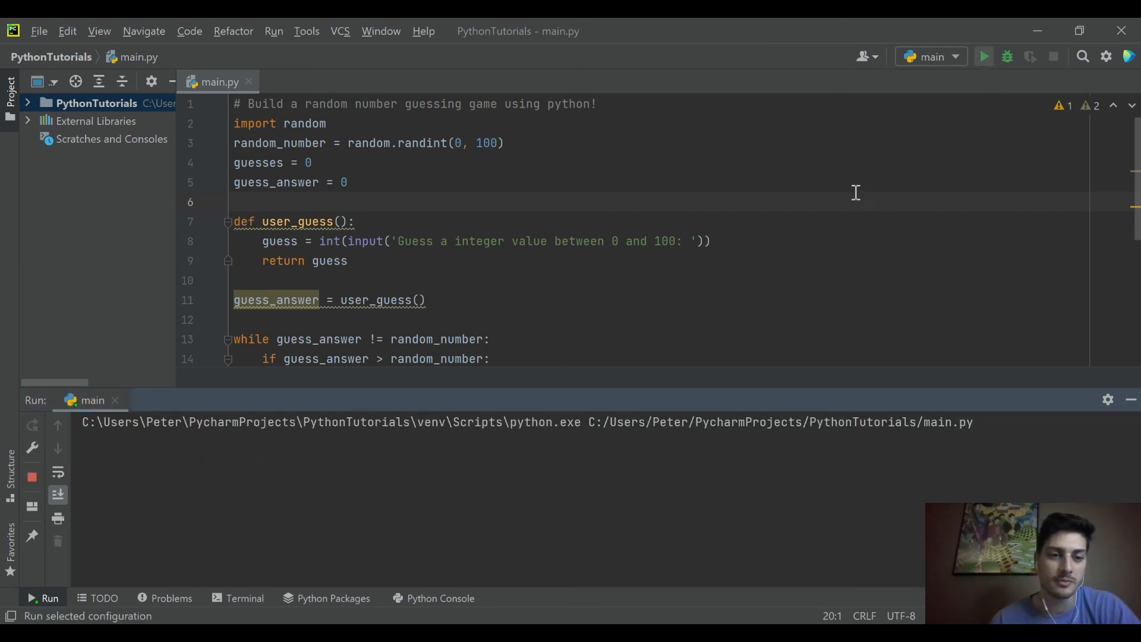
pyautogui.click(983, 56)
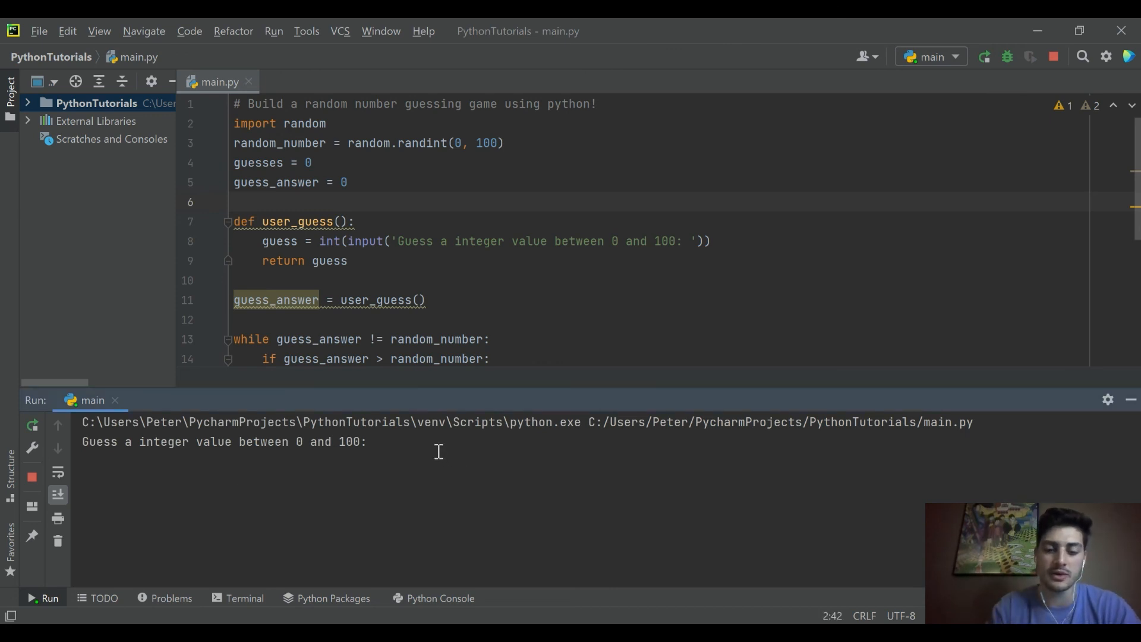
pyautogui.write('50')
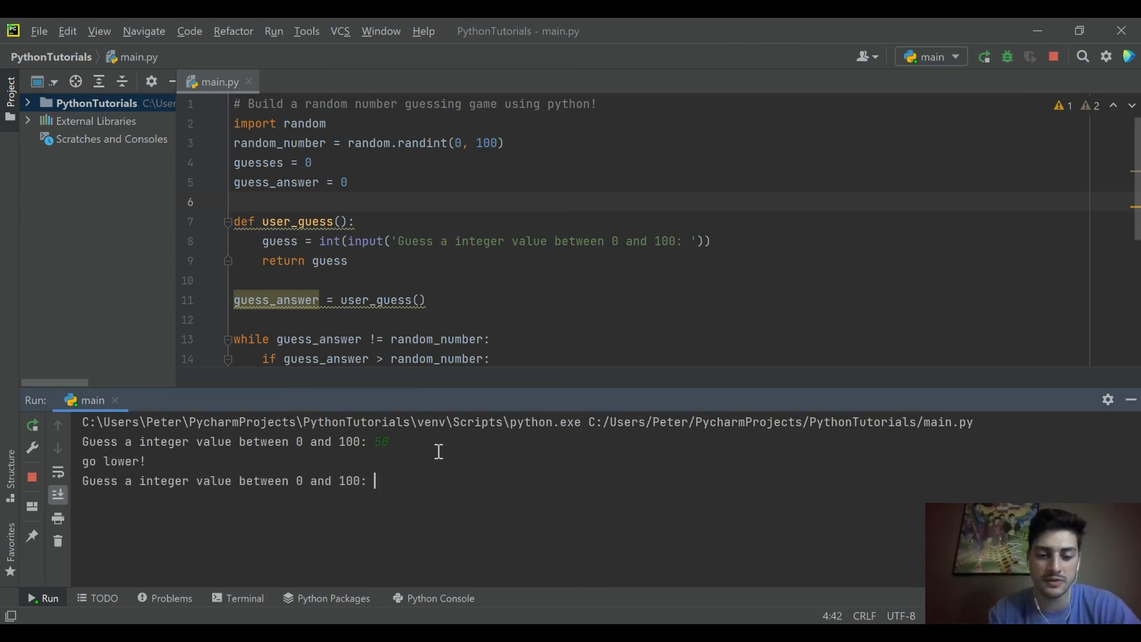
pyautogui.write('25')
pyautogui.write('12')
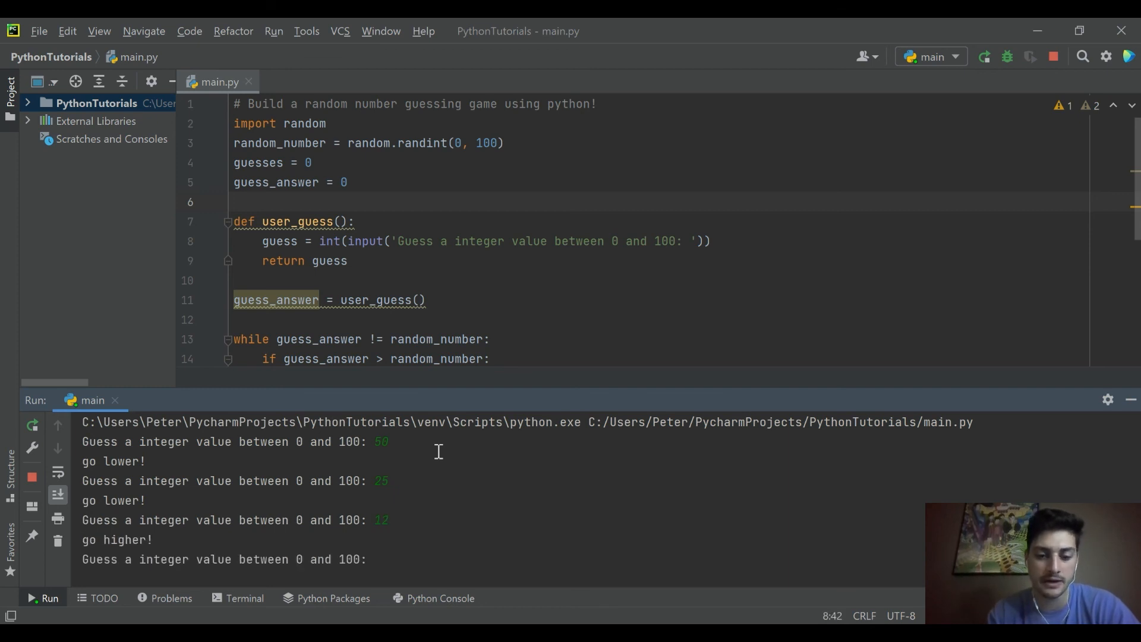
pyautogui.write('18')
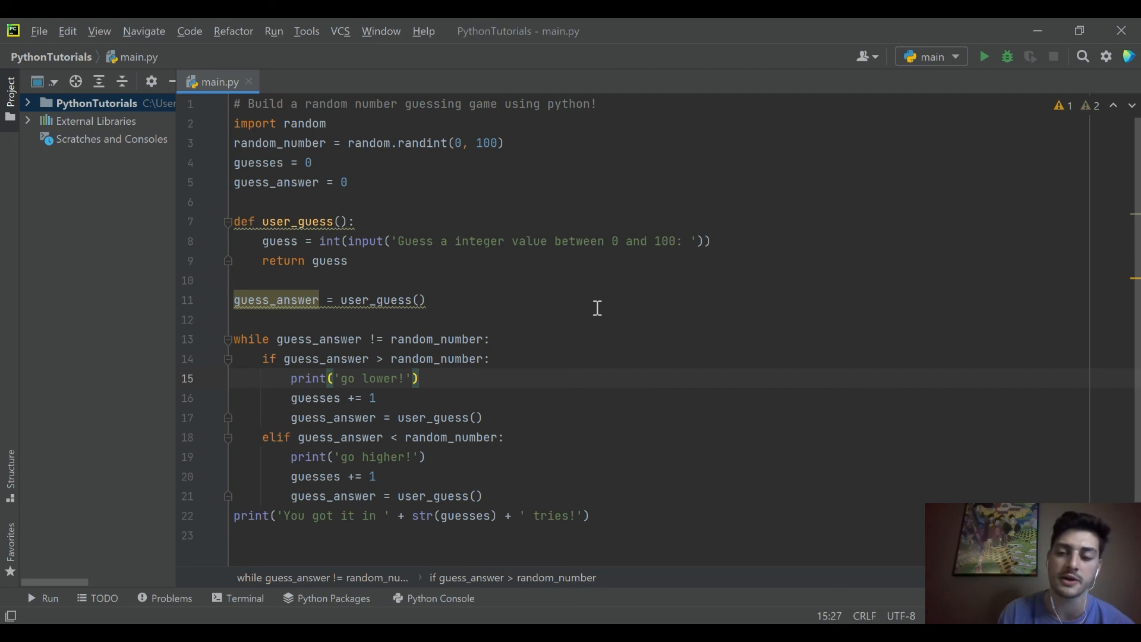
pyautogui.moveTo(760, 333)
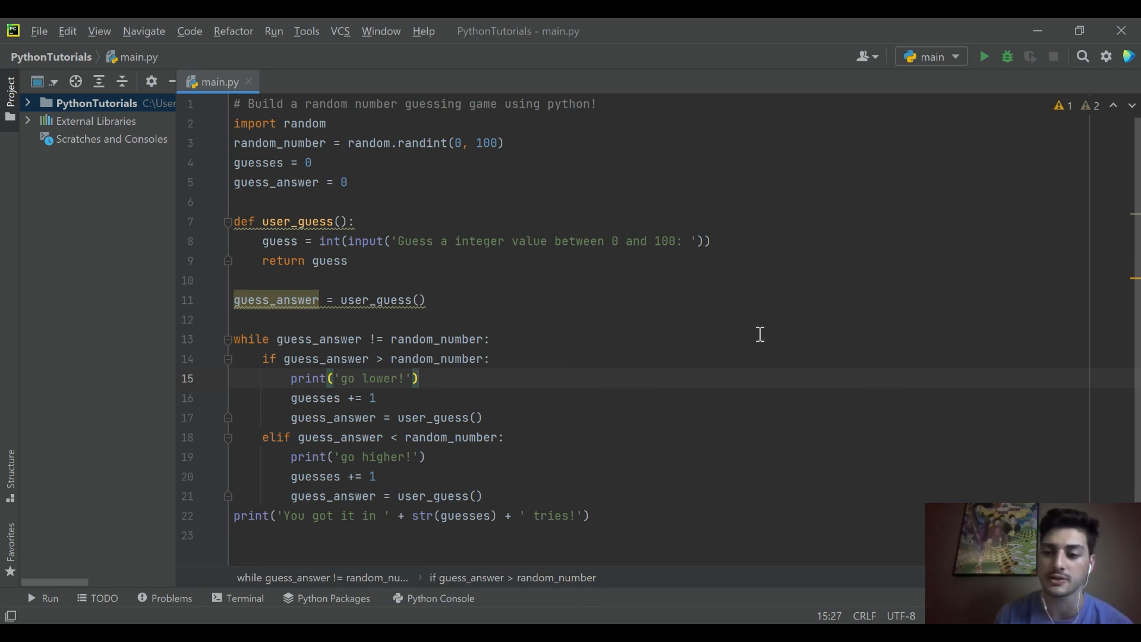